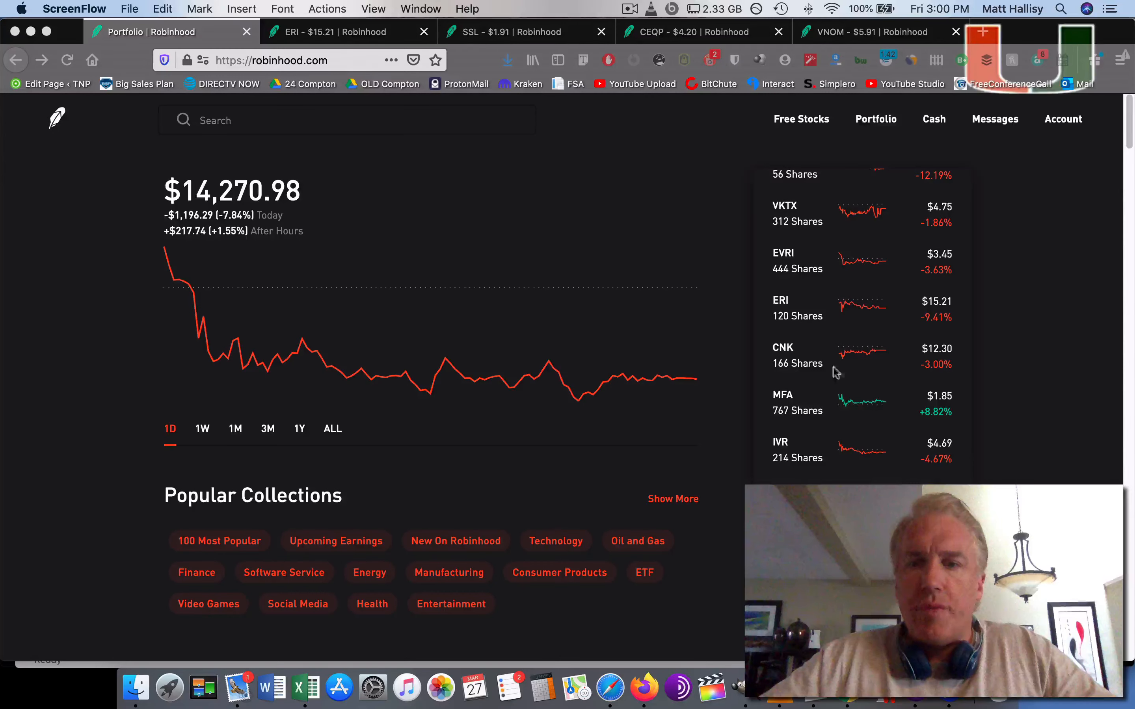
Scroll through the Robinhood stock page to review the position details.
scroll("down", 3)
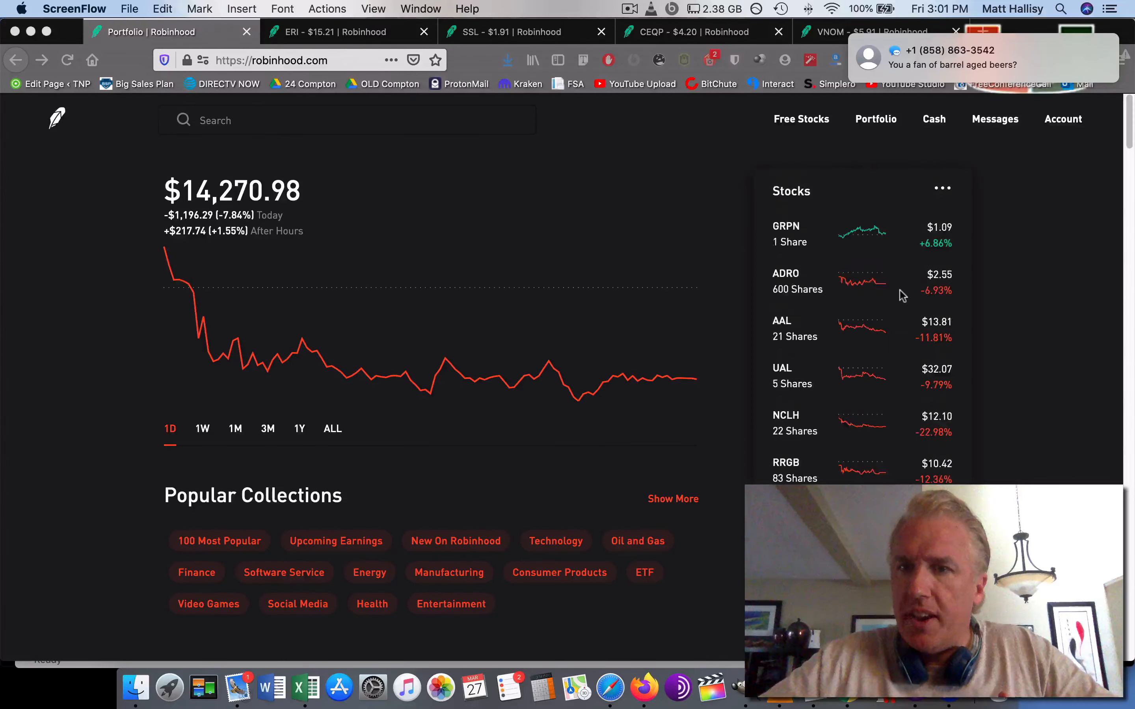
scroll("down", 3)
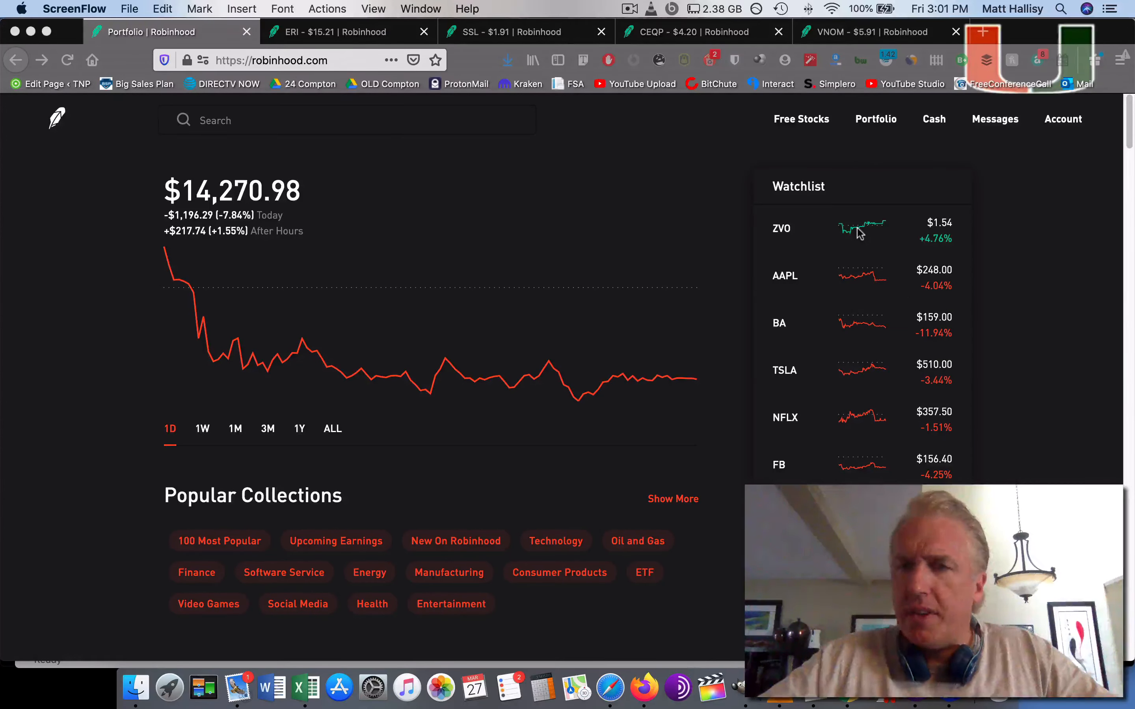
scroll("down", 3)
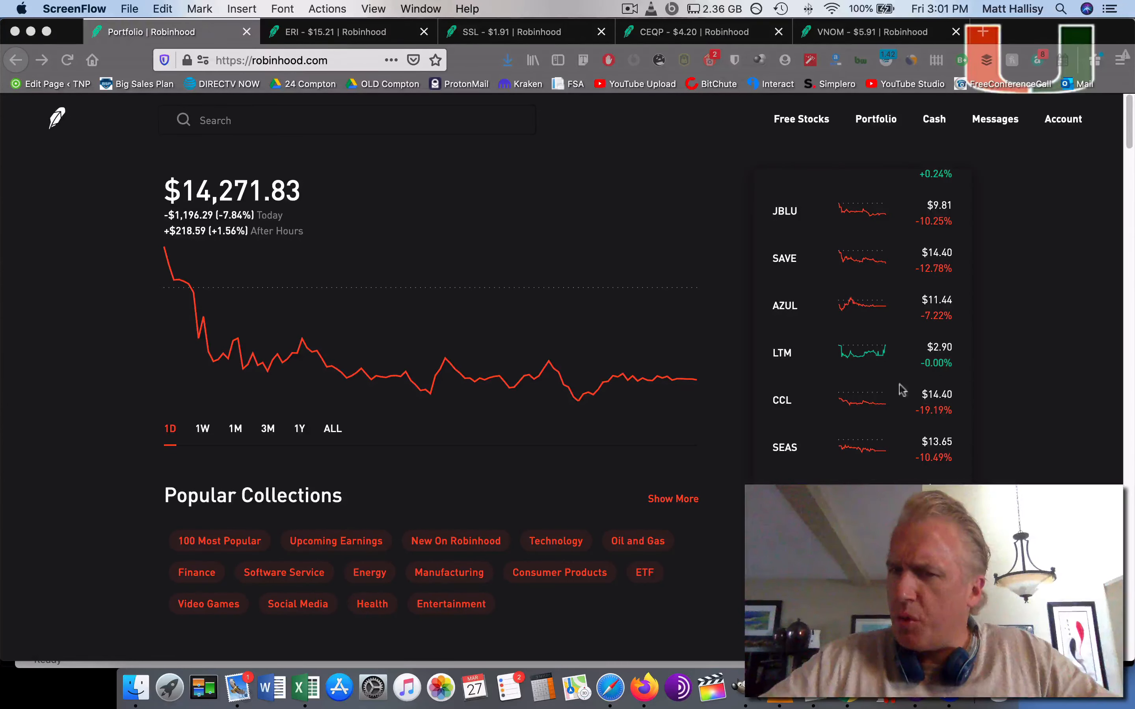
scroll("down", 3)
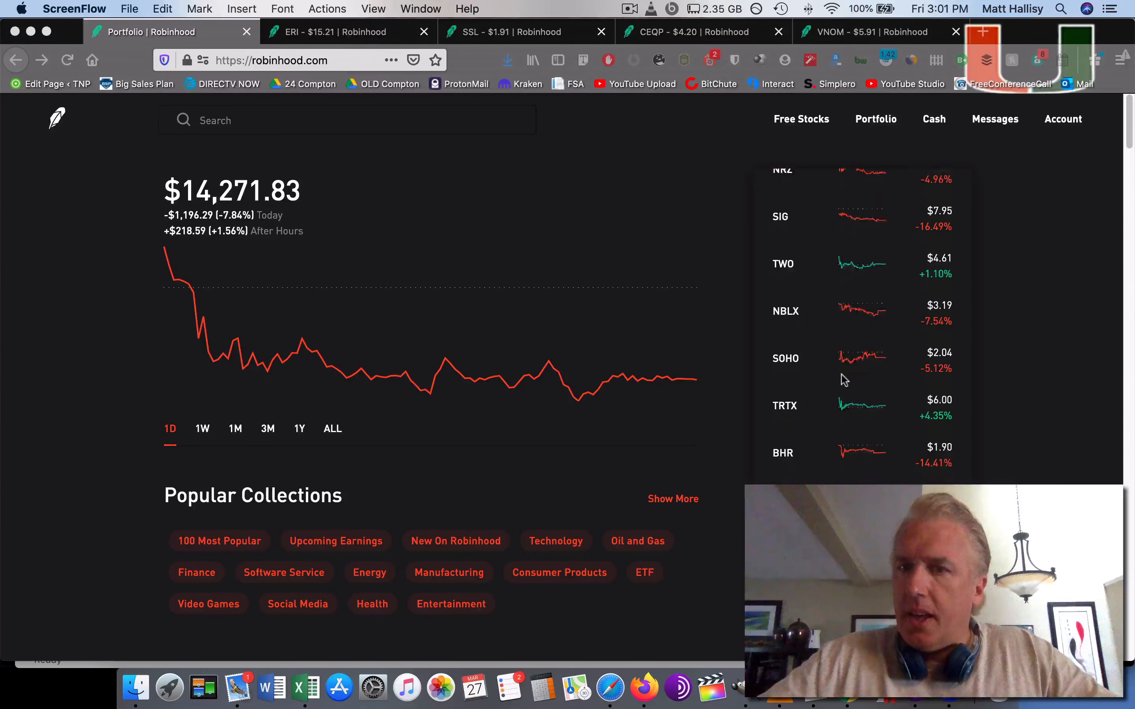
scroll("down", 3)
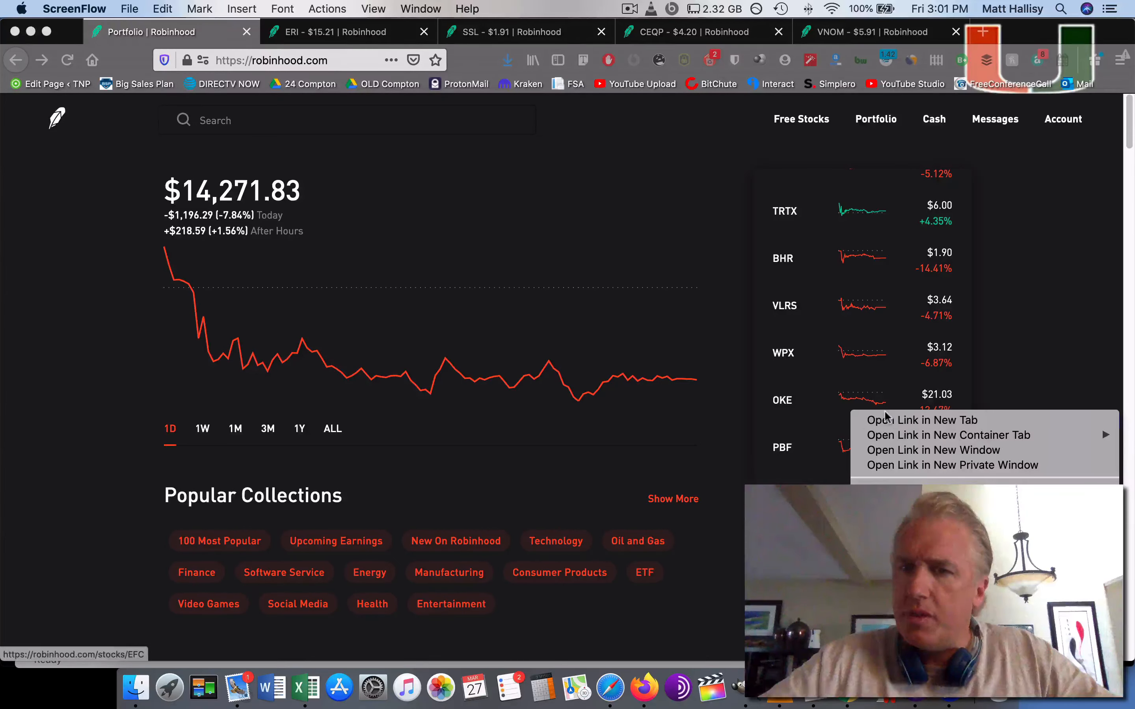
left_click(921, 420)
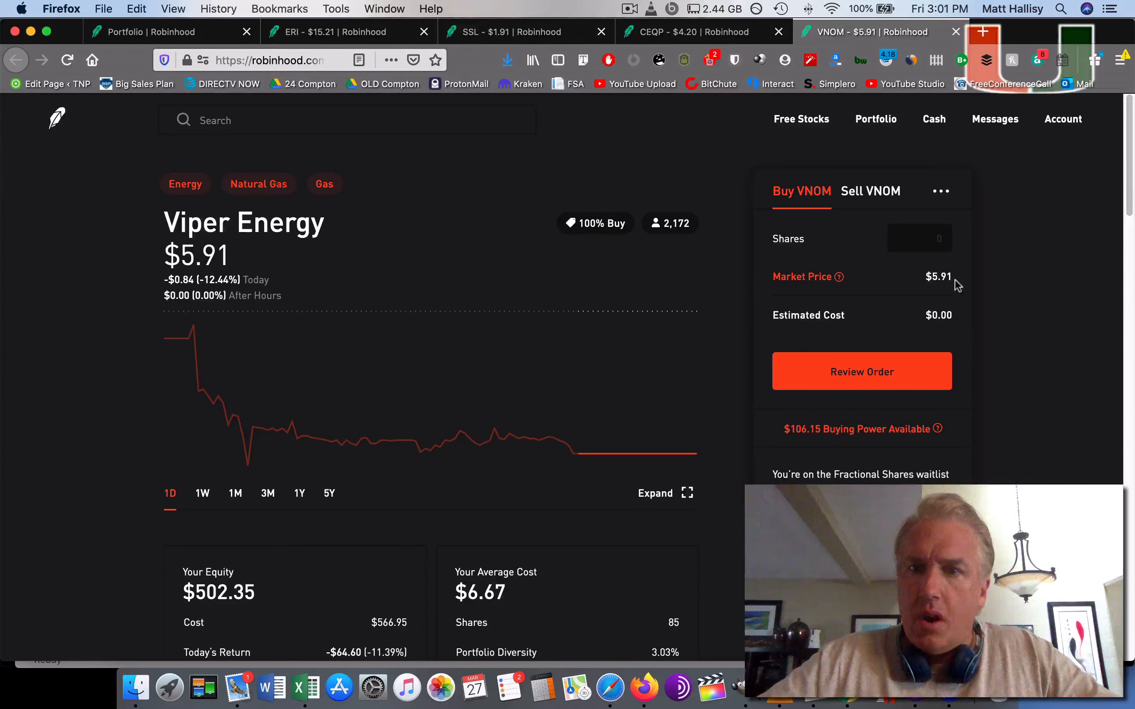
Return to the portfolio overview and scroll through the holdings (ADRO, AAL, NCLH, RRGB).
left_click(170, 31)
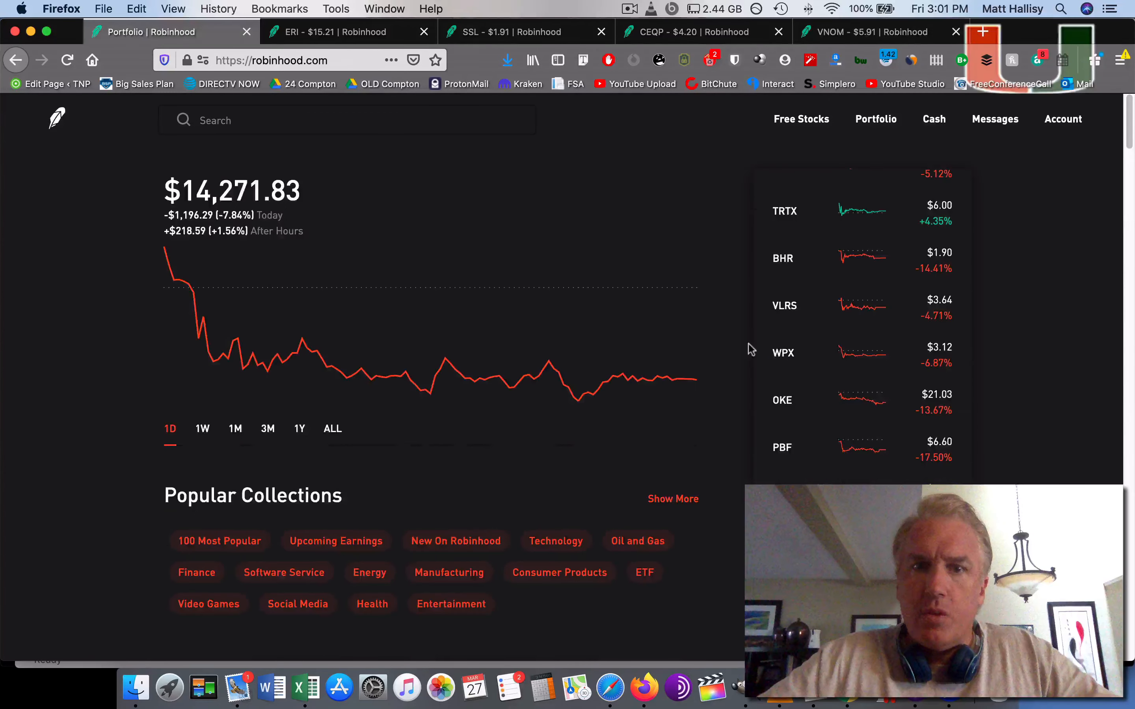
scroll("down", 3)
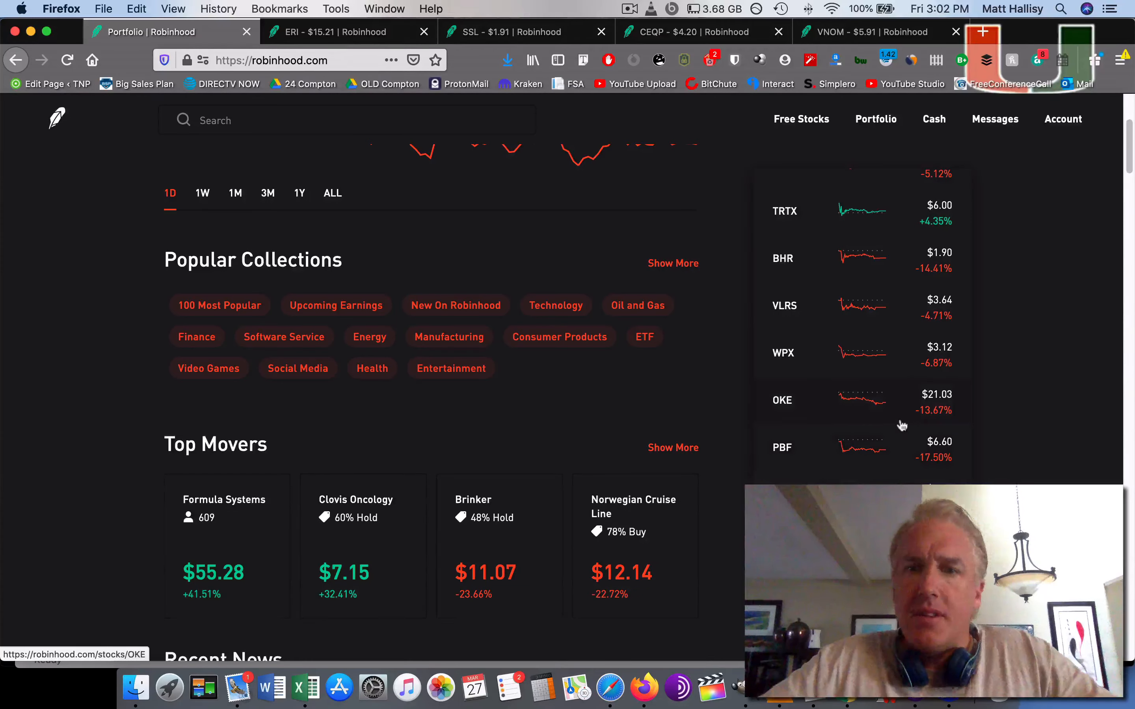
scroll("down", 3)
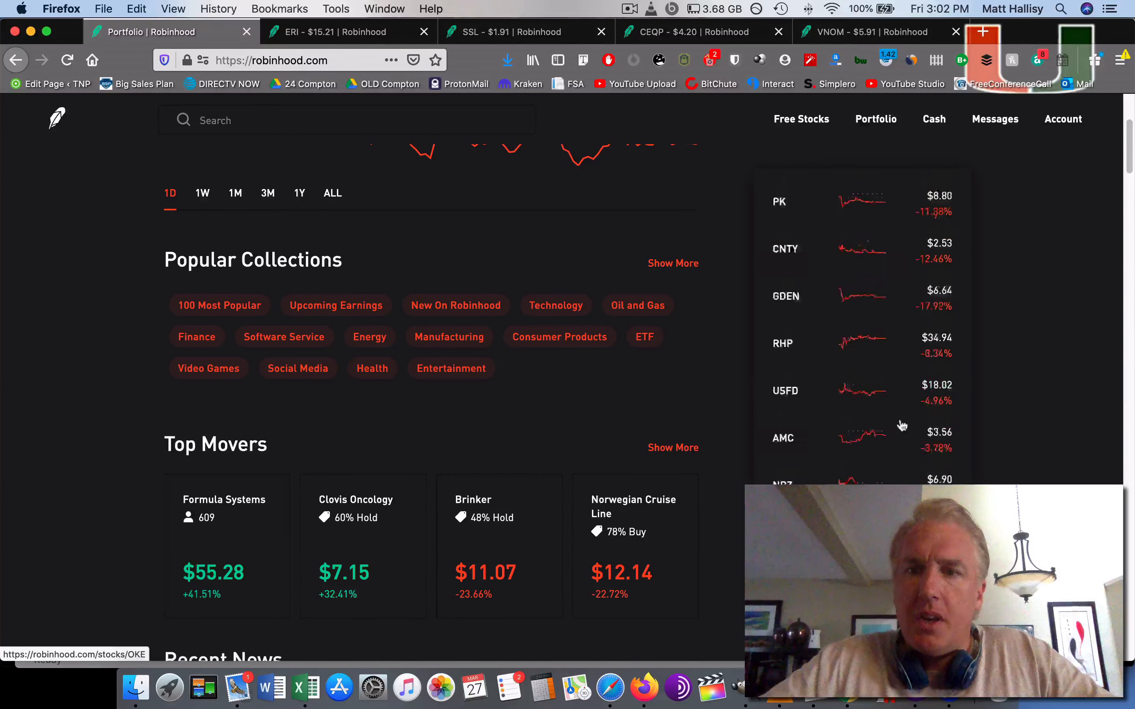
scroll("down", 3)
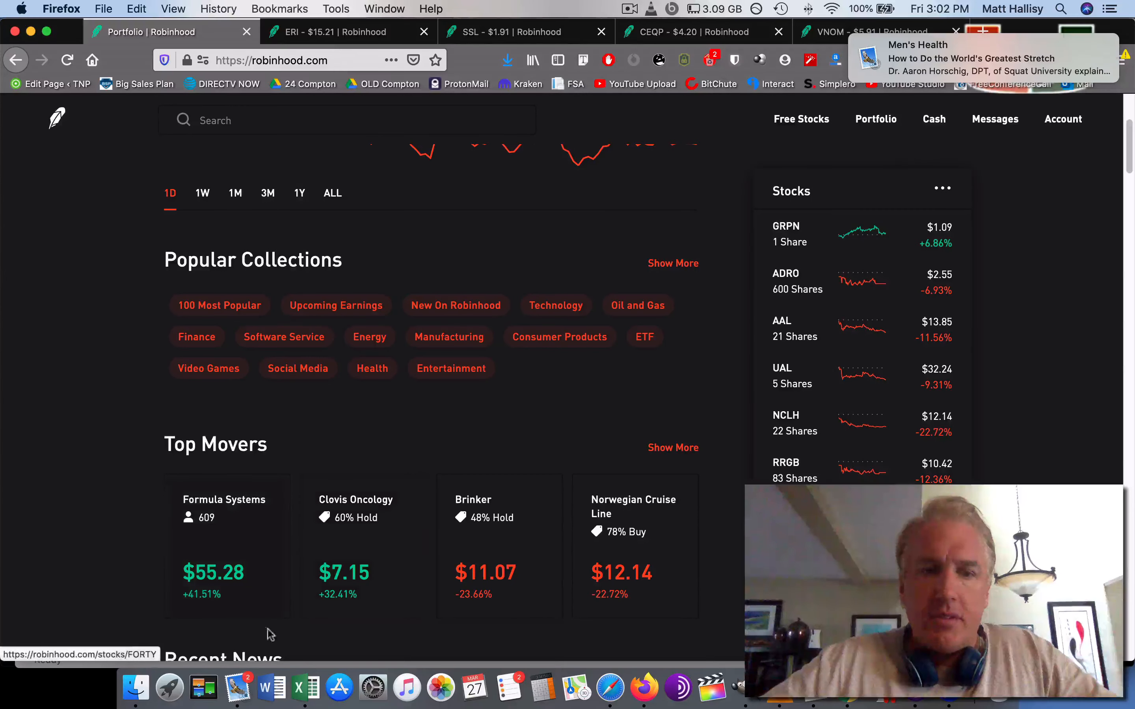
Quit the Mail app from the Dock, leaving the portfolio page in view.
right_click(237, 686)
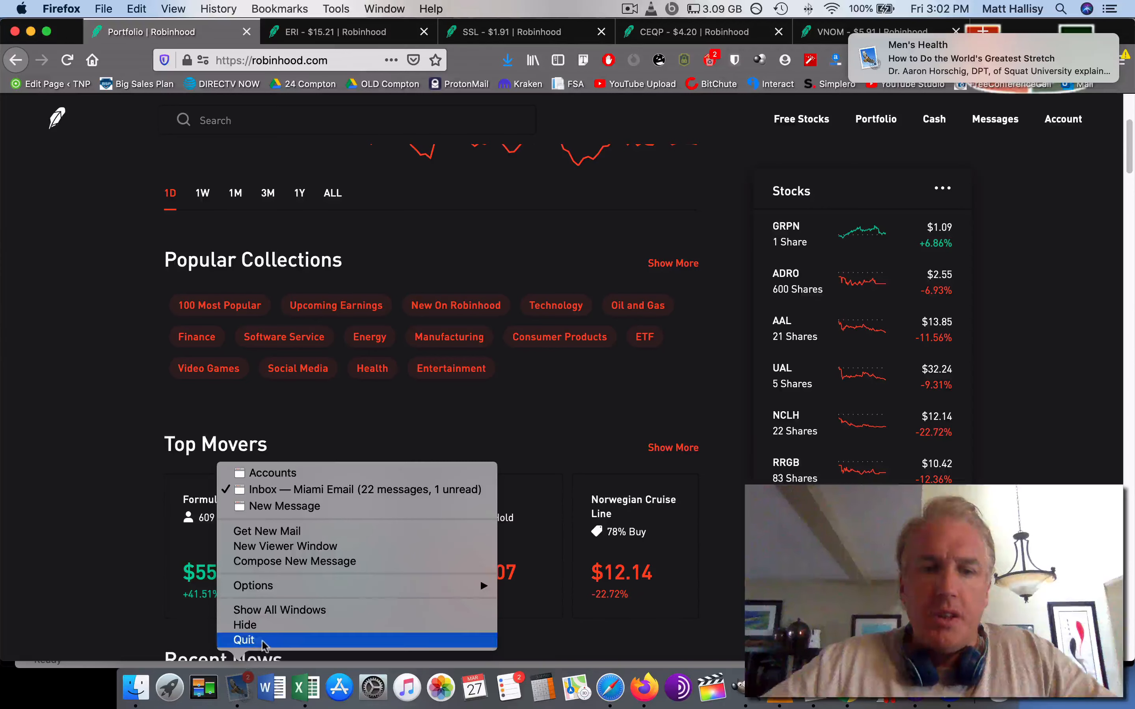
left_click(639, 407)
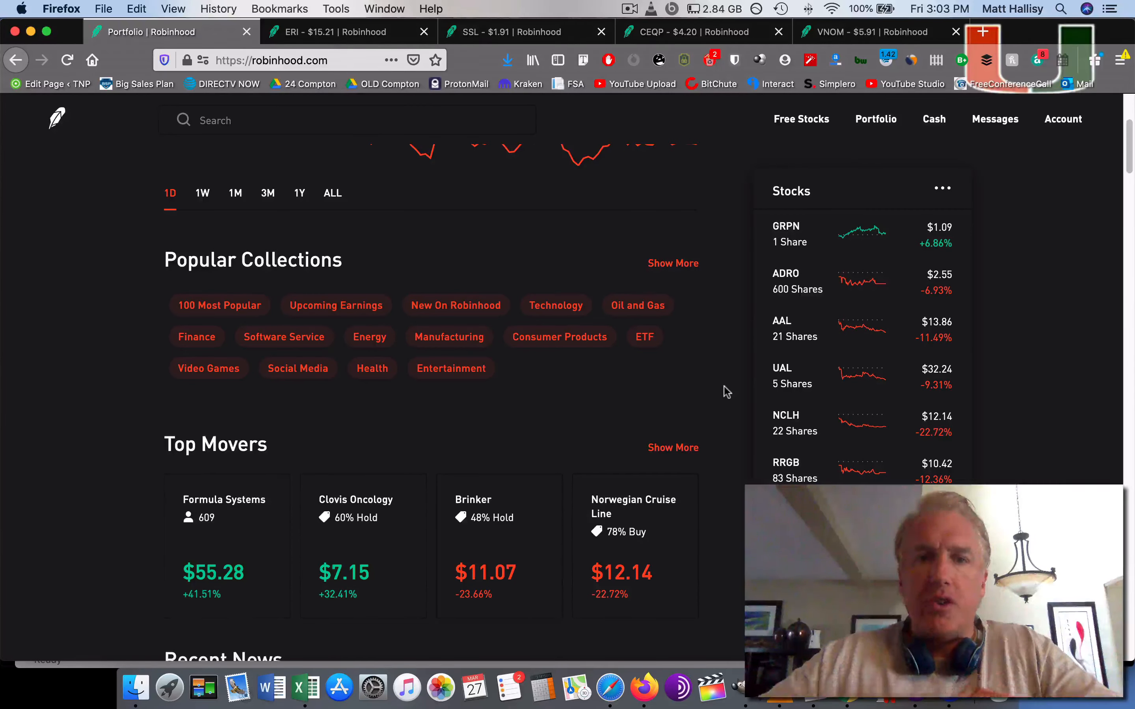
mouse_move(610, 687)
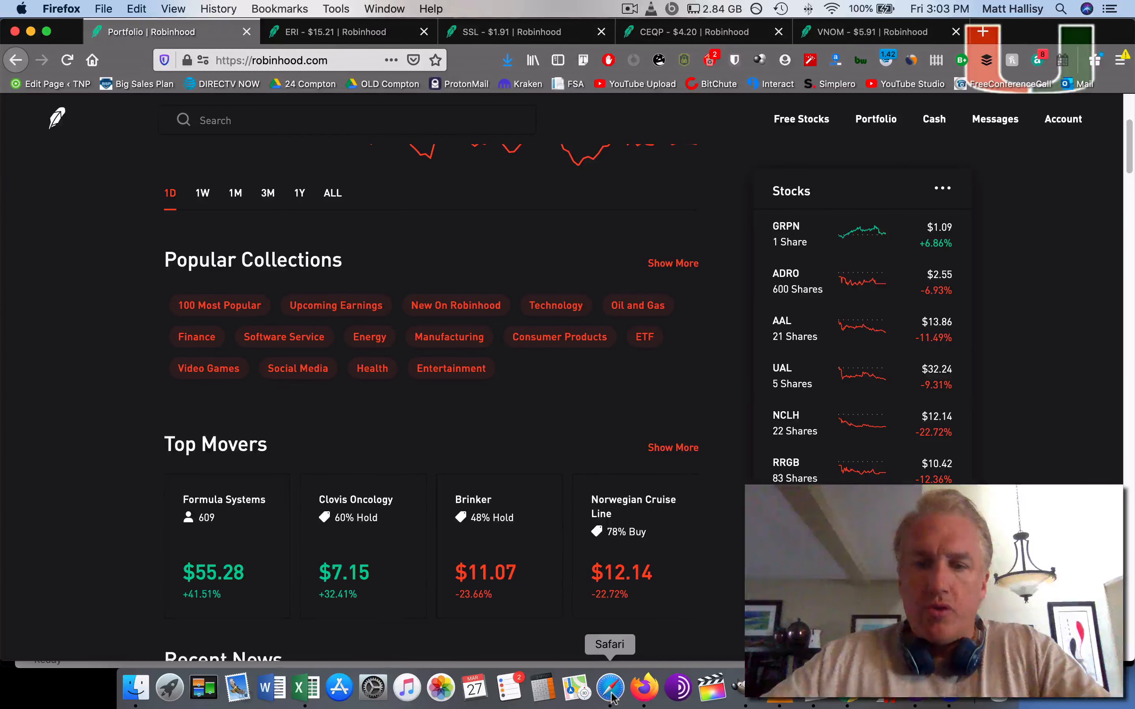
Bring up Barchart's US exchanges daily percent-change declines list in Safari.
left_click(610, 687)
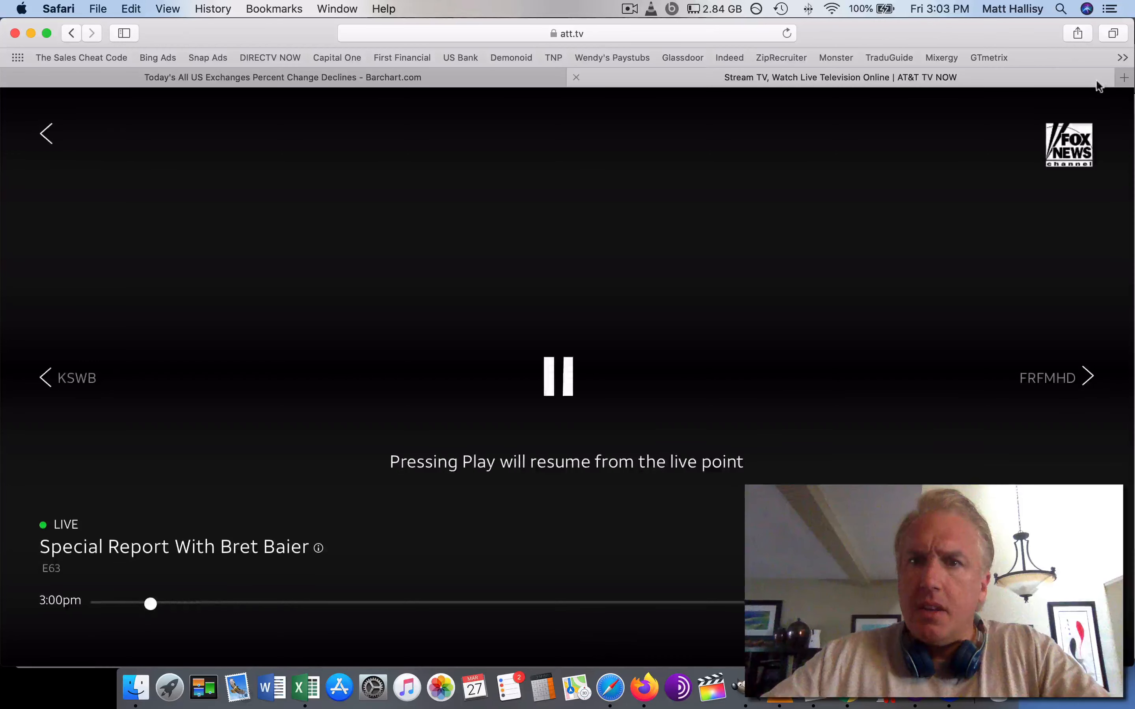
left_click(1124, 77)
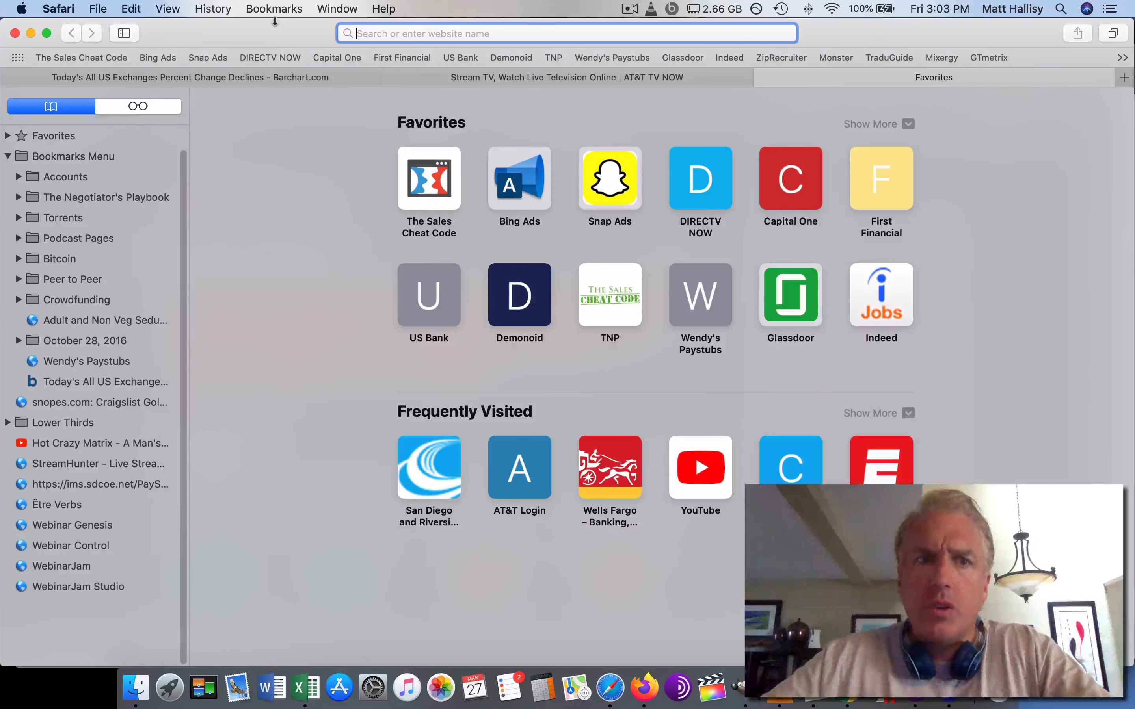
left_click(189, 78)
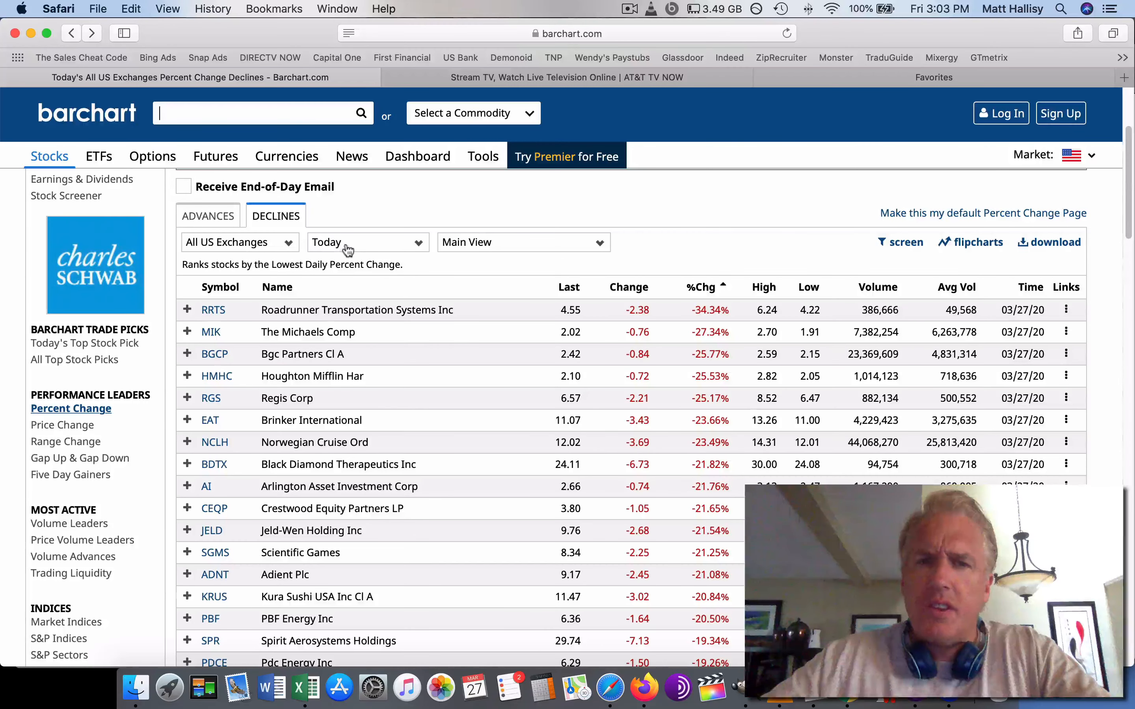
mouse_move(604, 282)
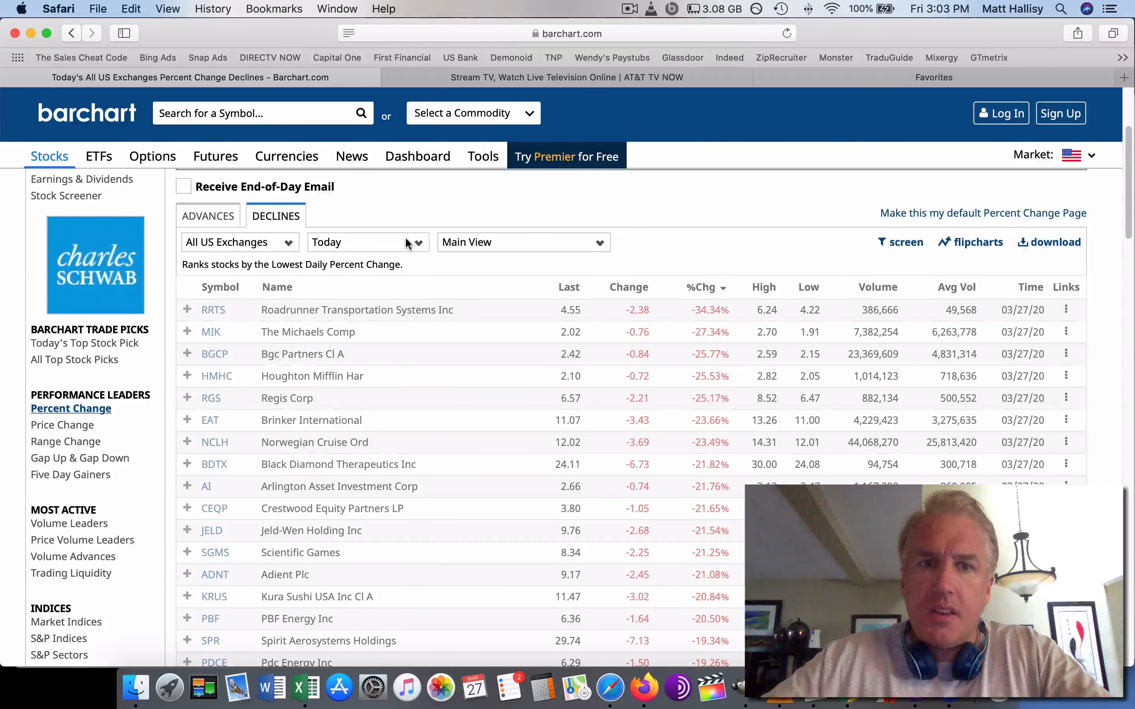
Switch the declines rankings to the 1-Month period and toggle the %Chg sort order.
left_click(368, 242)
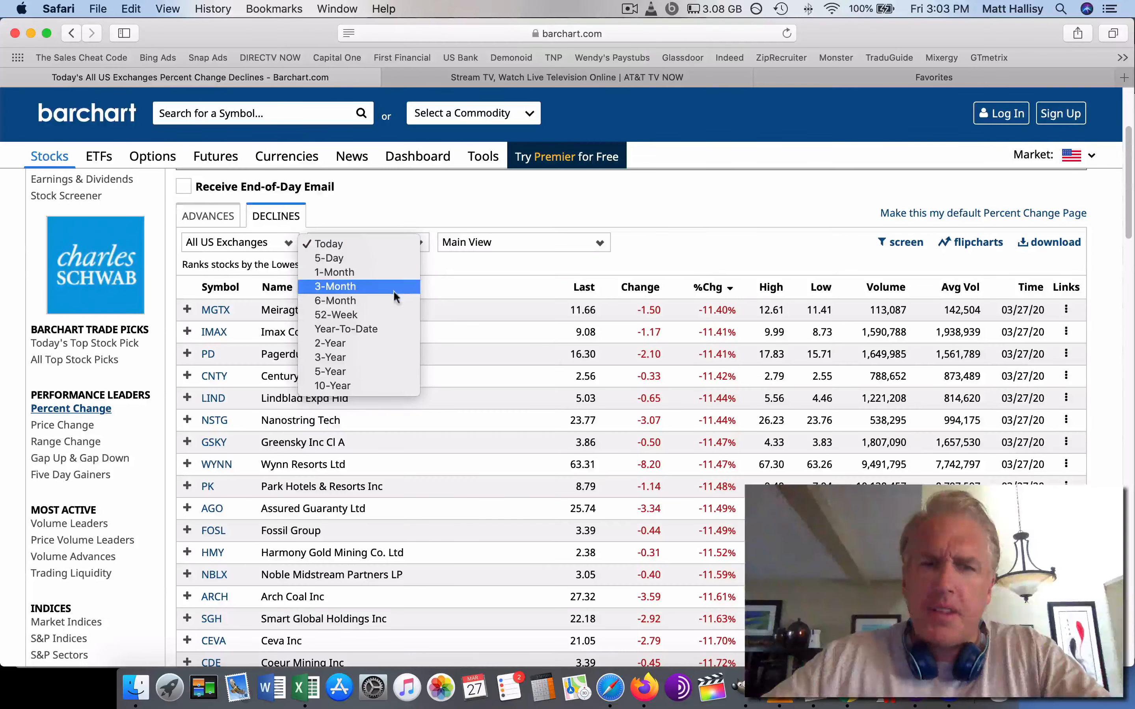
mouse_move(334, 272)
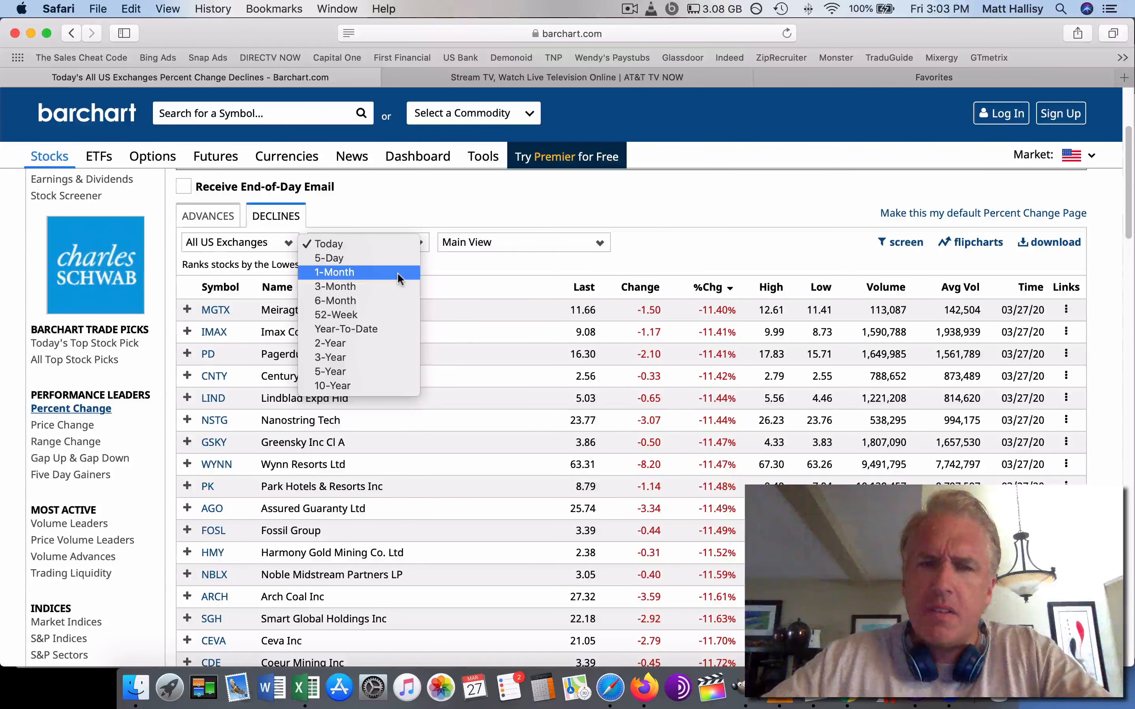
left_click(333, 272)
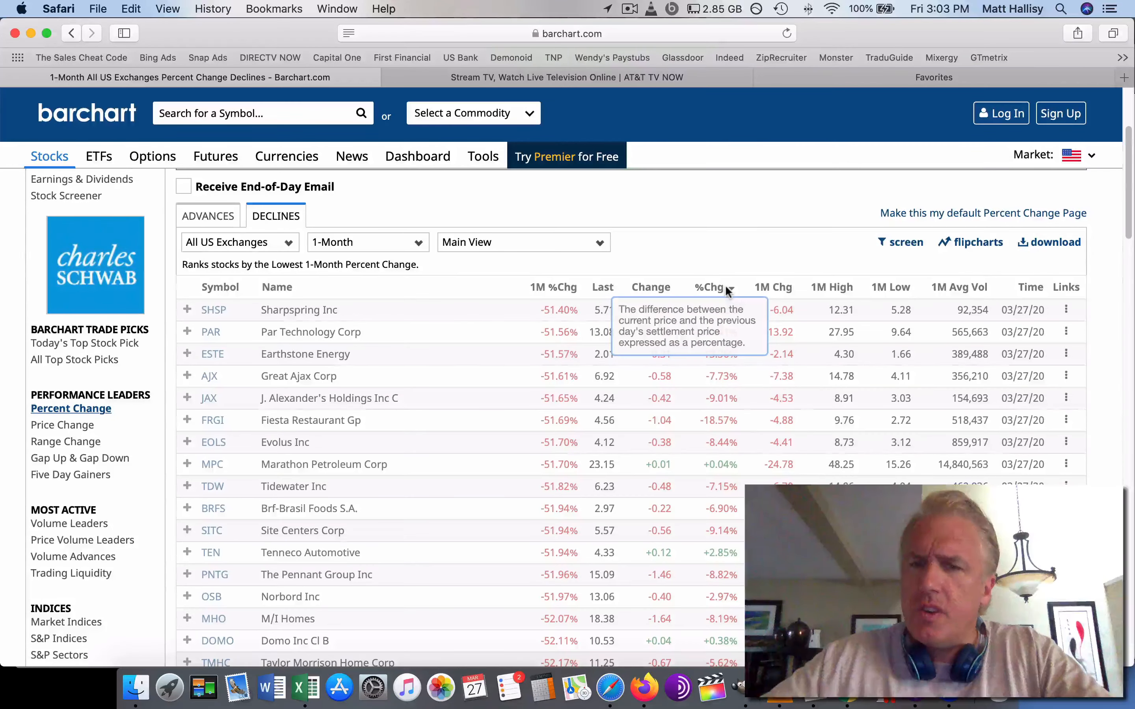
left_click(731, 286)
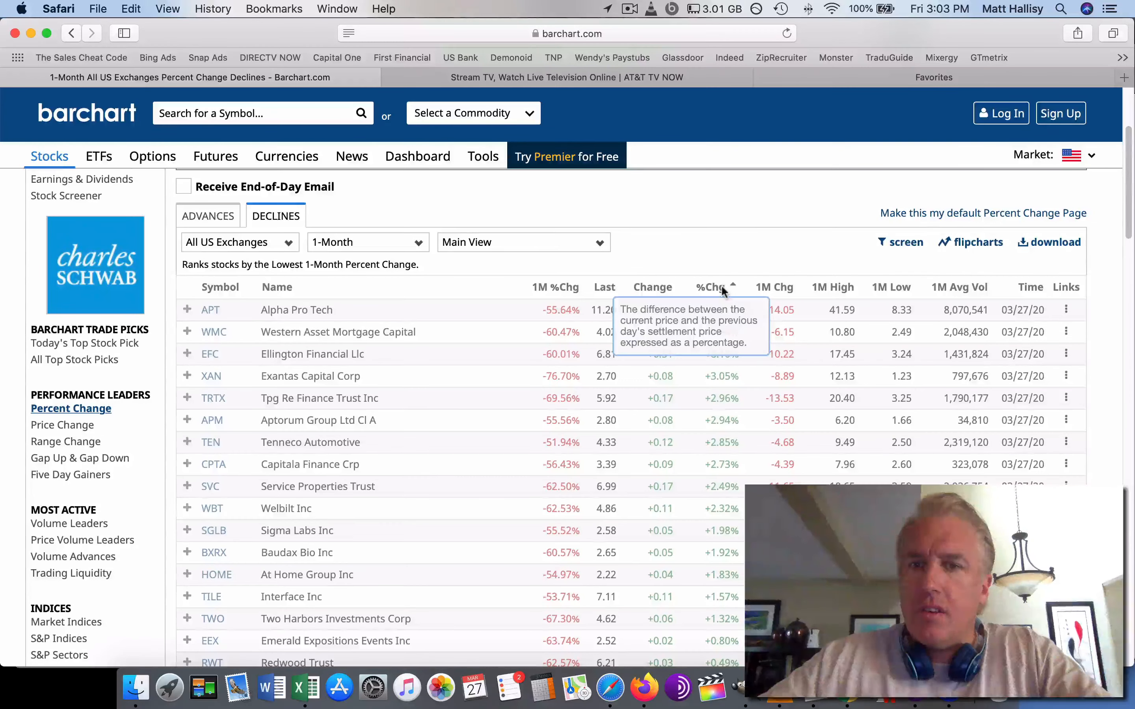
left_click(709, 287)
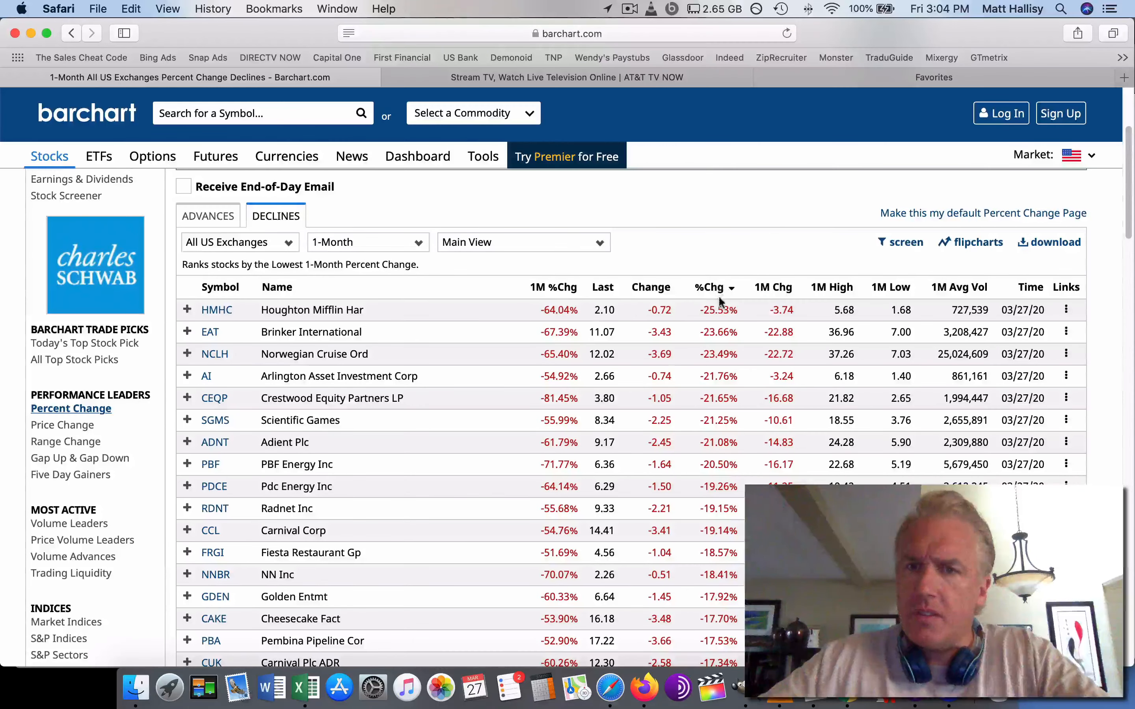
left_click(709, 287)
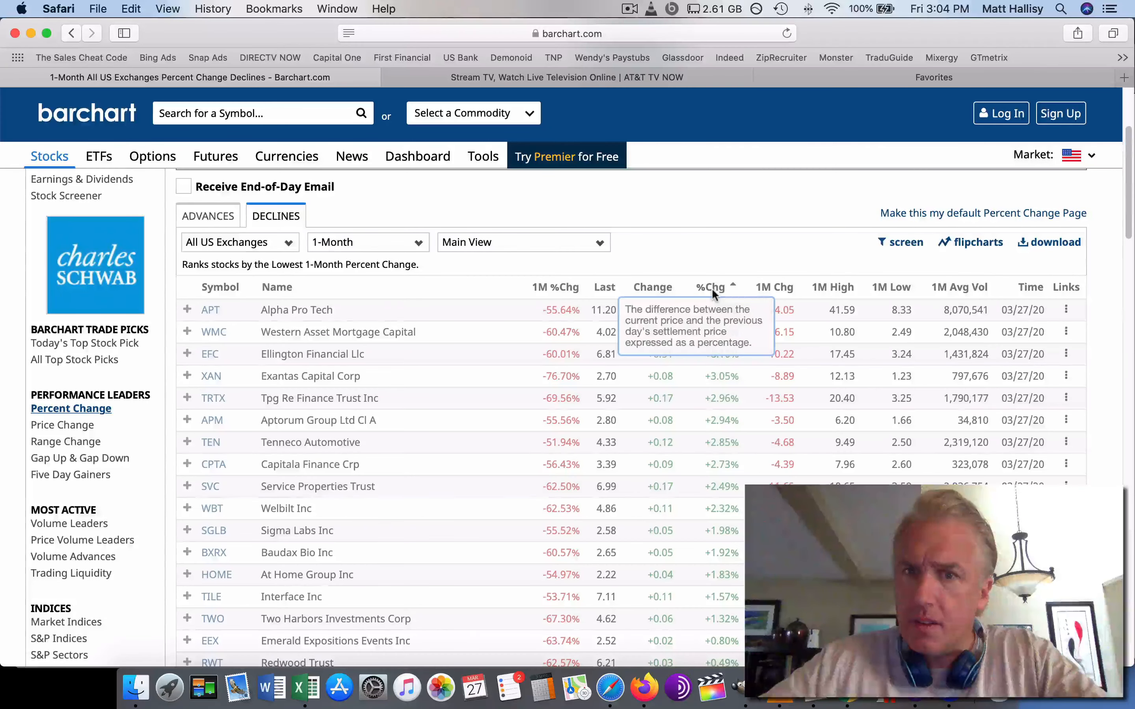
Sort the list by 1M Chg so the largest one-month price drops come first.
left_click(762, 288)
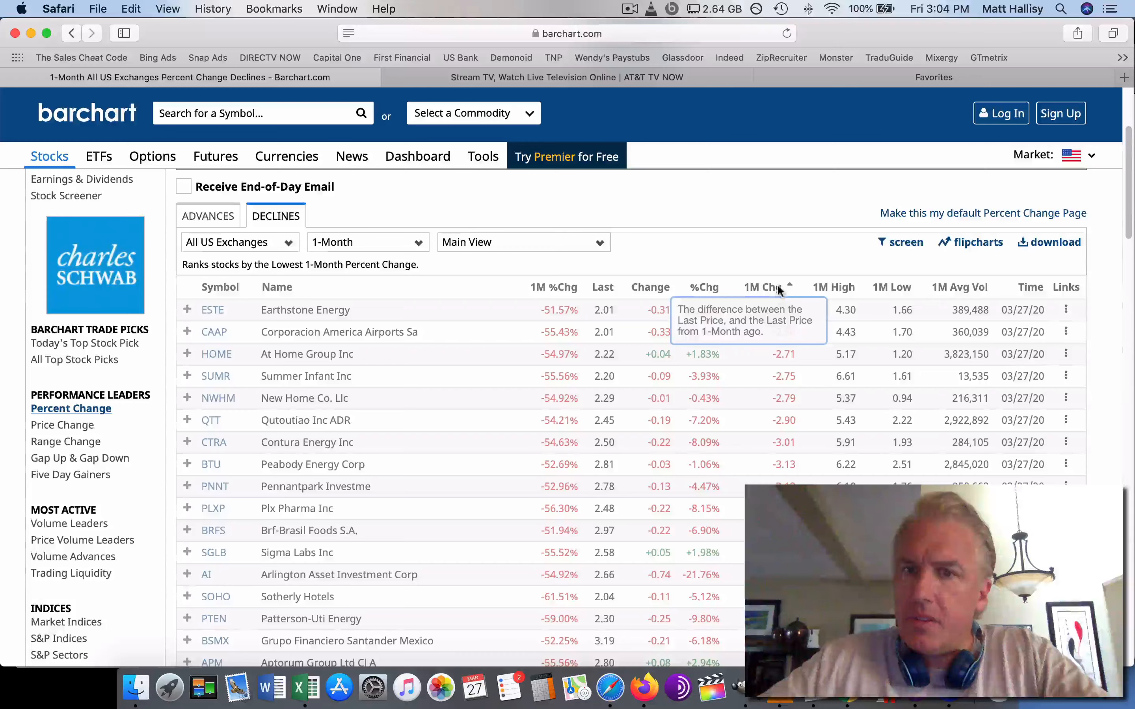
left_click(764, 286)
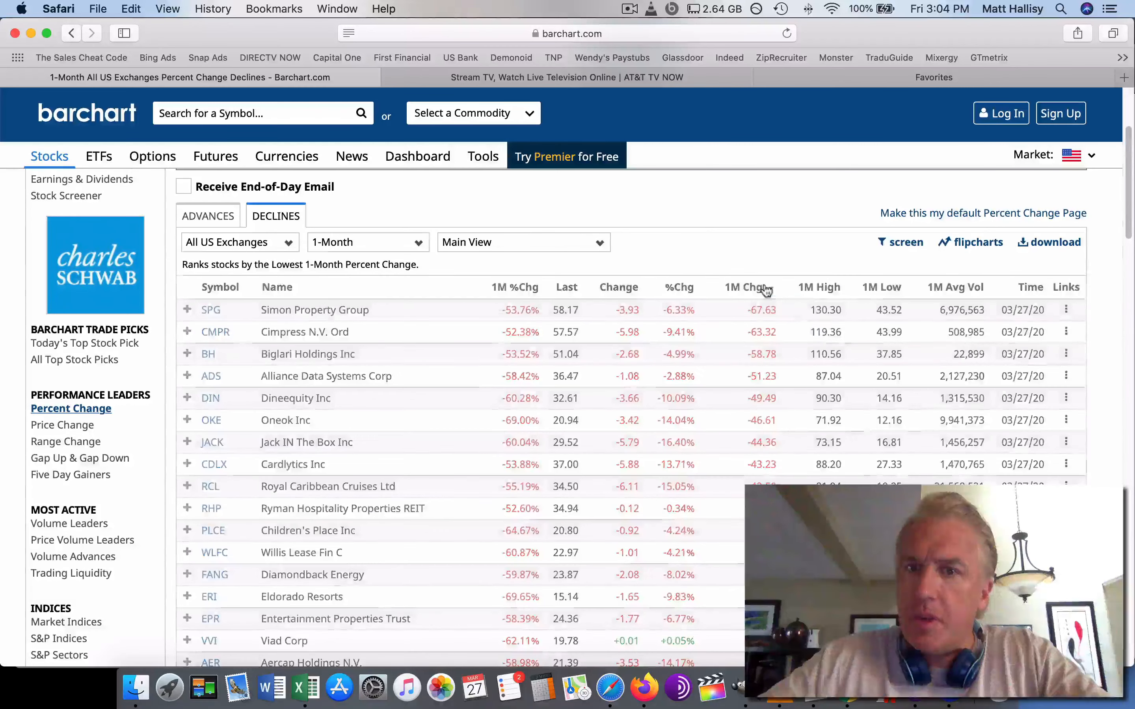
left_click(761, 288)
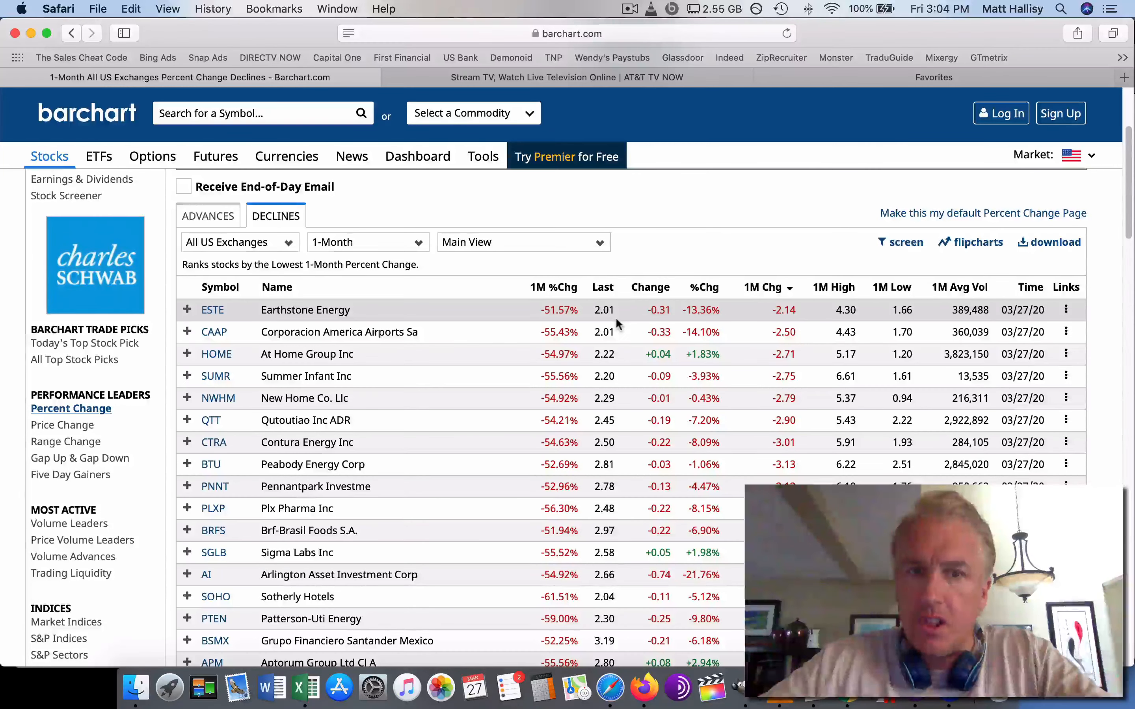
mouse_move(767, 288)
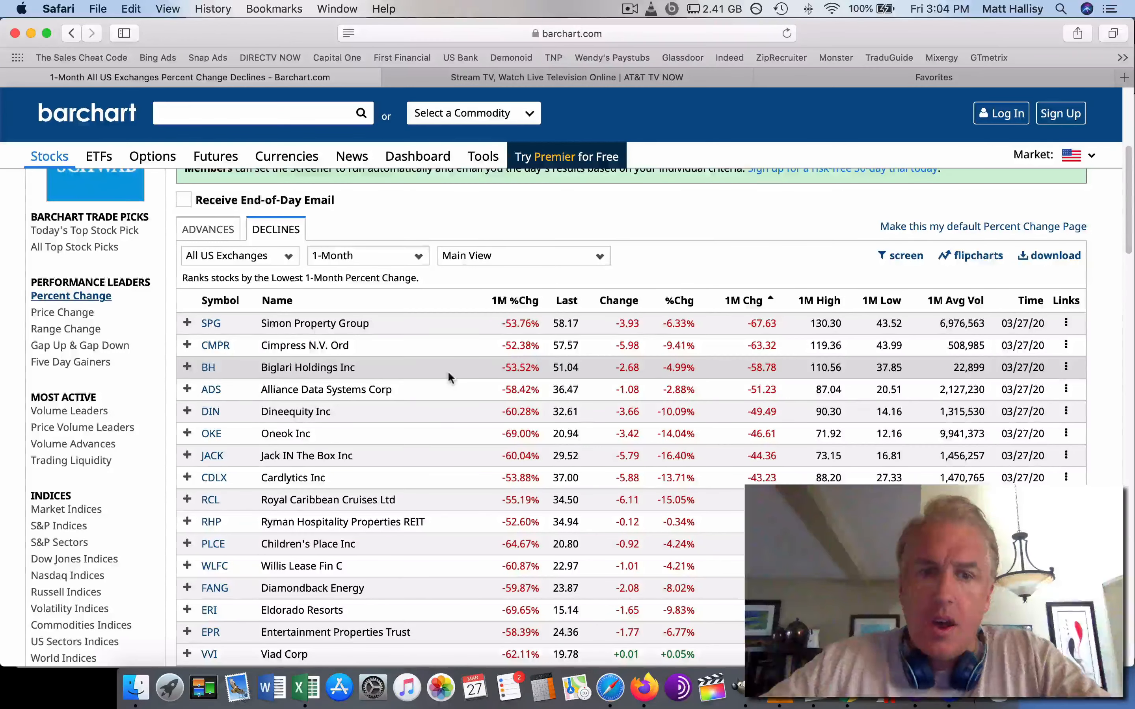
Open Diamondback Energy (FANG) from the one-month declines list in a new tab.
scroll("down", 3)
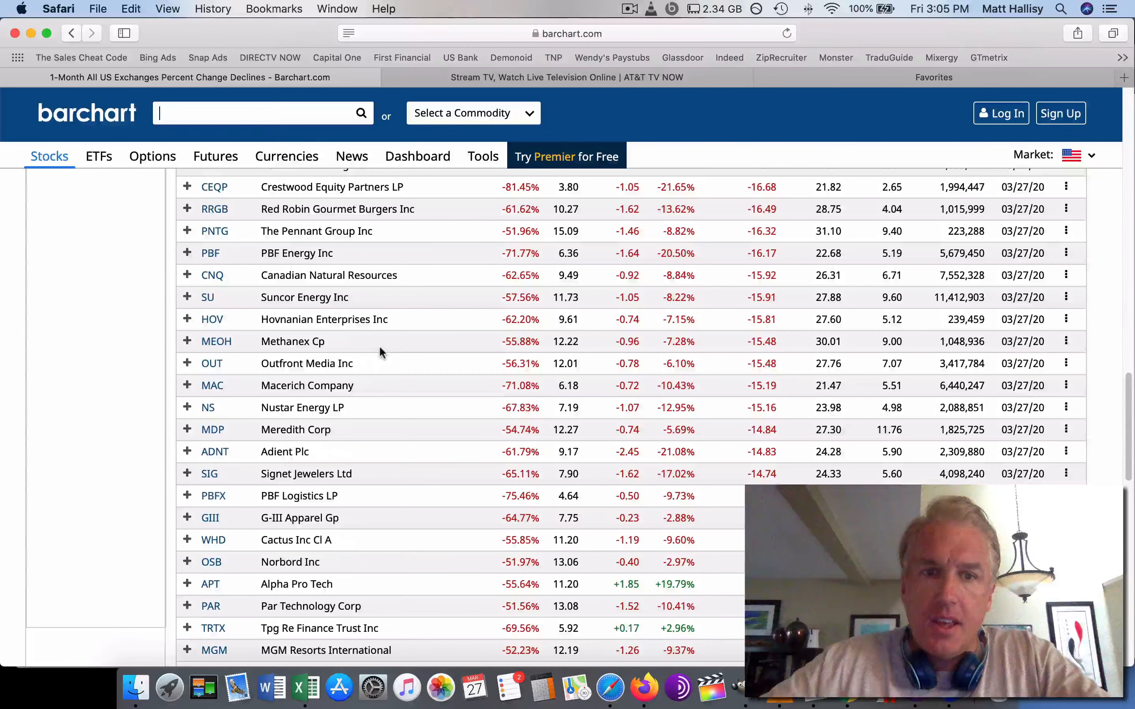
scroll("down", 3)
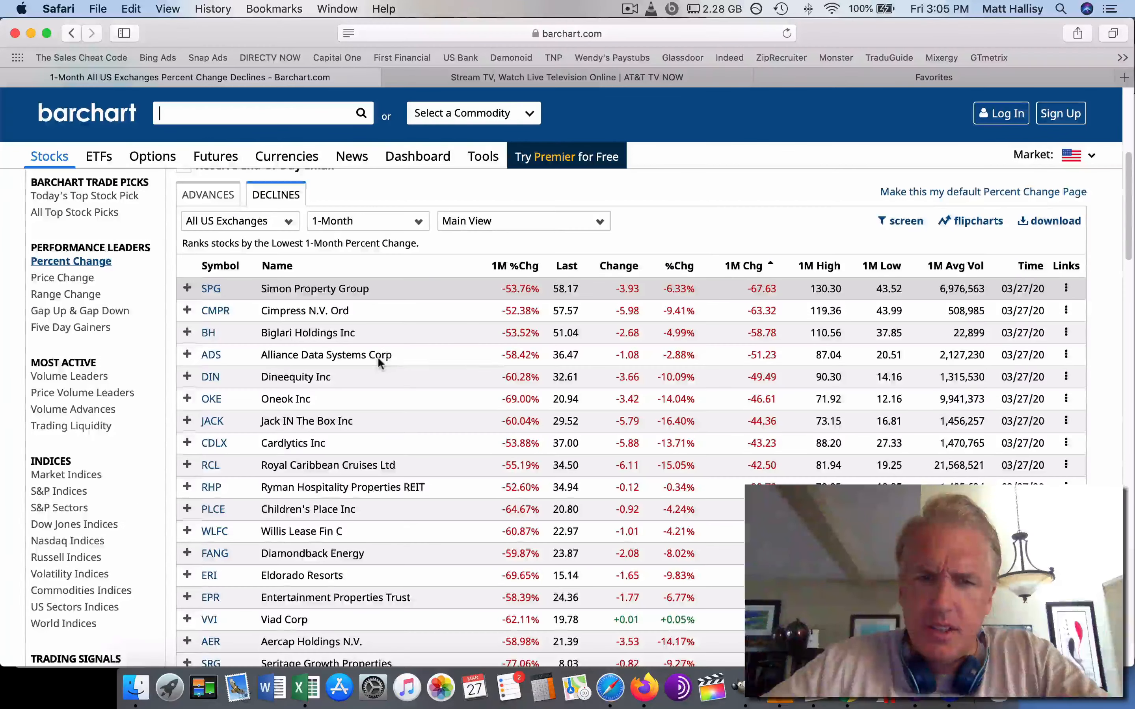
scroll("down", 3)
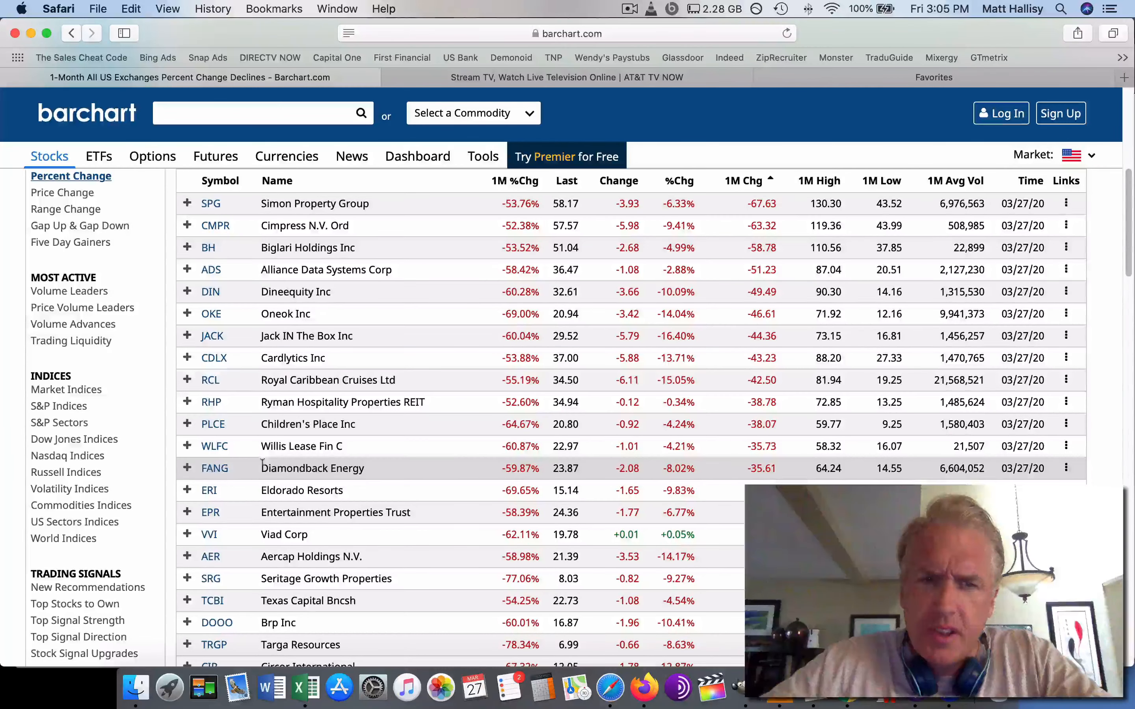
right_click(215, 468)
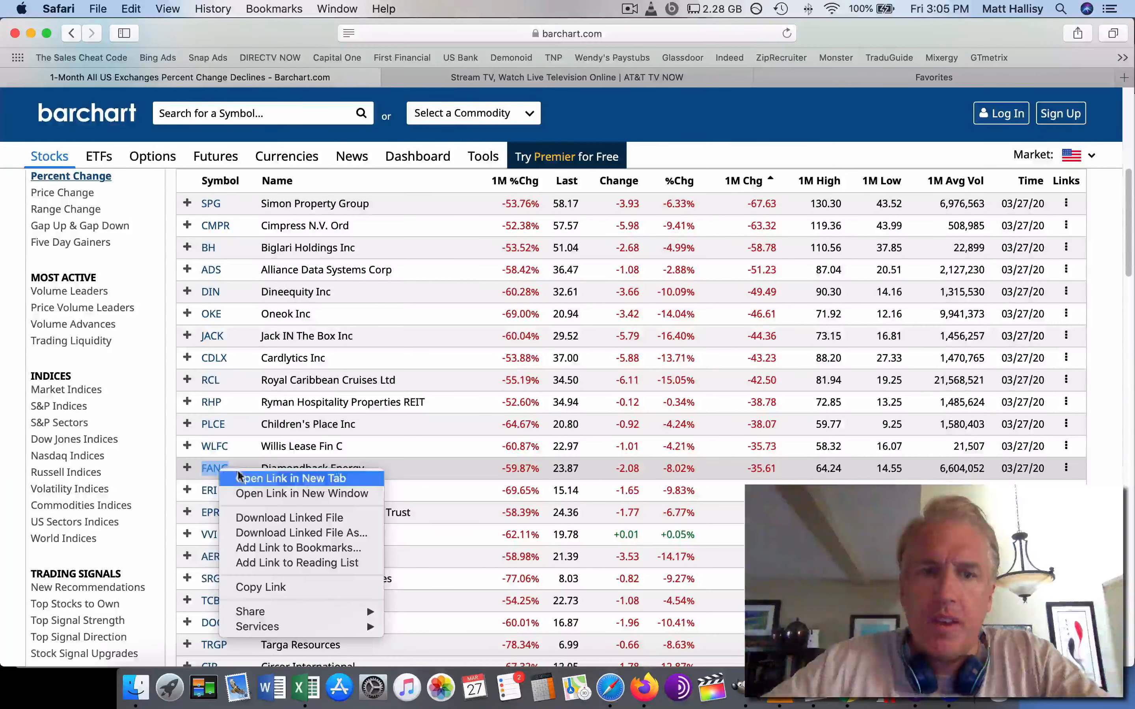
left_click(288, 478)
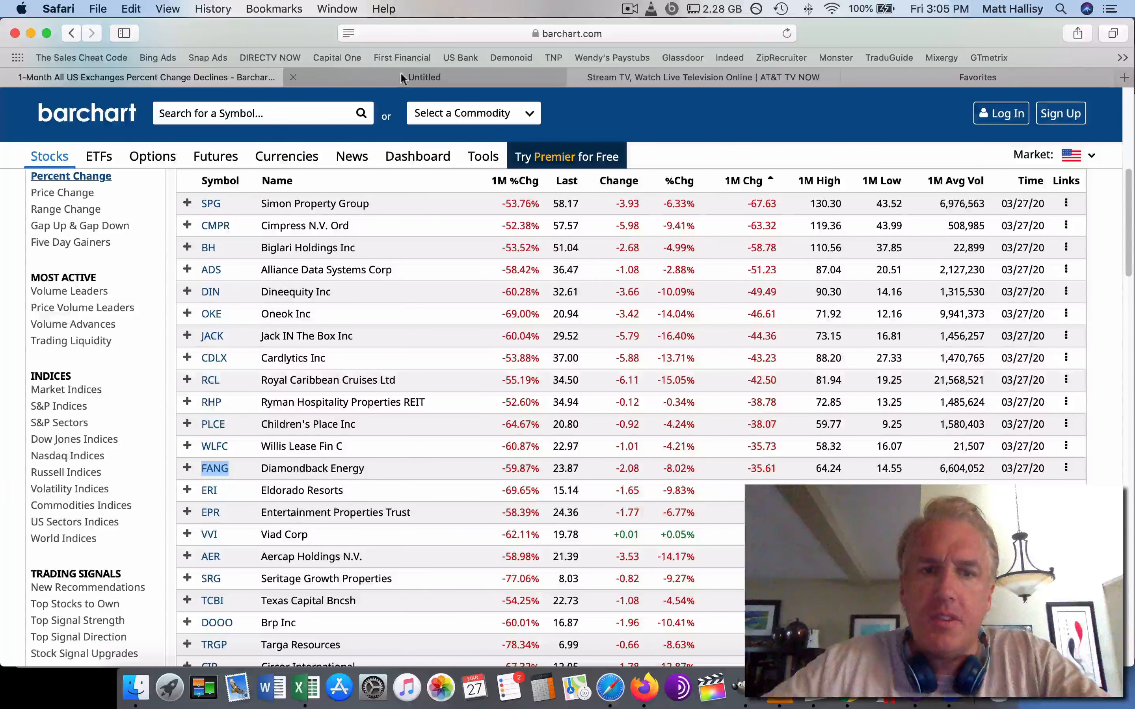
Review Diamondback Energy's Barchart fundamentals and Strong Buy rating from 20 analysts.
left_click(214, 468)
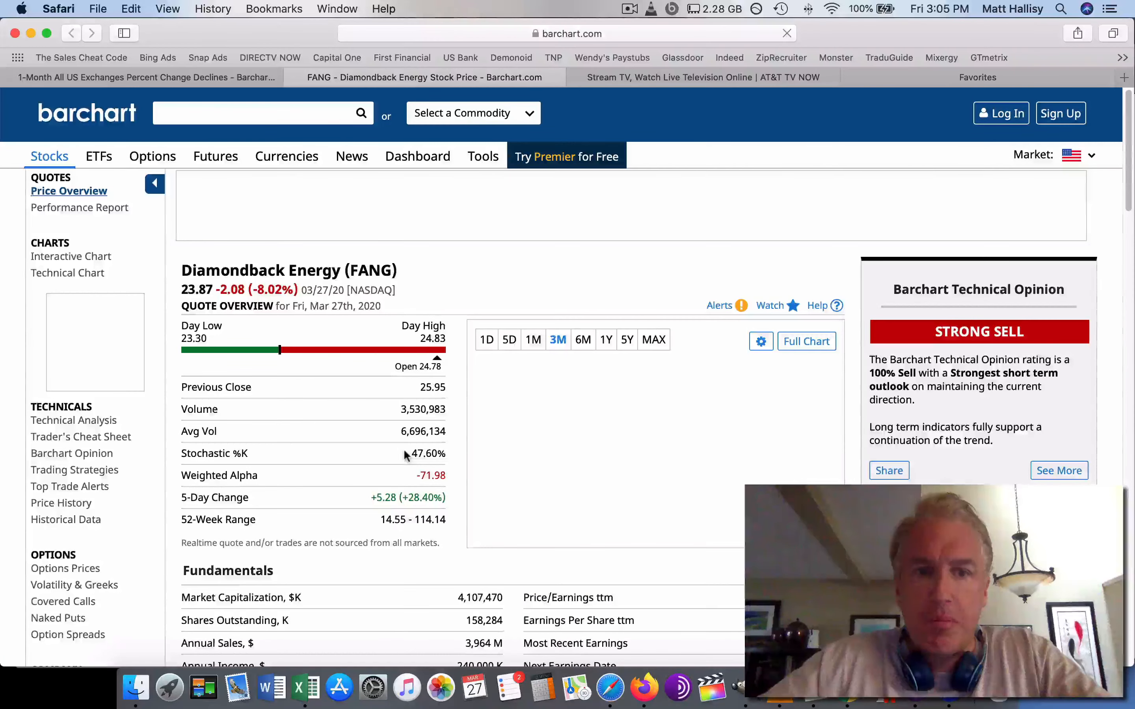
scroll("down", 3)
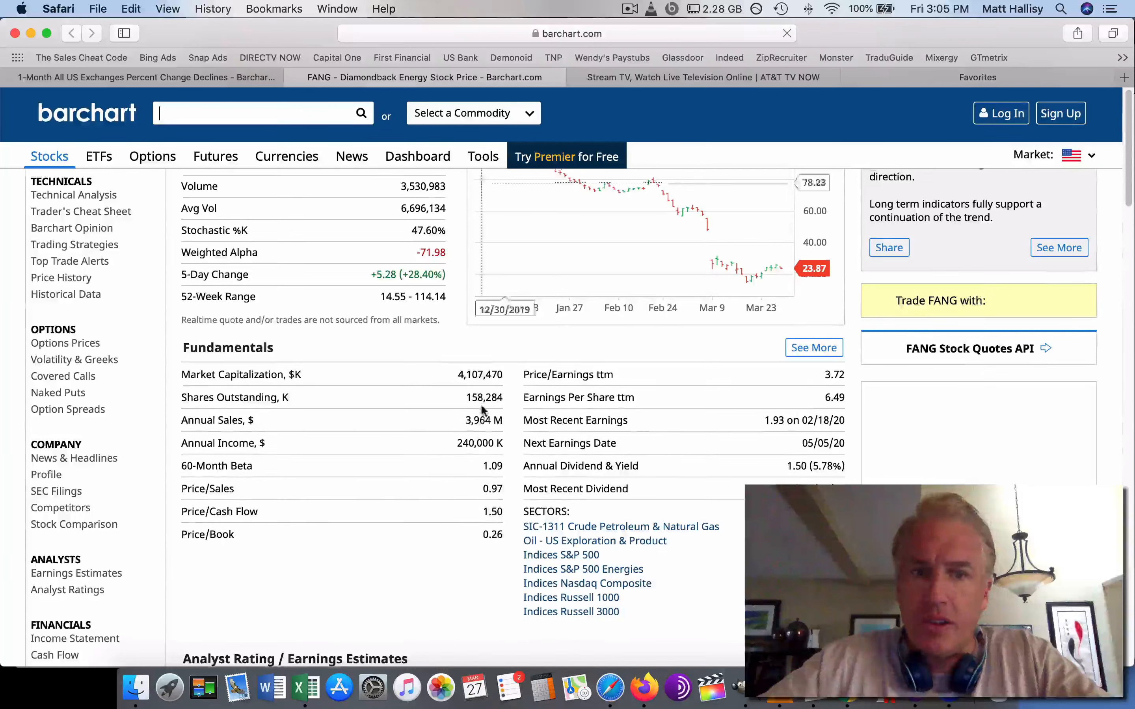
scroll("down", 3)
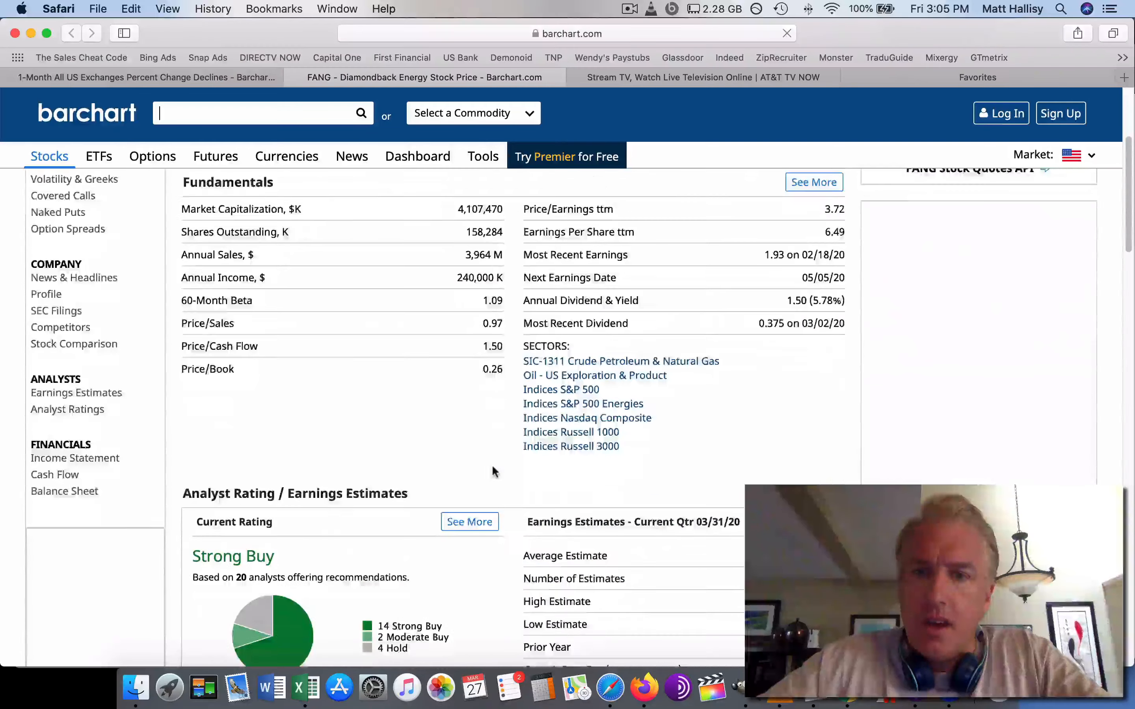
scroll("down", 3)
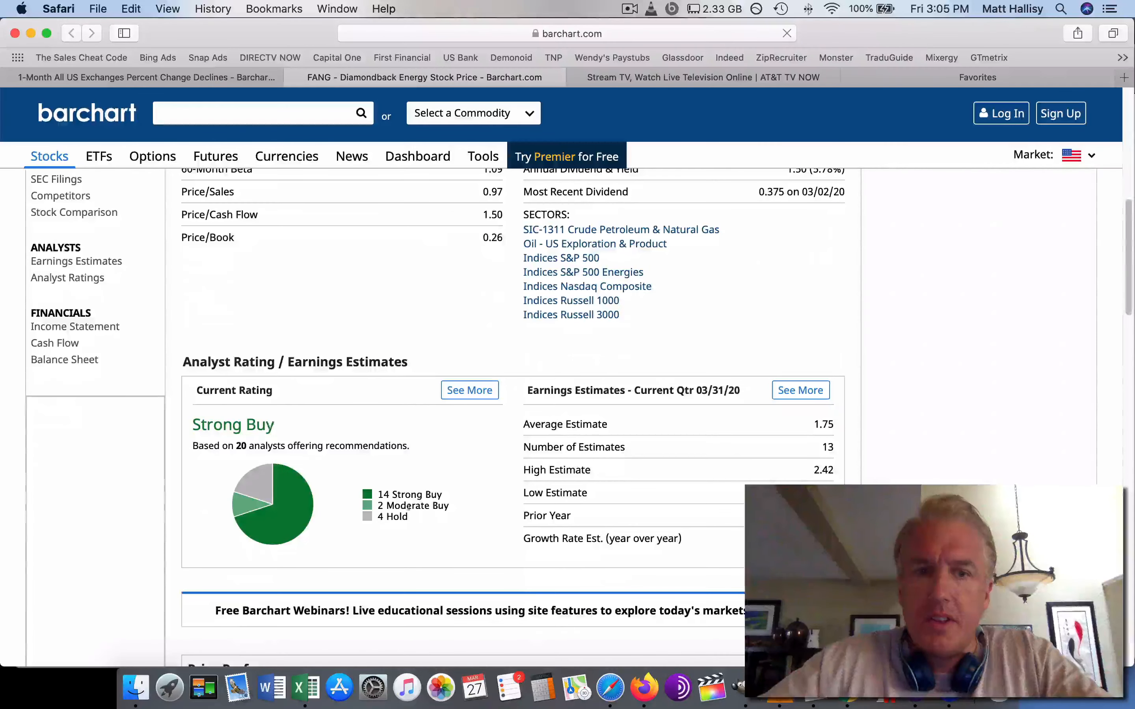
Switch back to the Robinhood portfolio page showing $14,273.72.
left_click(252, 112)
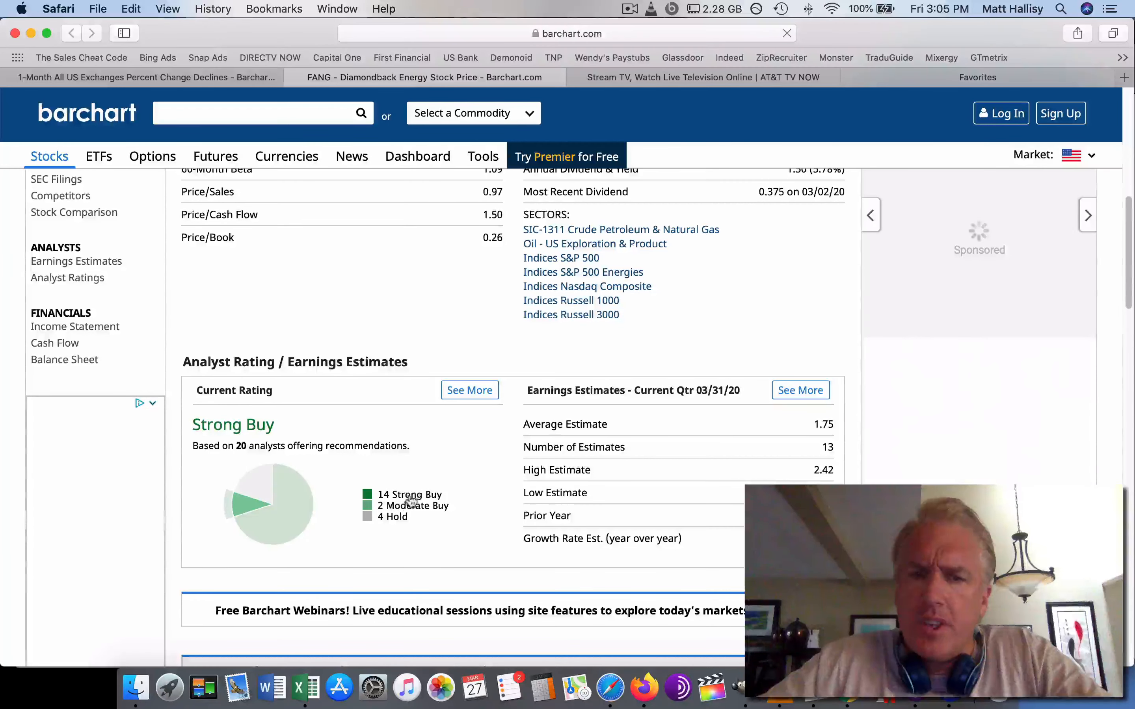
left_click(261, 112)
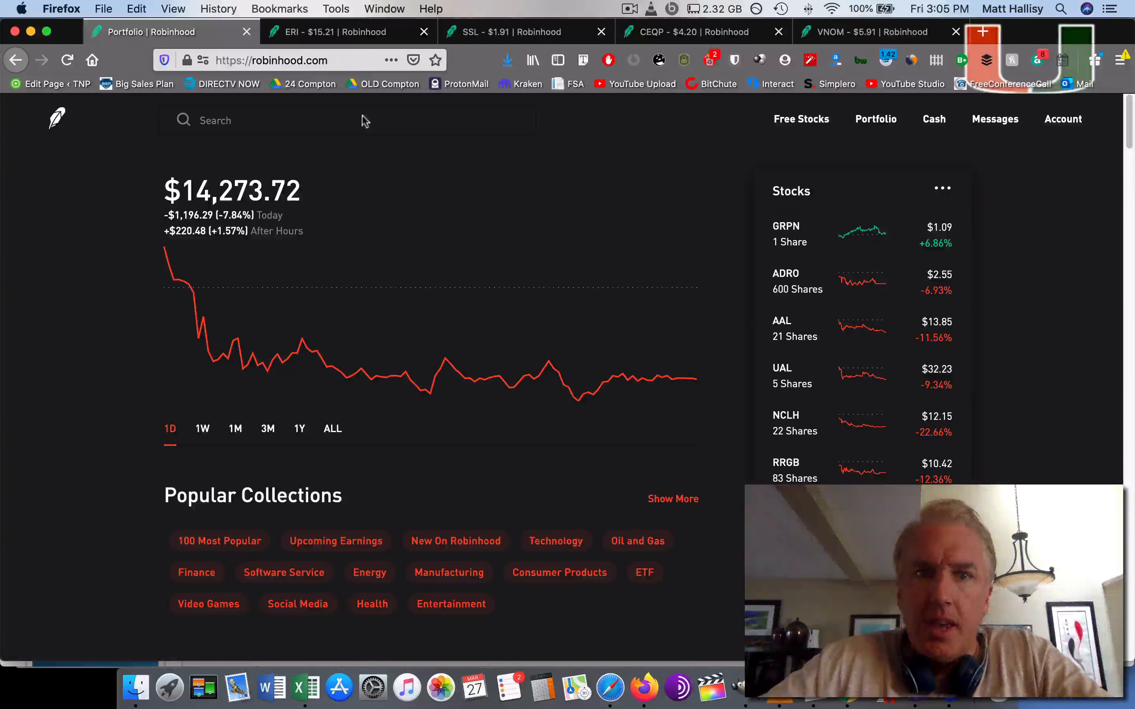
Search Robinhood for FANG and bring up Diamondback Energy's stock page.
type("f")
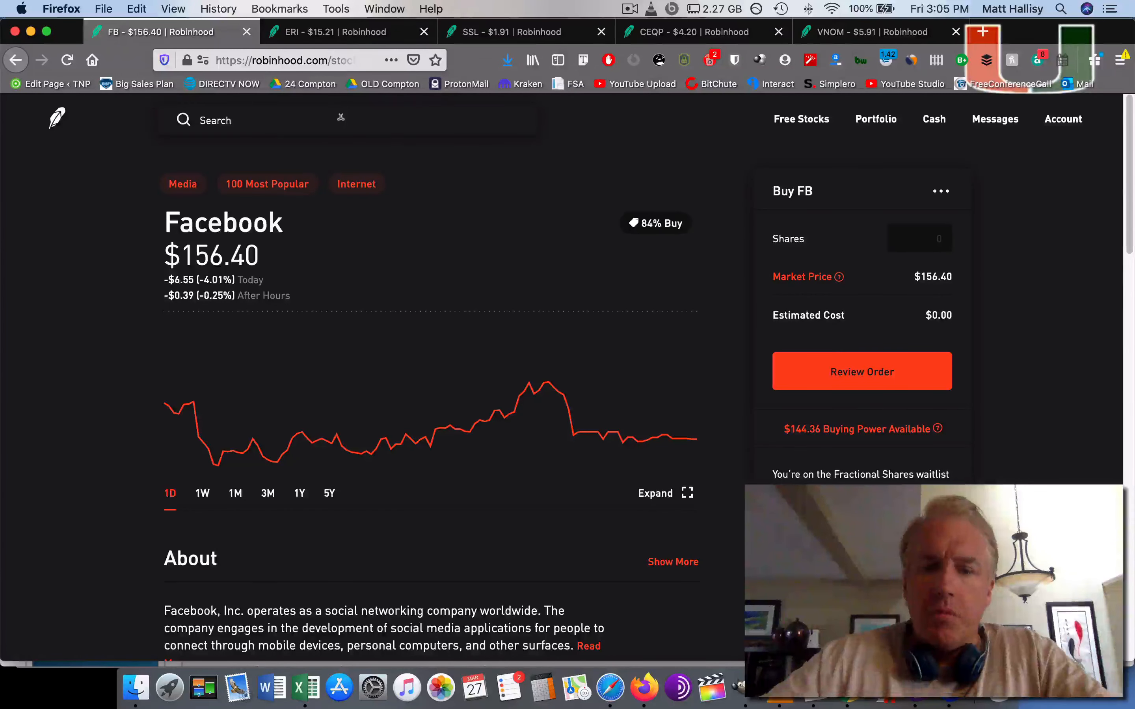
type("fang")
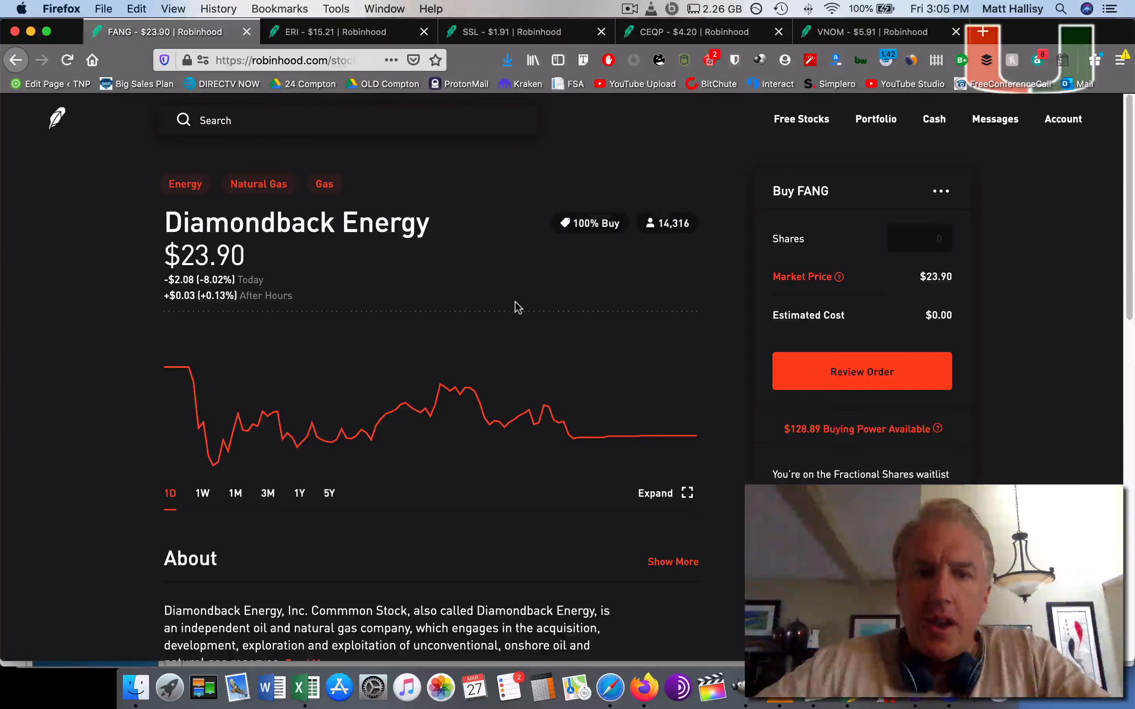
scroll("down", 3)
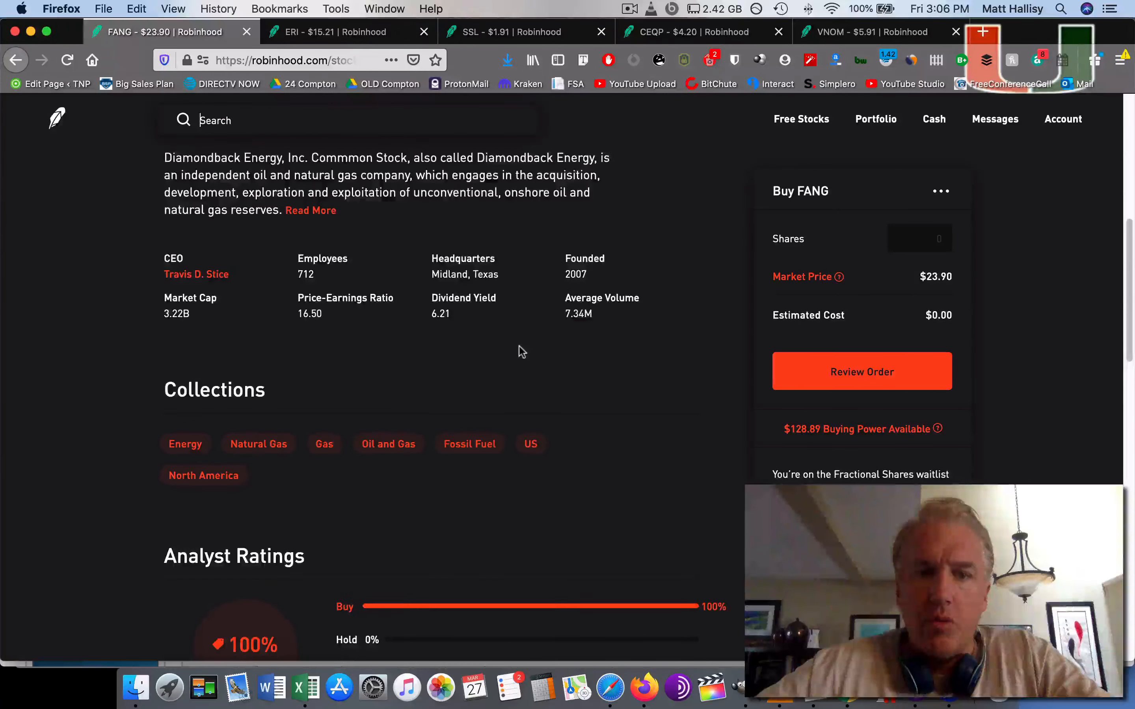
scroll("down", 3)
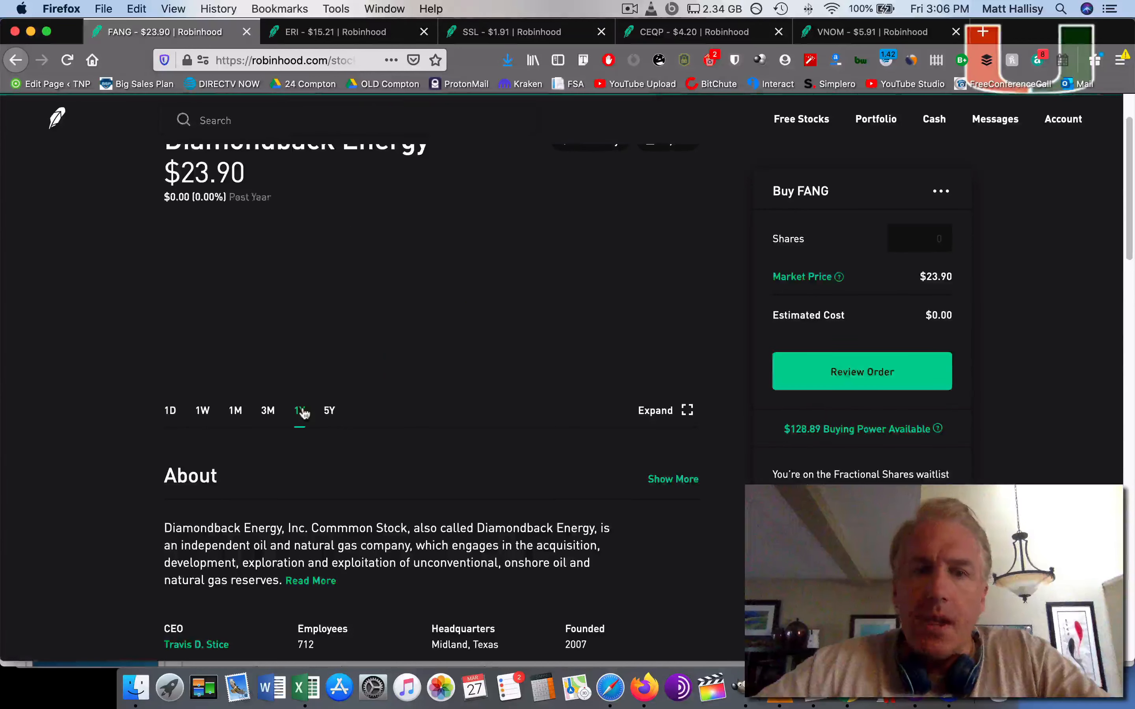
Compare Diamondback's 5Y, 1Y and 3M price histories (66.99% and 76.70% declines).
left_click(329, 410)
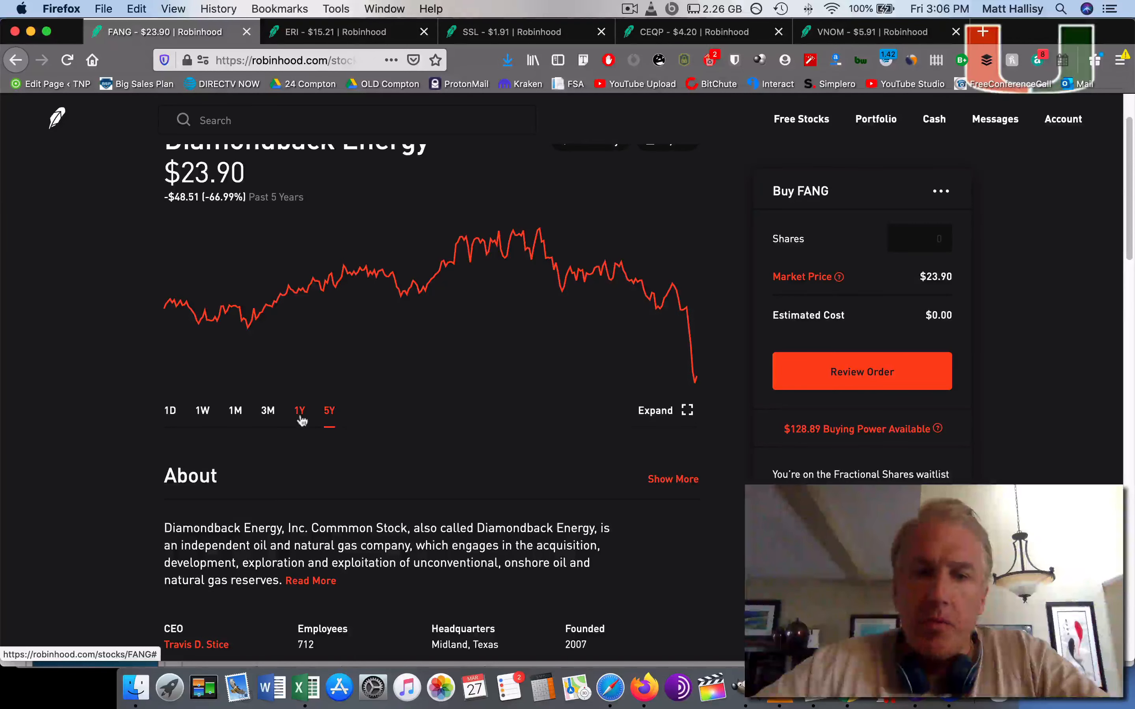
left_click(299, 410)
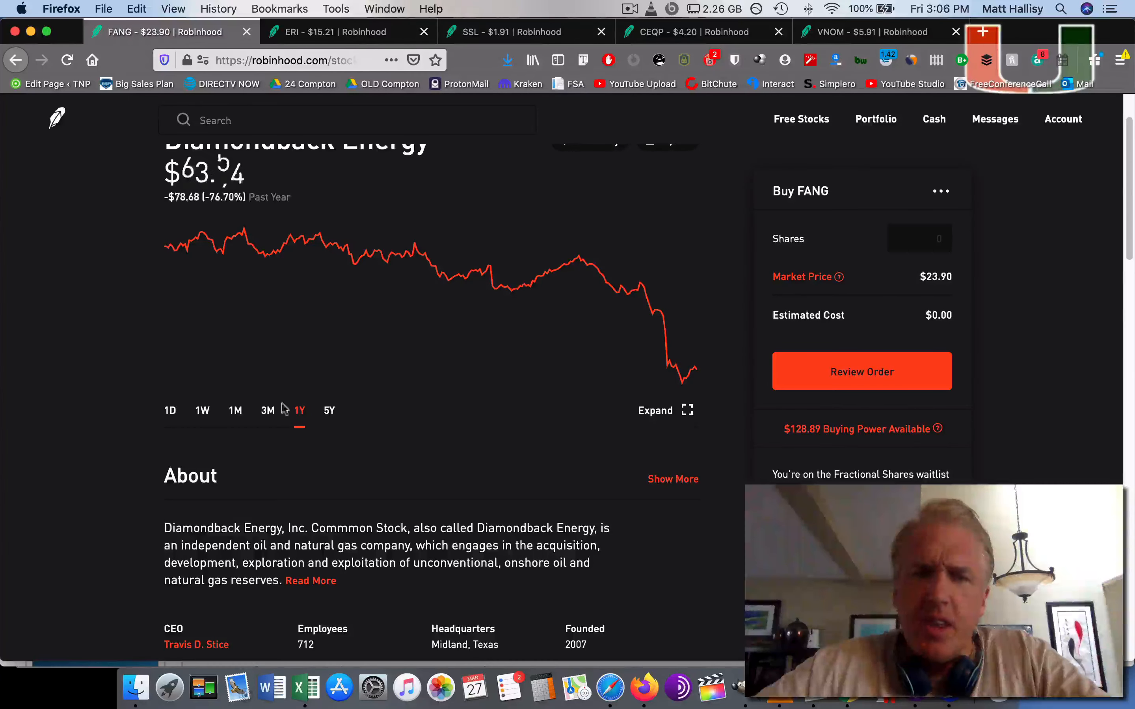
left_click(267, 411)
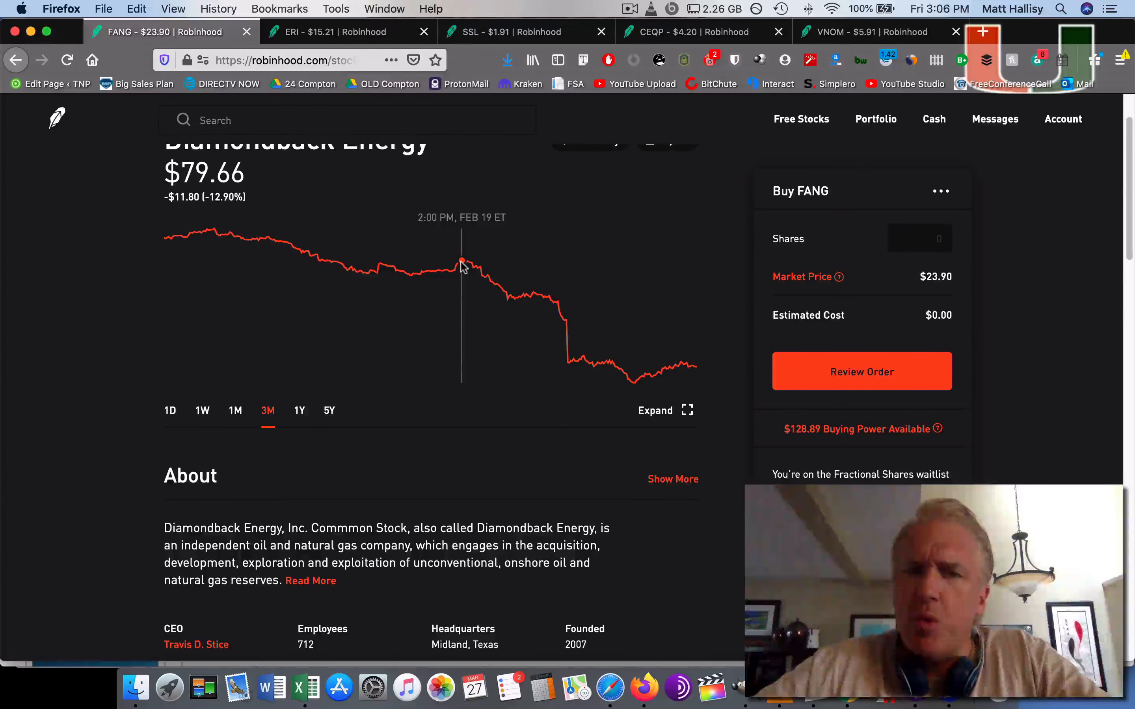
mouse_move(465, 261)
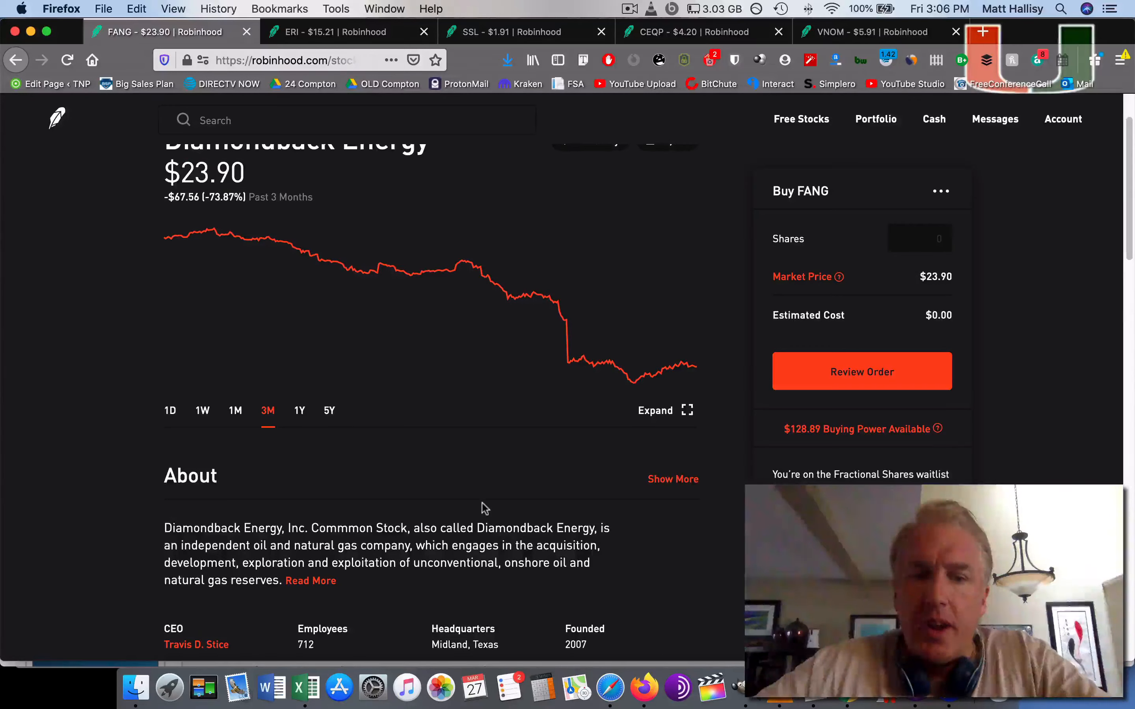
mouse_move(396, 593)
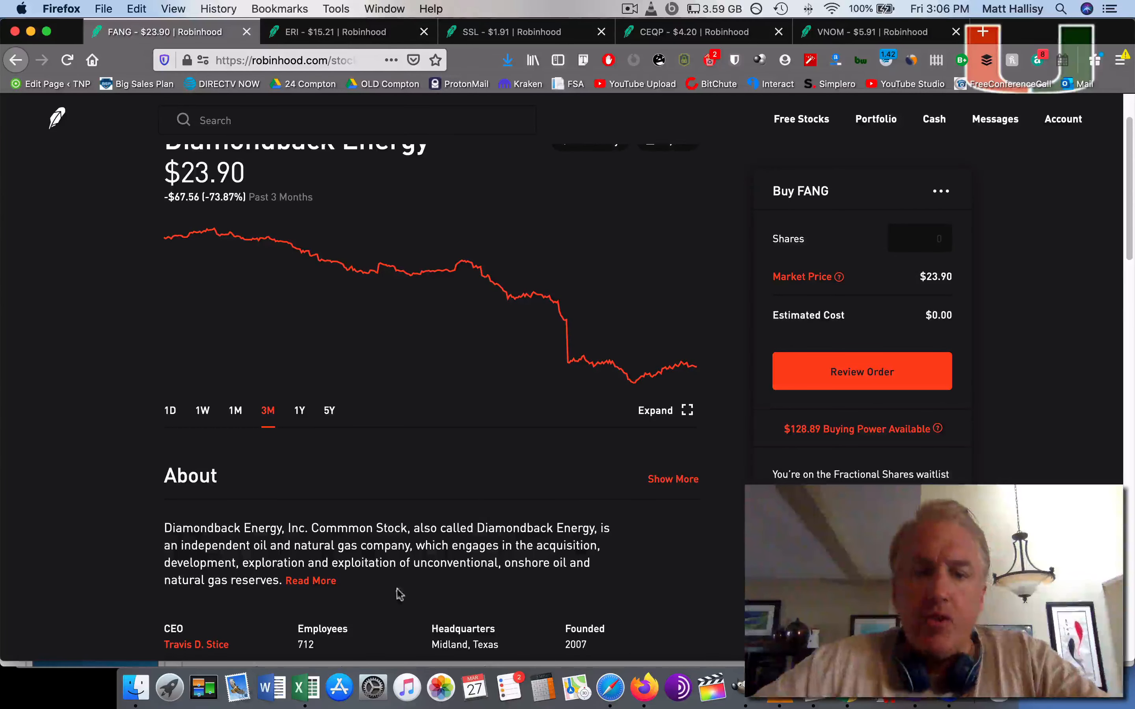
mouse_move(306, 687)
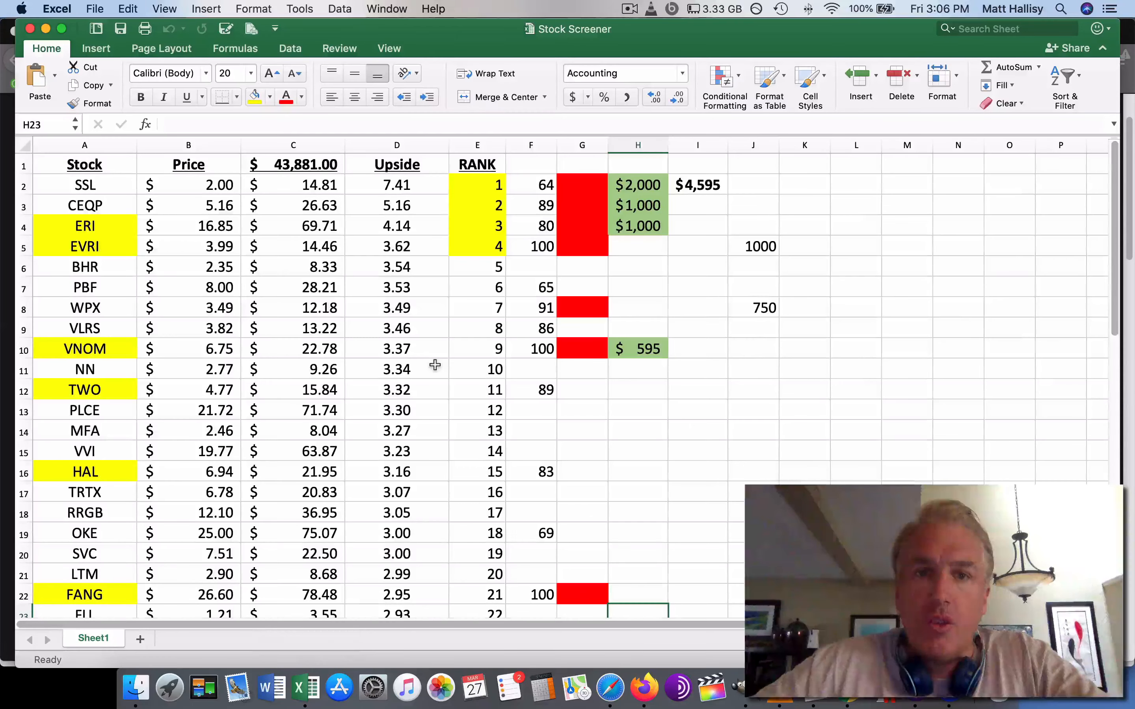
mouse_move(264, 200)
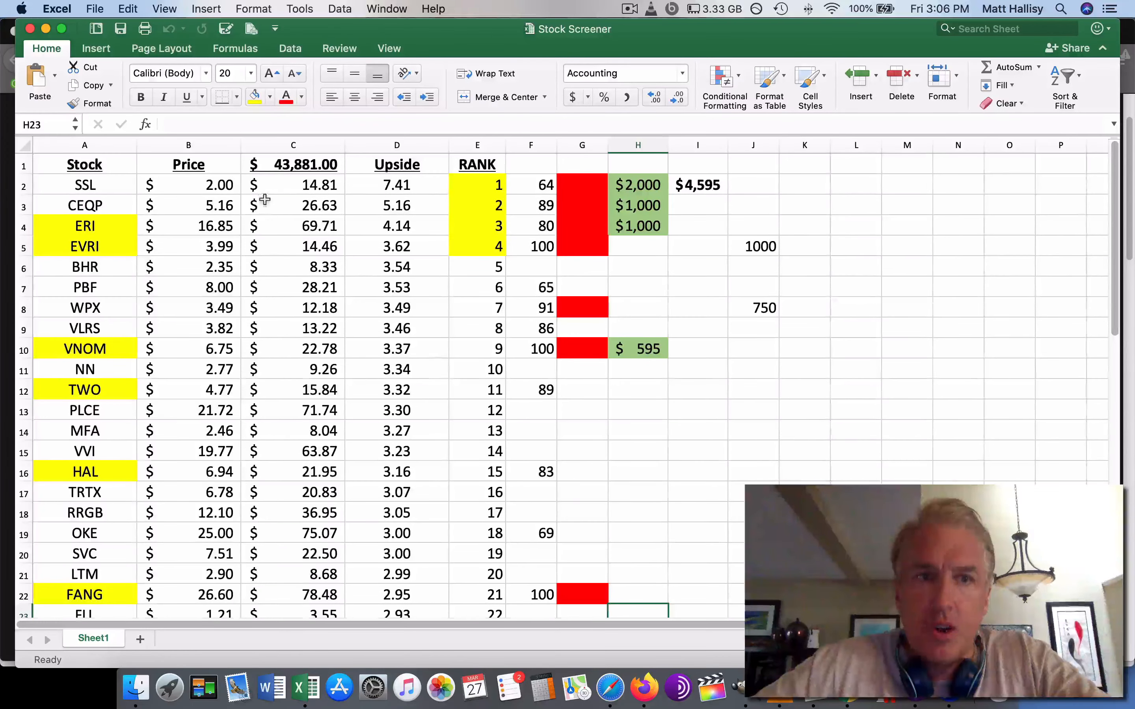
left_click_drag(84, 184, 85, 308)
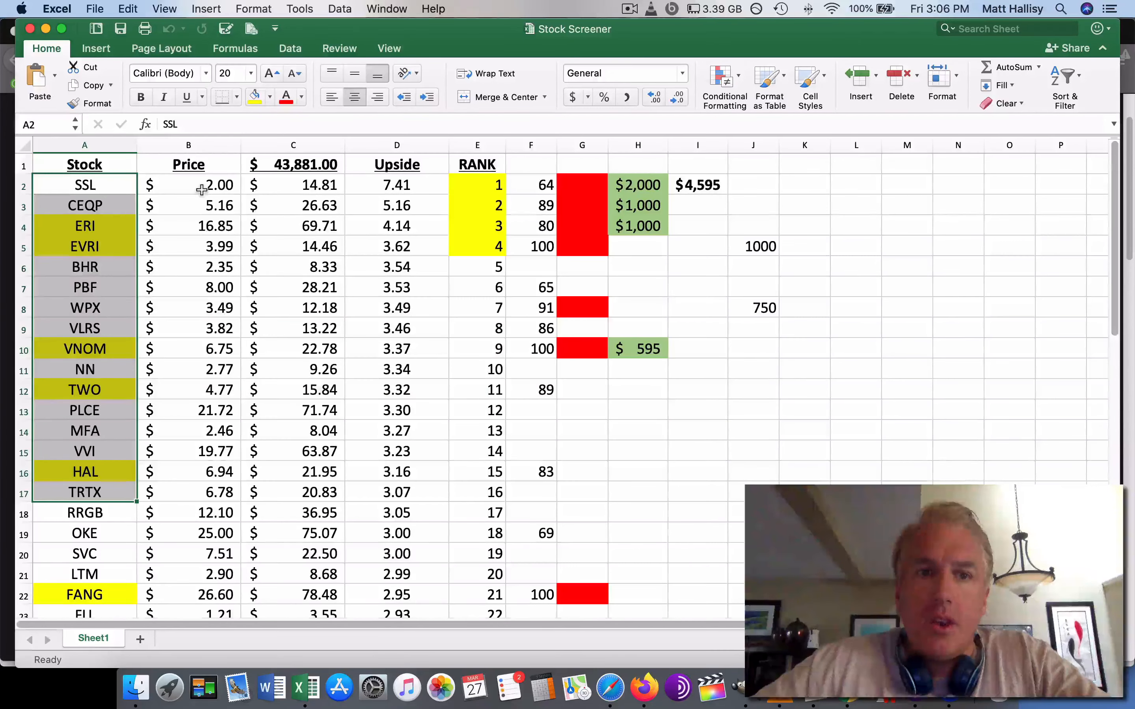
left_click_drag(189, 184, 293, 594)
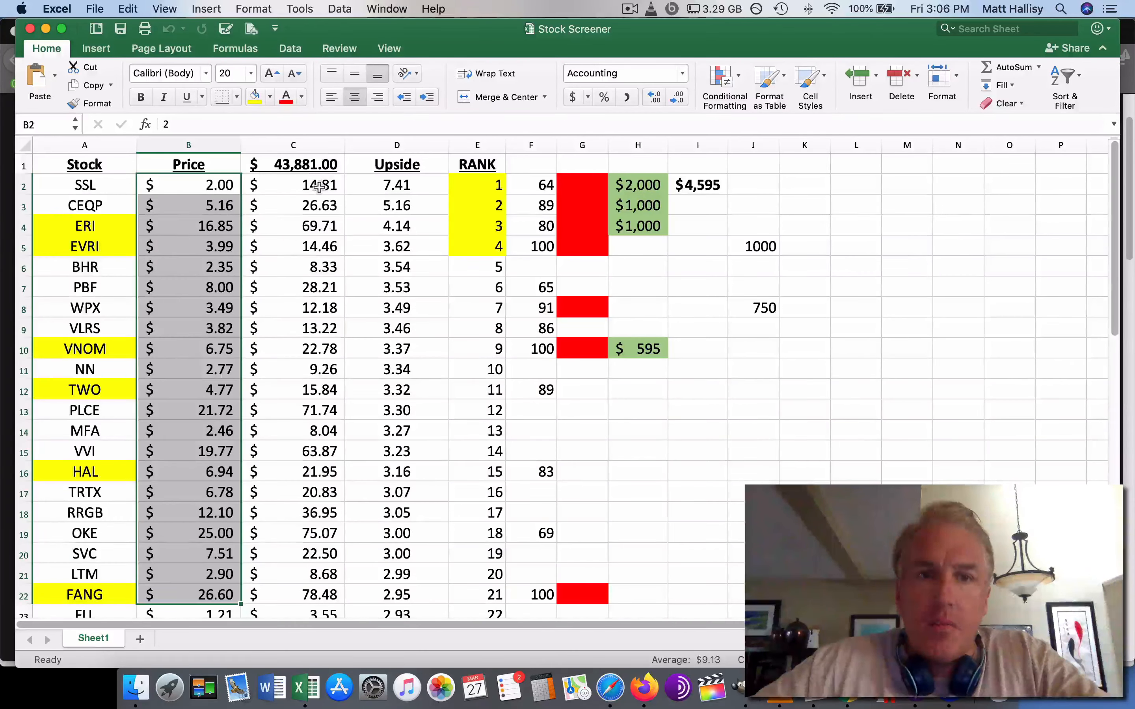
left_click(293, 164)
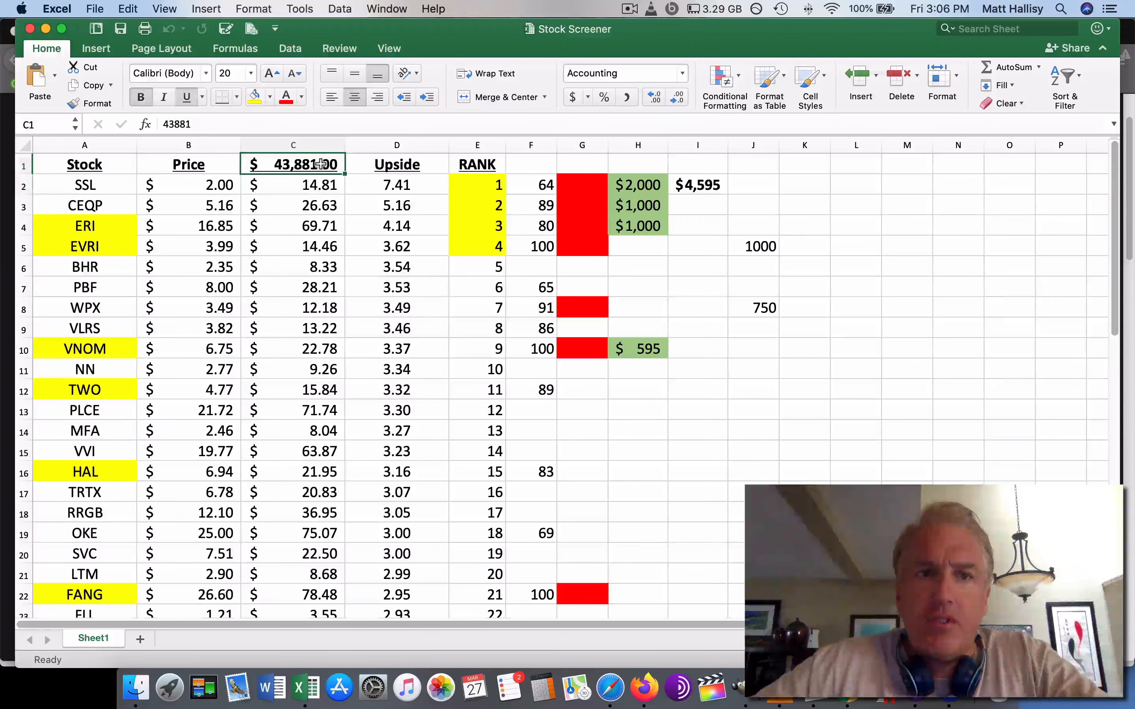
left_click(253, 9)
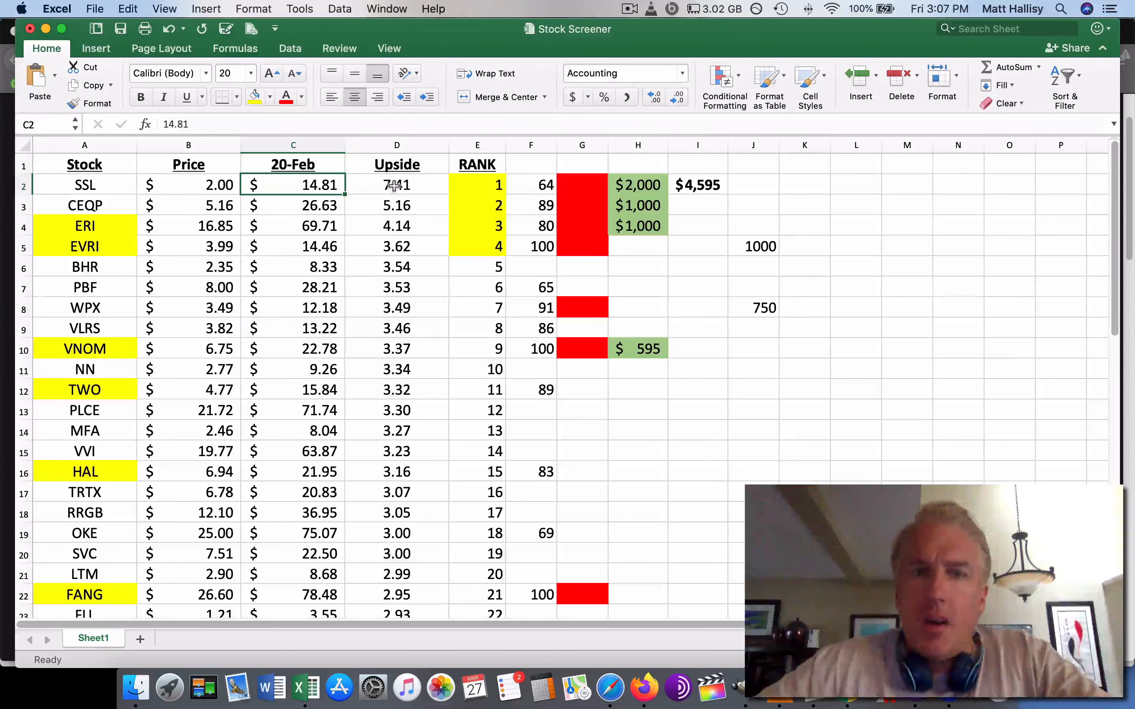
left_click(396, 185)
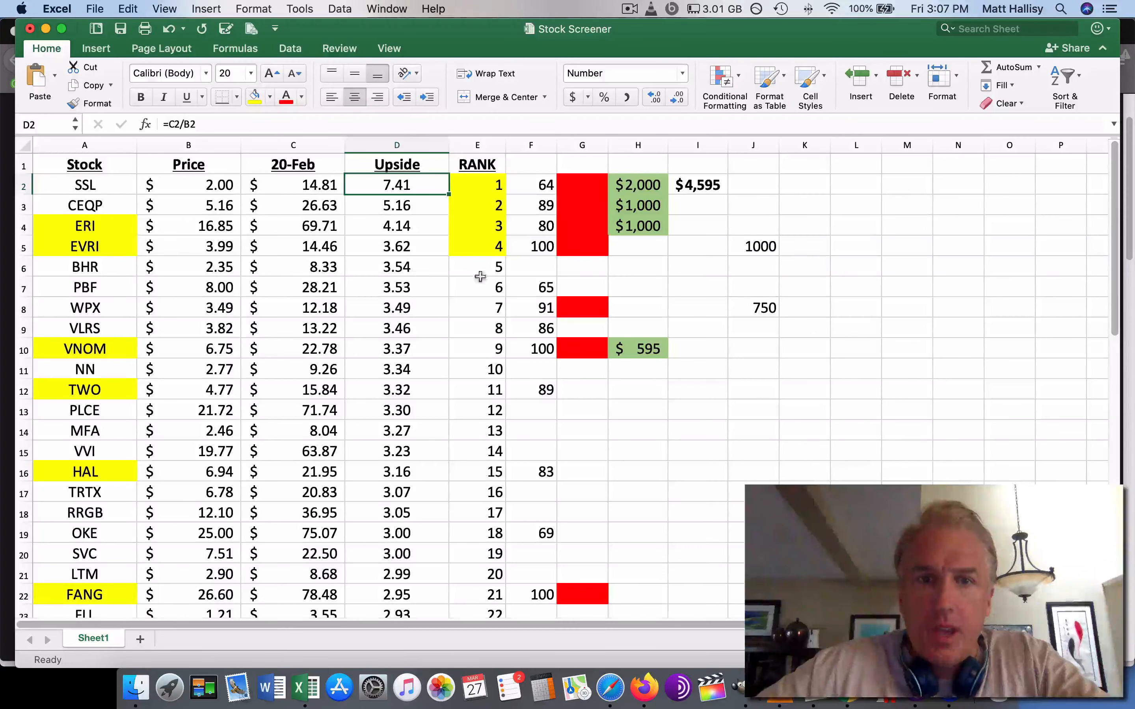
mouse_move(465, 187)
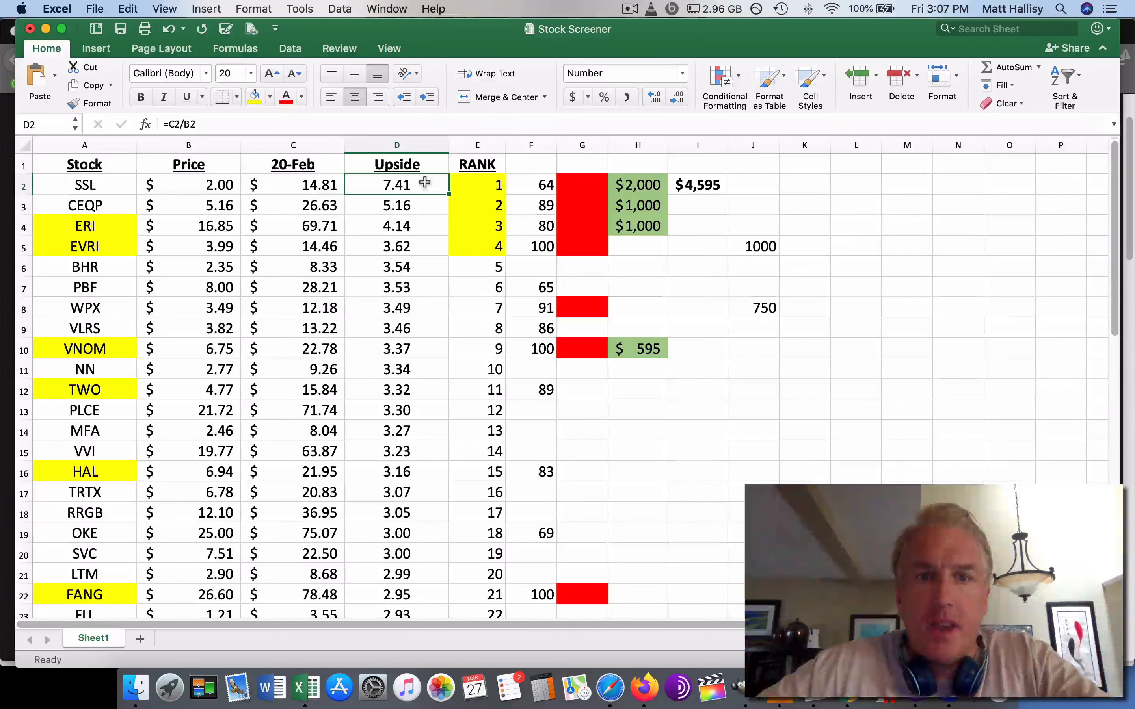
scroll("down", 3)
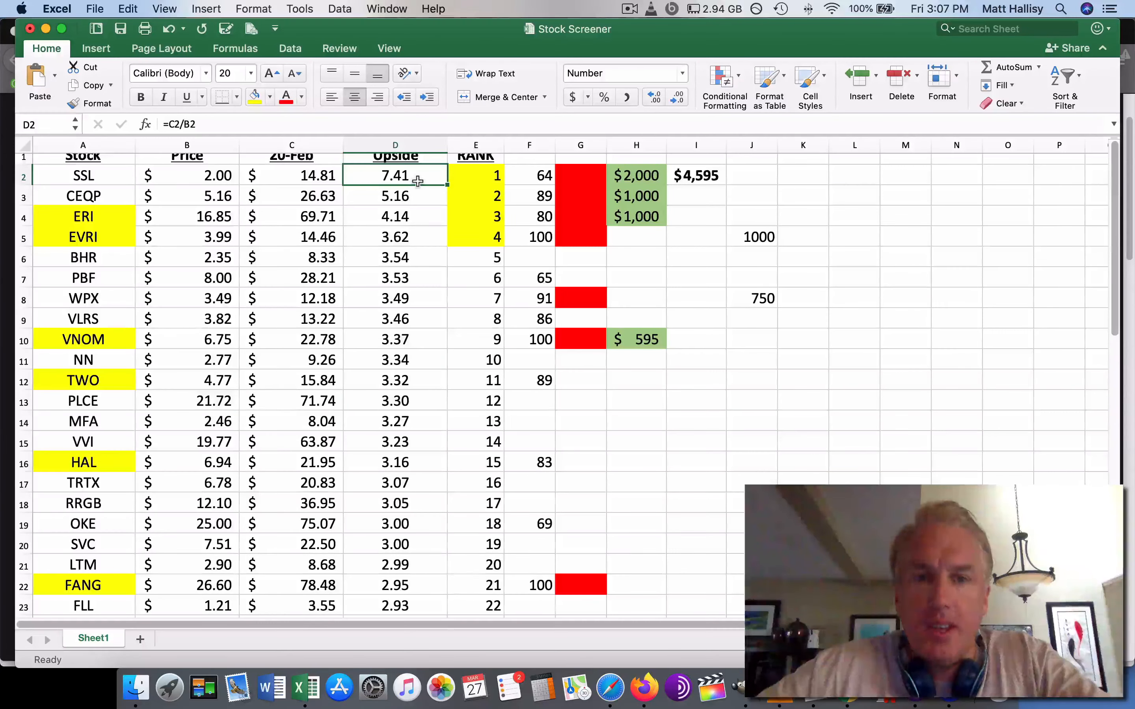
scroll("down", 3)
type("500")
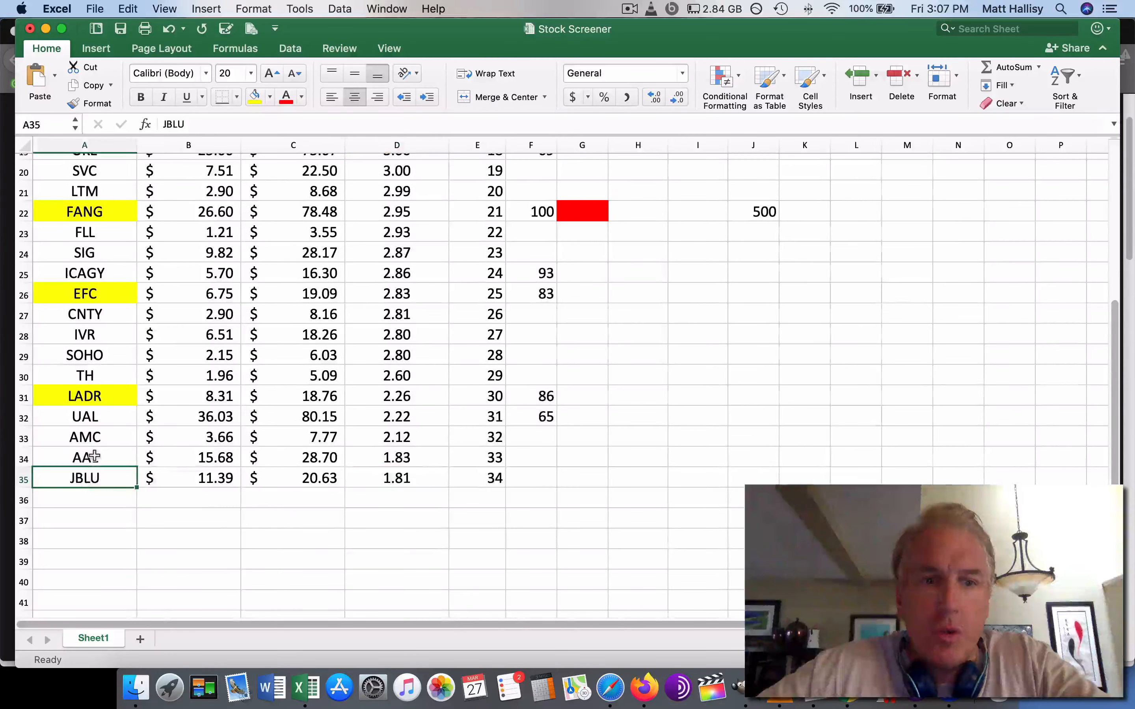
left_click(84, 416)
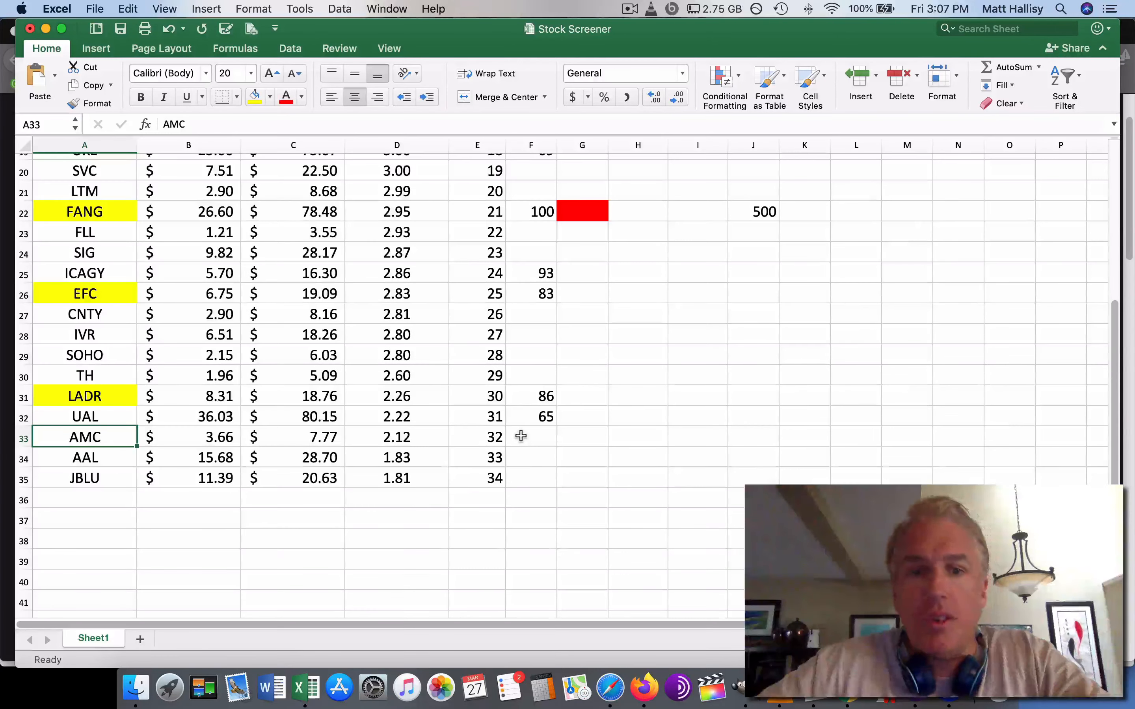
scroll("up", 3)
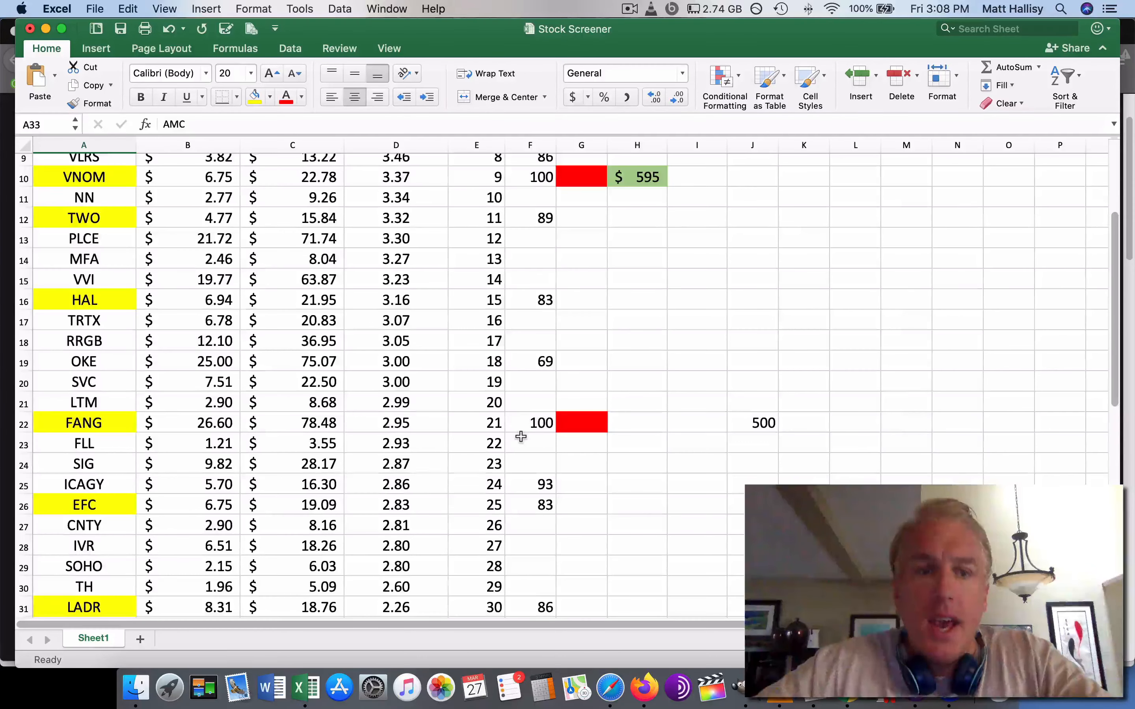
scroll("down", 3)
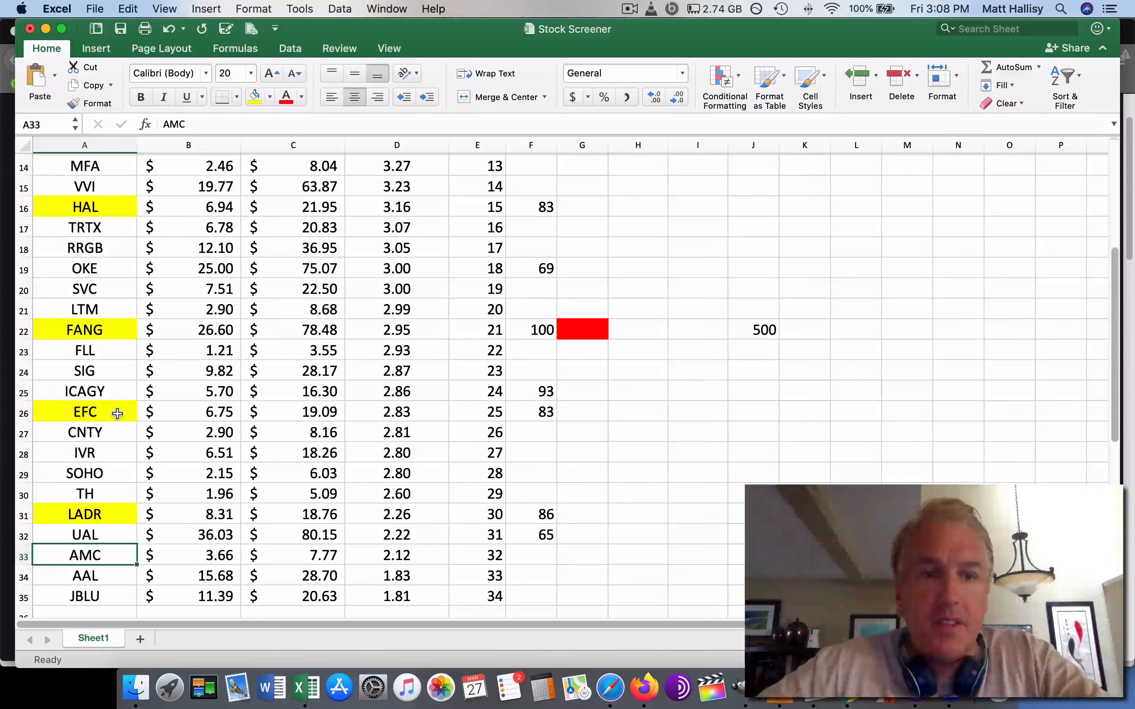
left_click(84, 514)
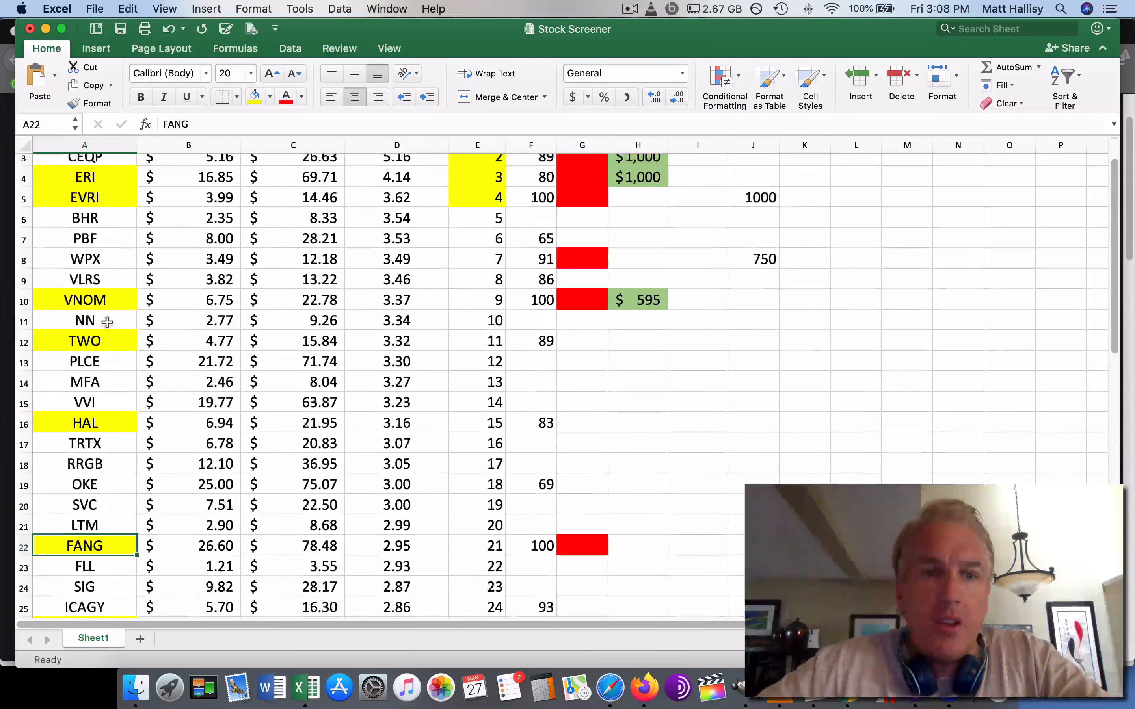
left_click(84, 299)
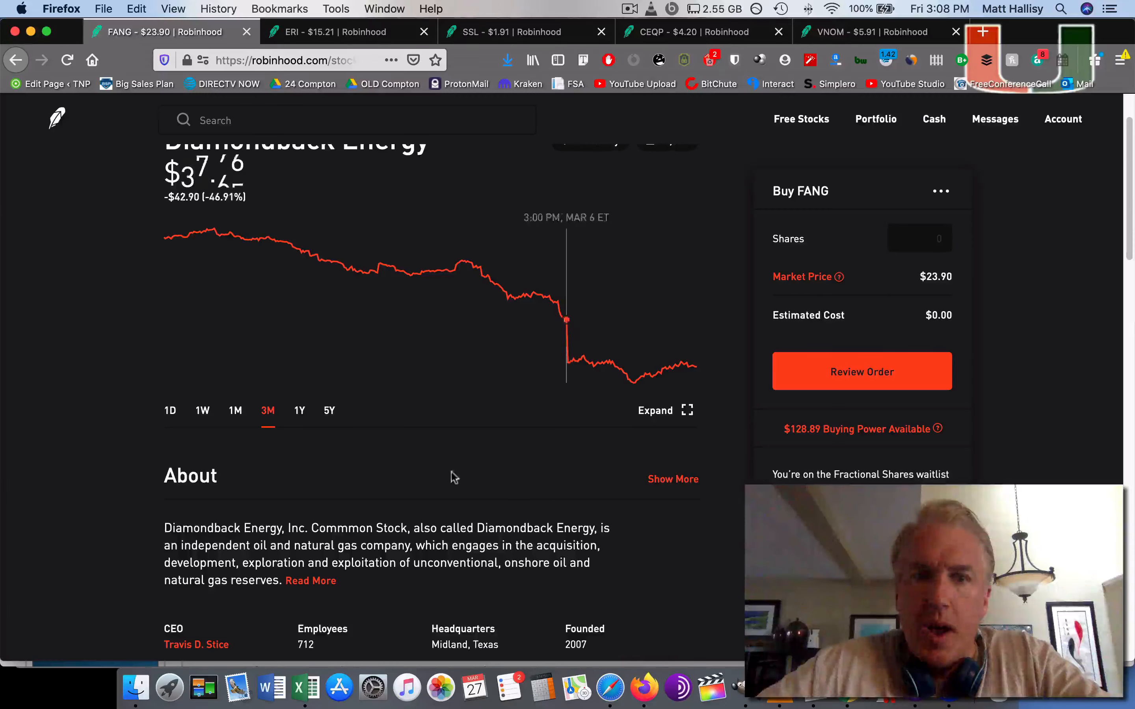
Scroll to FANG's 100% Buy analyst ratings, then switch back to Excel's Stock Screener.
scroll("down", 3)
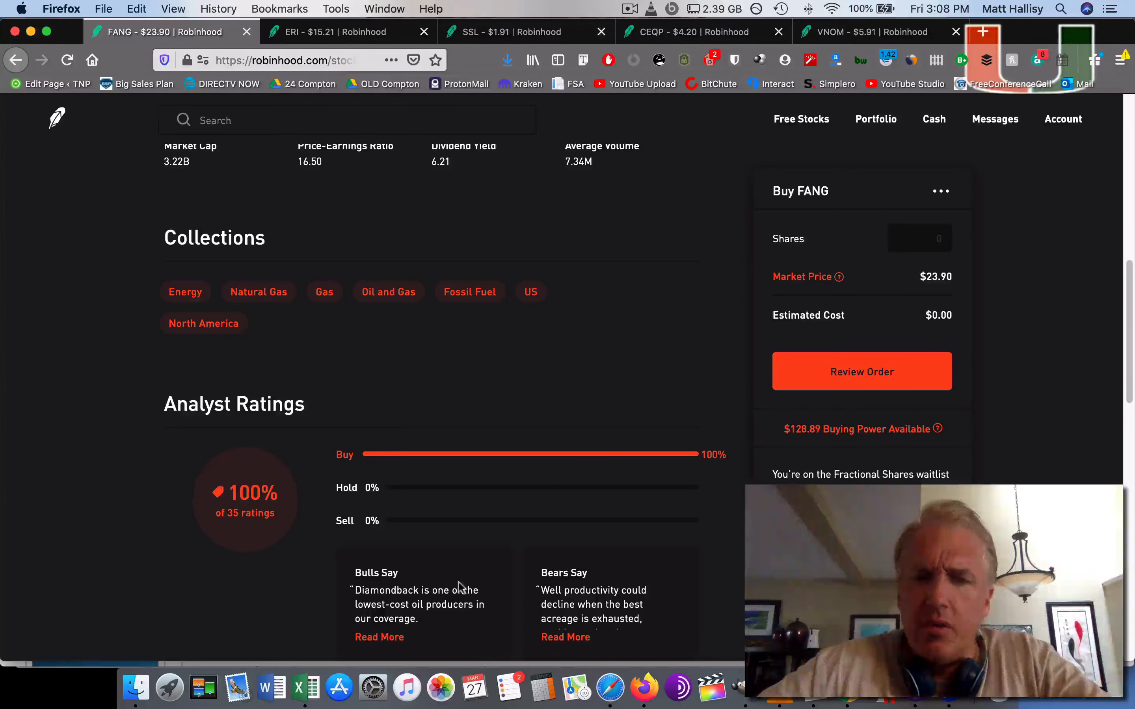
left_click(305, 687)
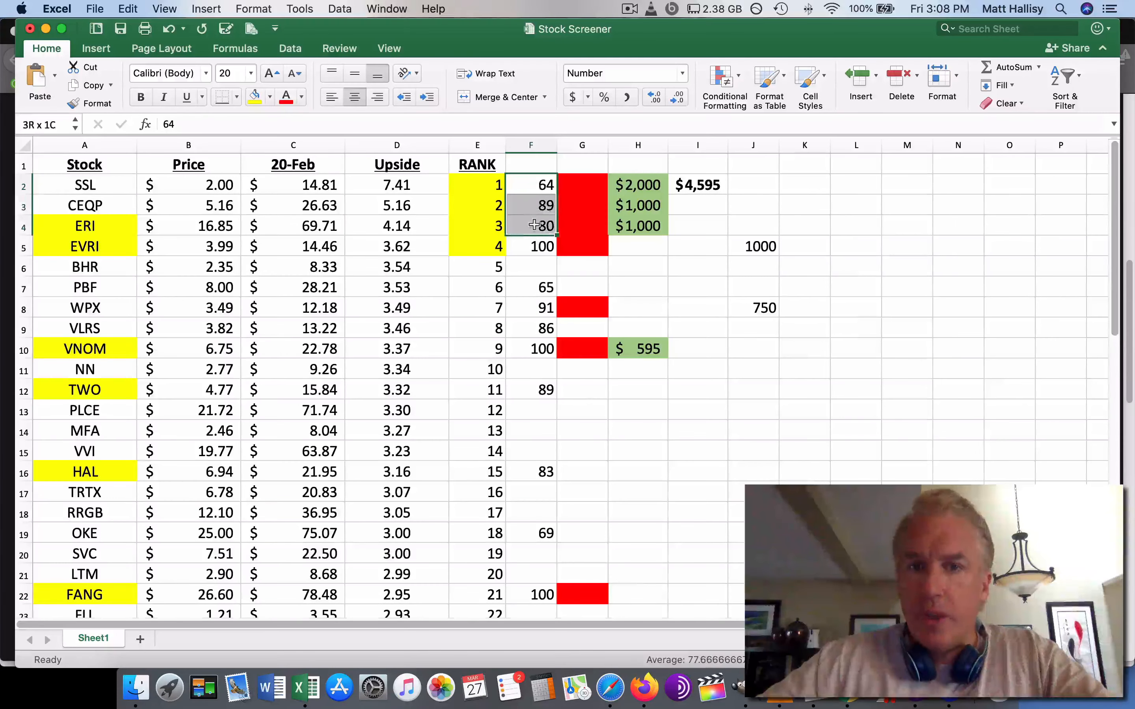
Check the screener scores for CEQP (89), ERI (80) and EVRI (100) and select ERI's row.
left_click(531, 205)
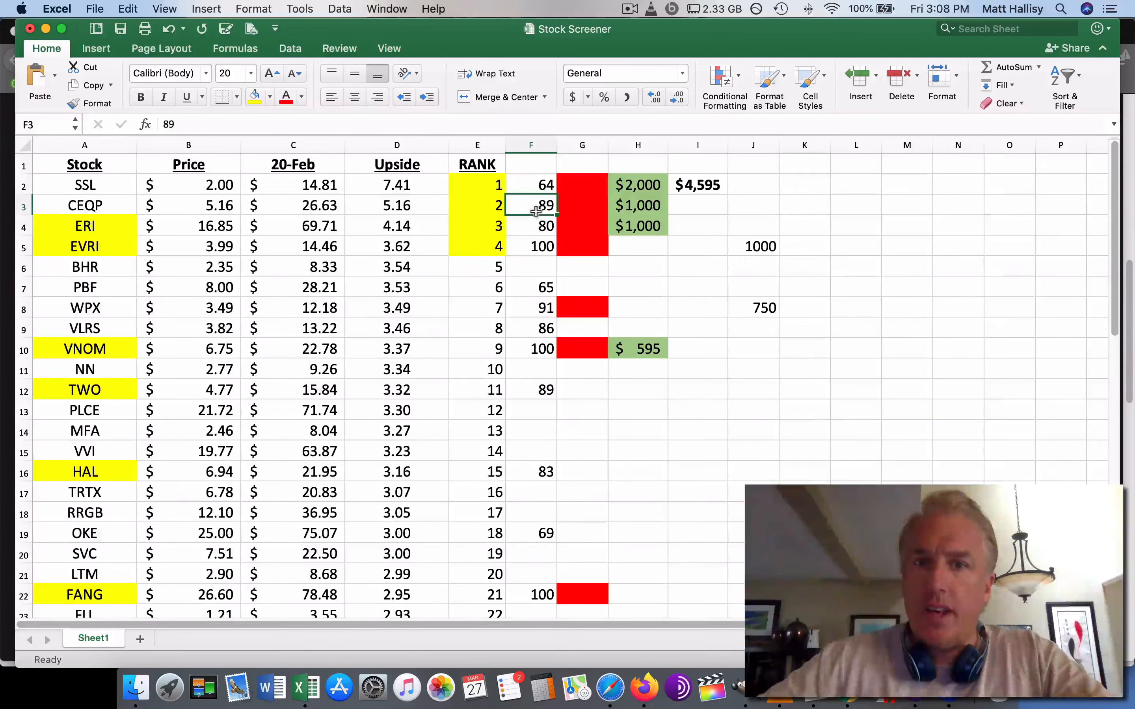
left_click(530, 225)
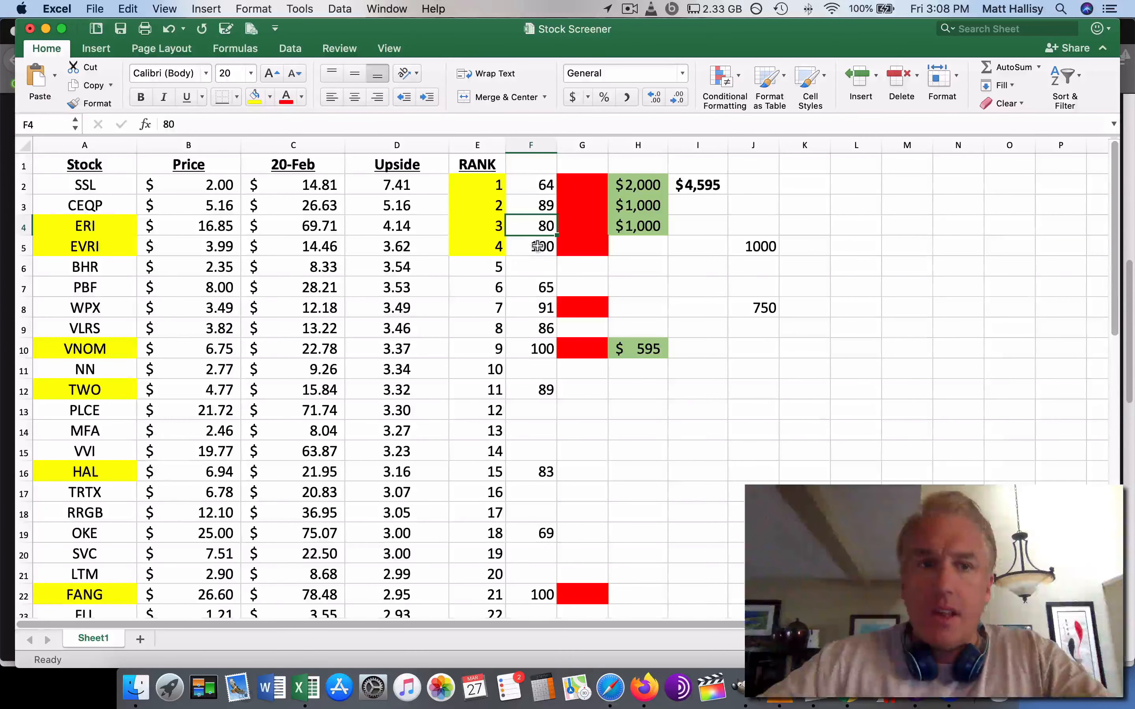
left_click(530, 246)
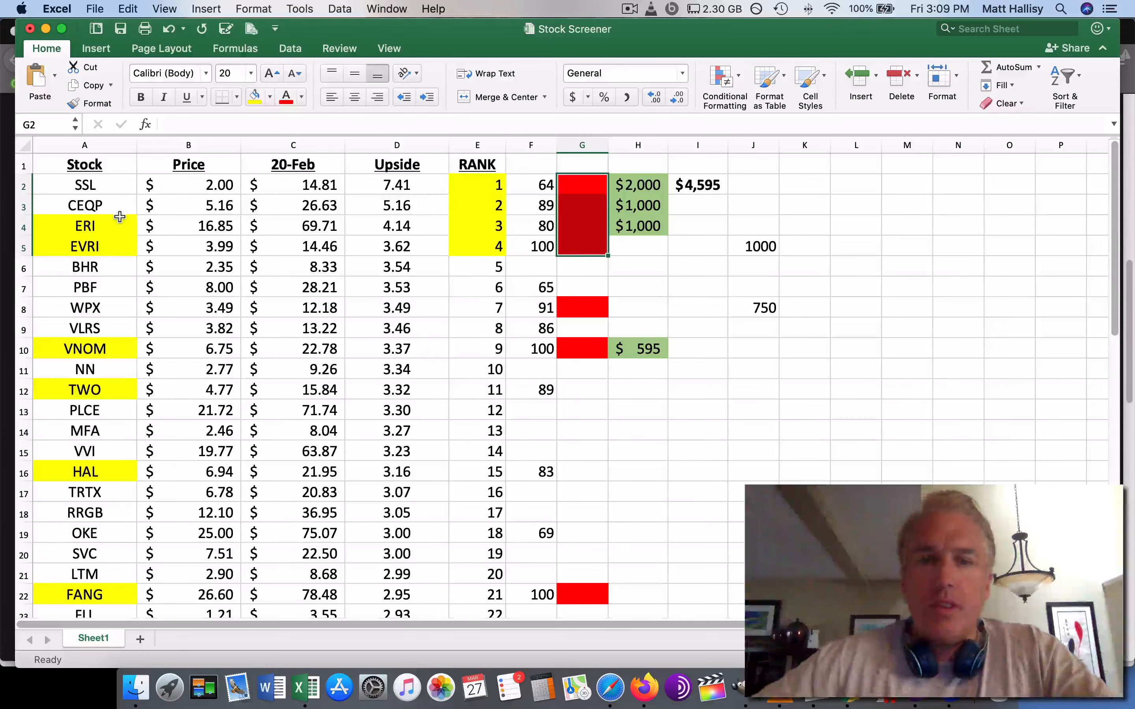
mouse_move(116, 225)
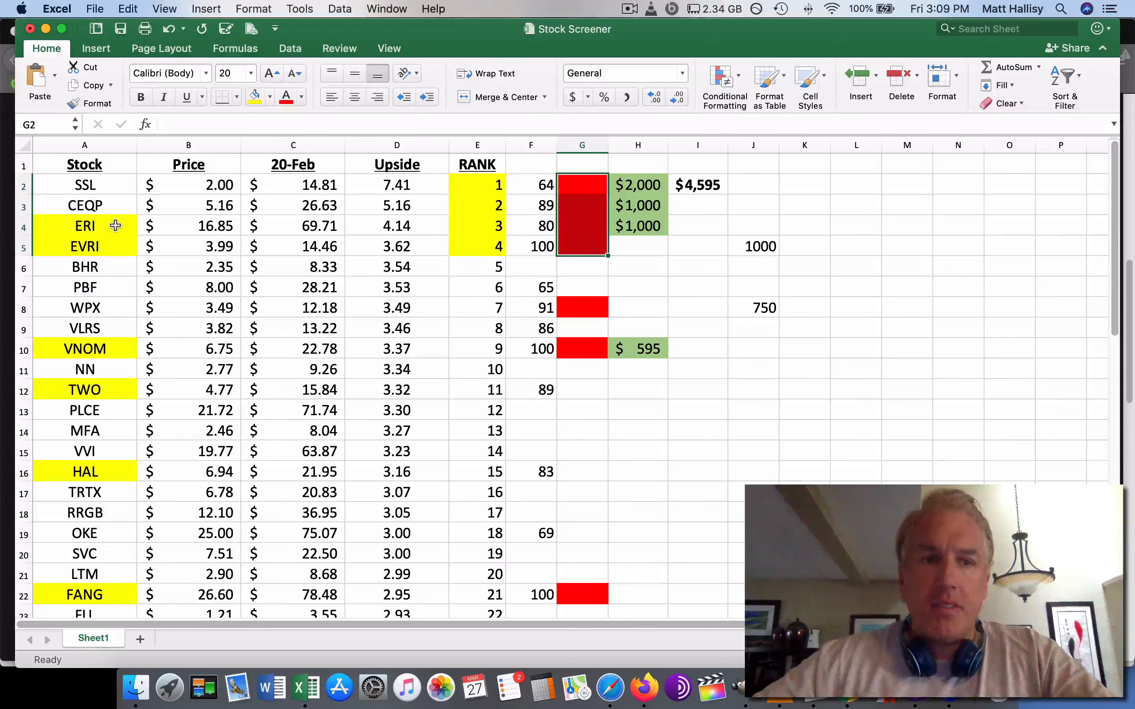
left_click(84, 245)
type("6")
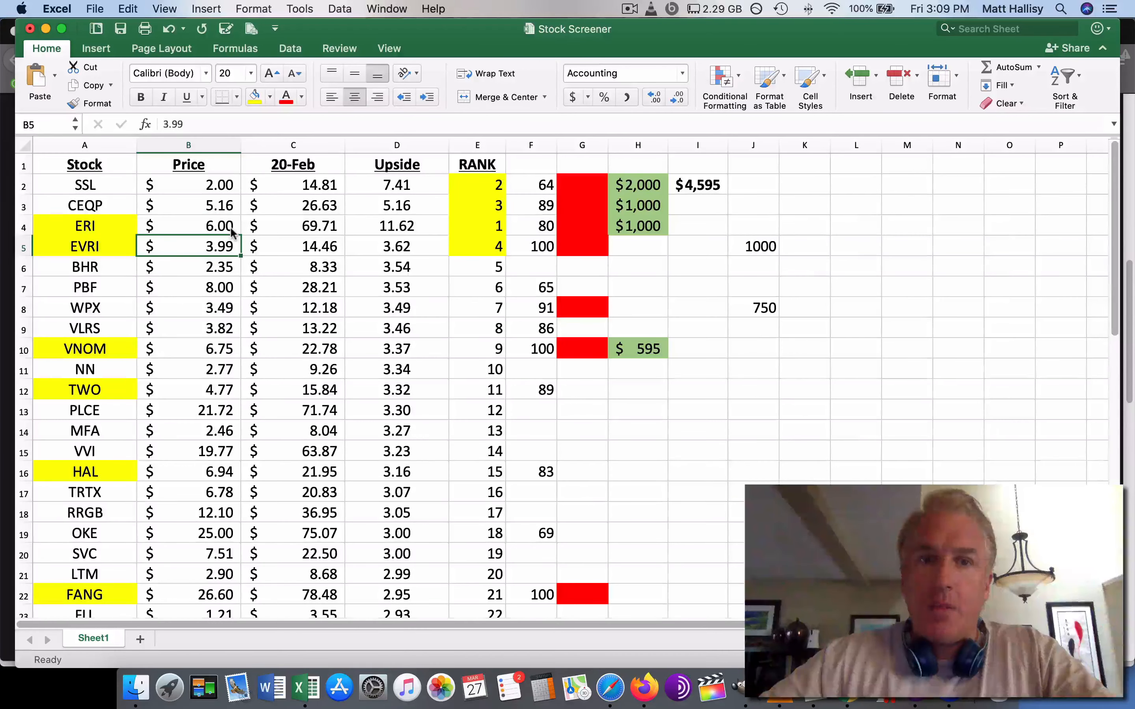
type("16.85")
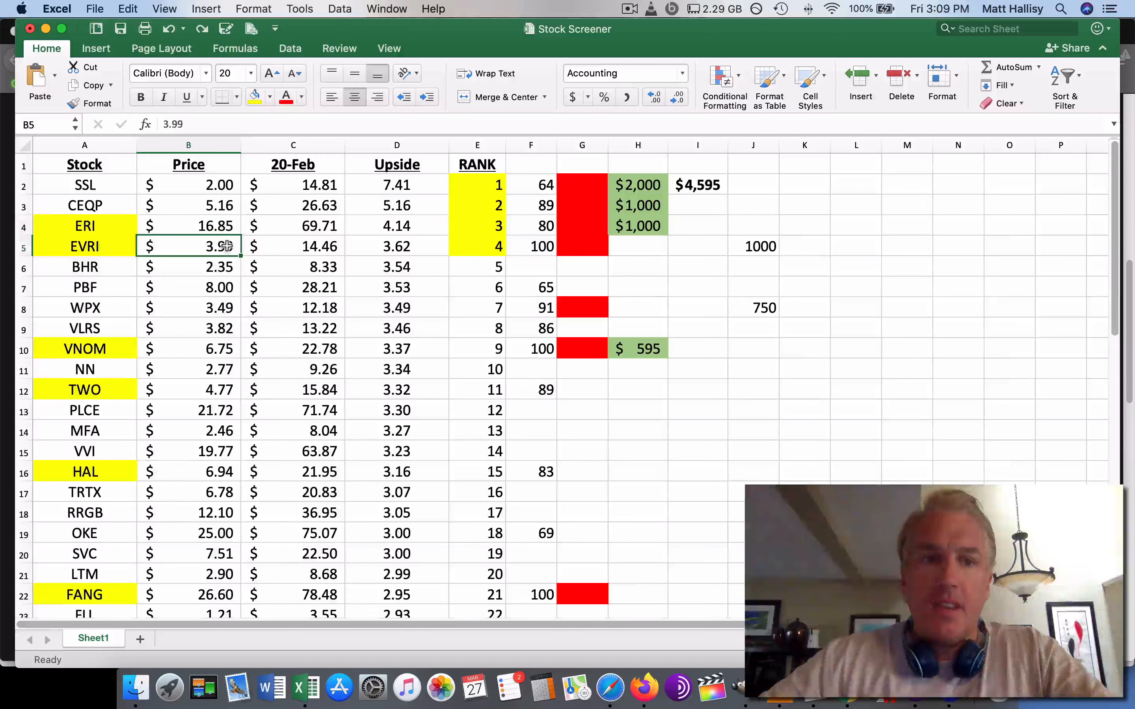
type("2.")
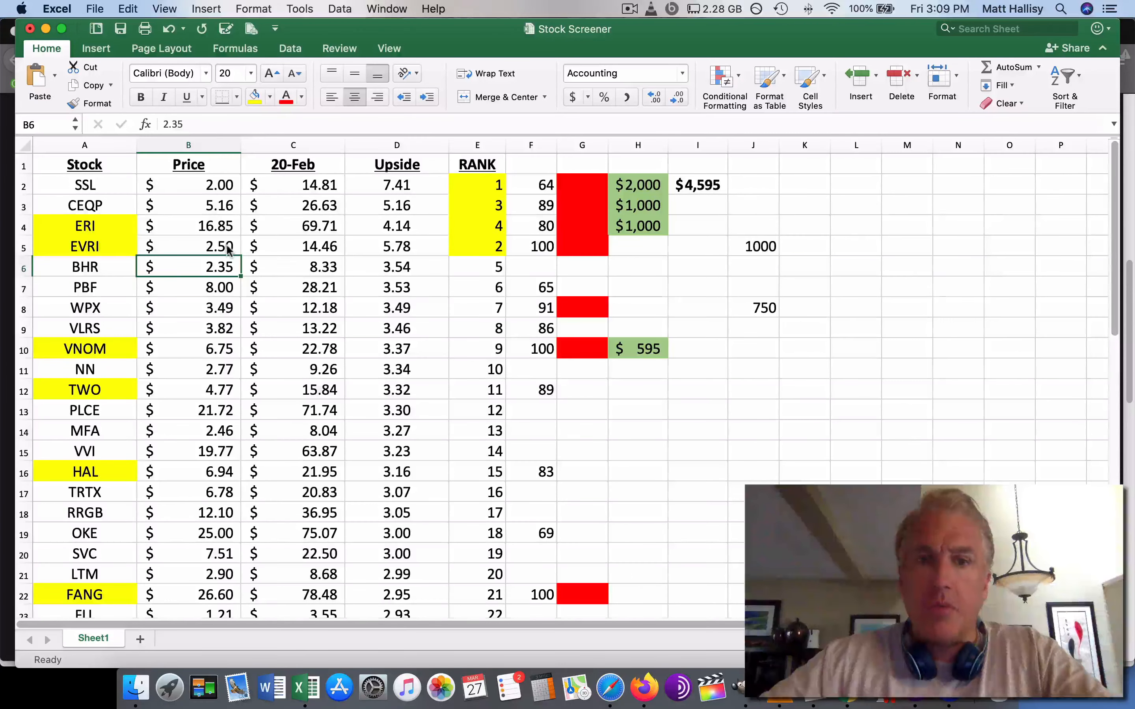
type("3.99")
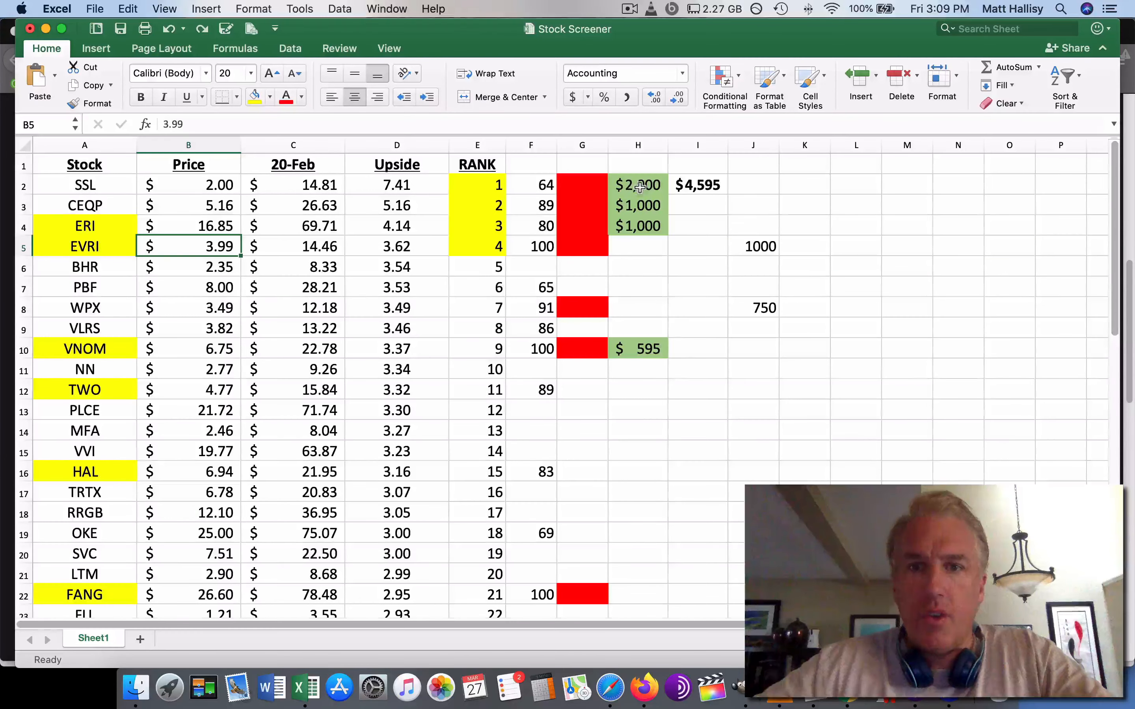
left_click_drag(637, 184, 637, 205)
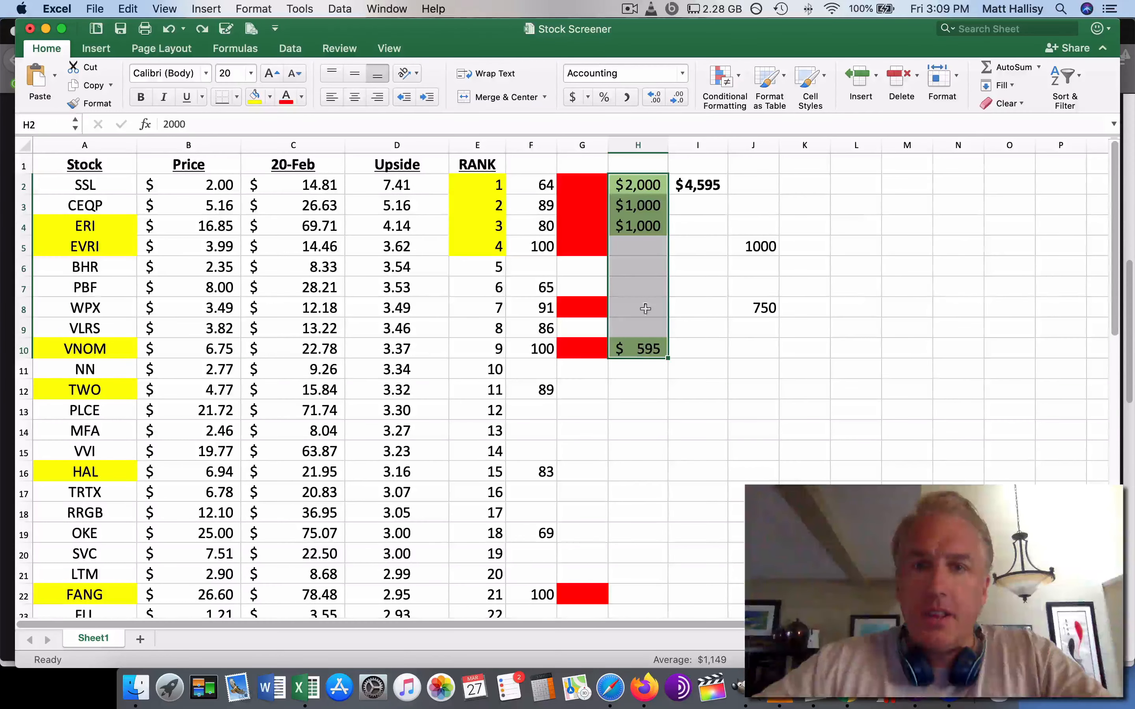
left_click(637, 185)
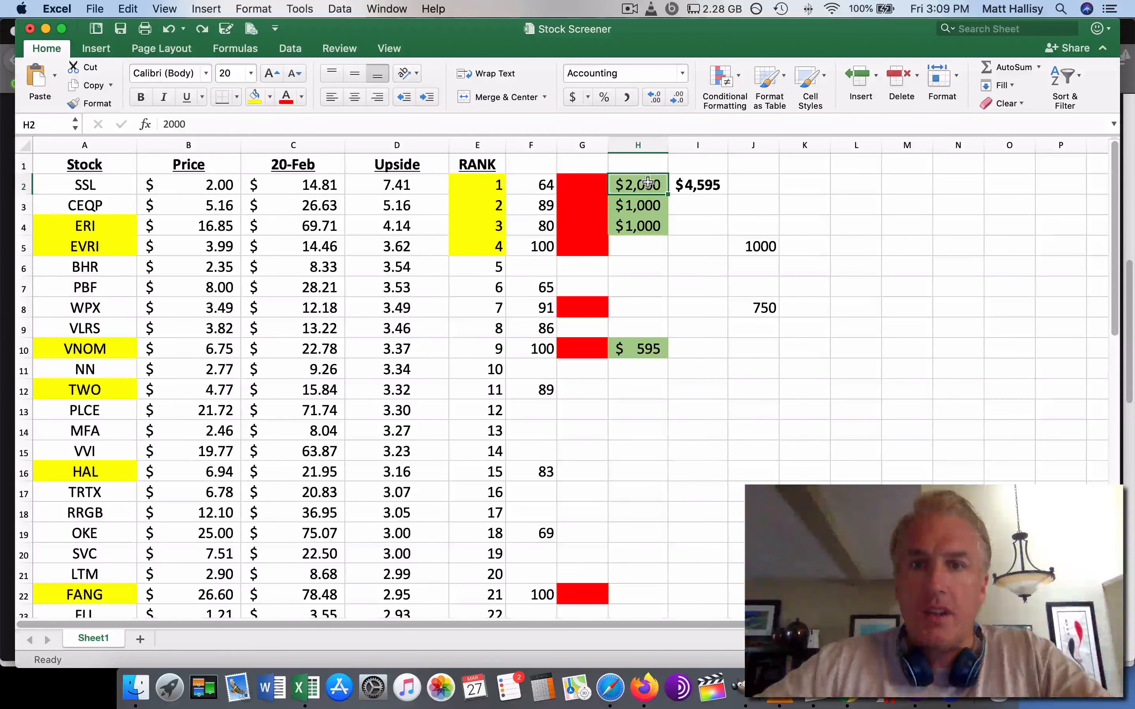
left_click(637, 204)
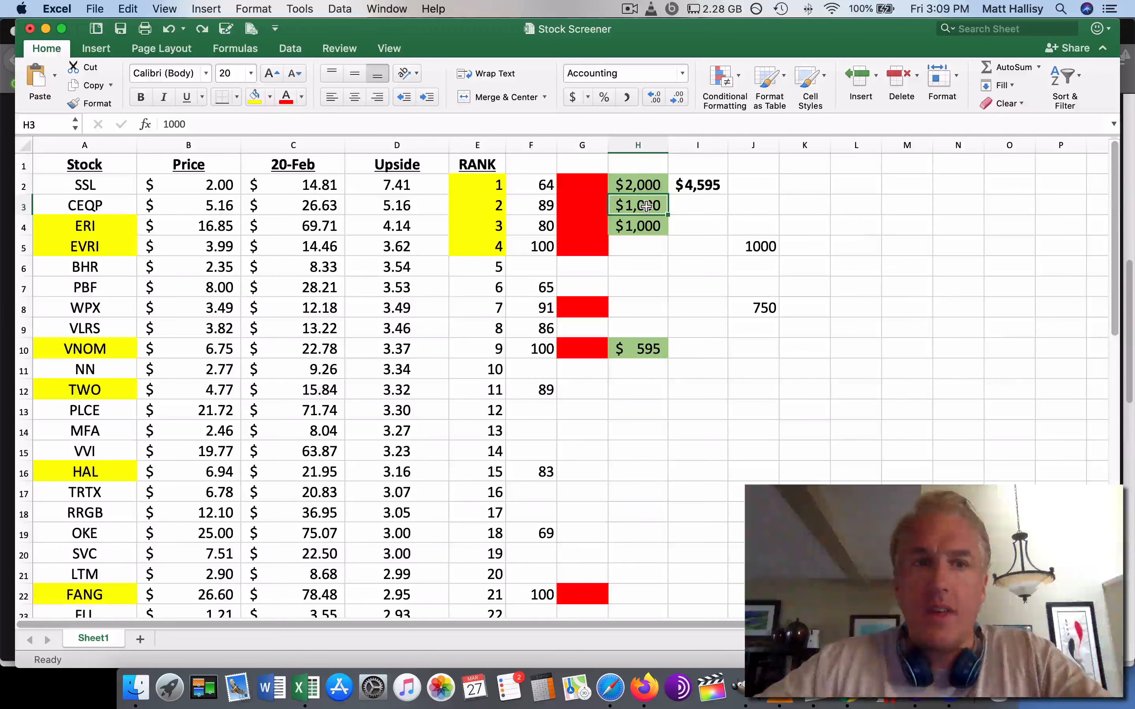
left_click(637, 184)
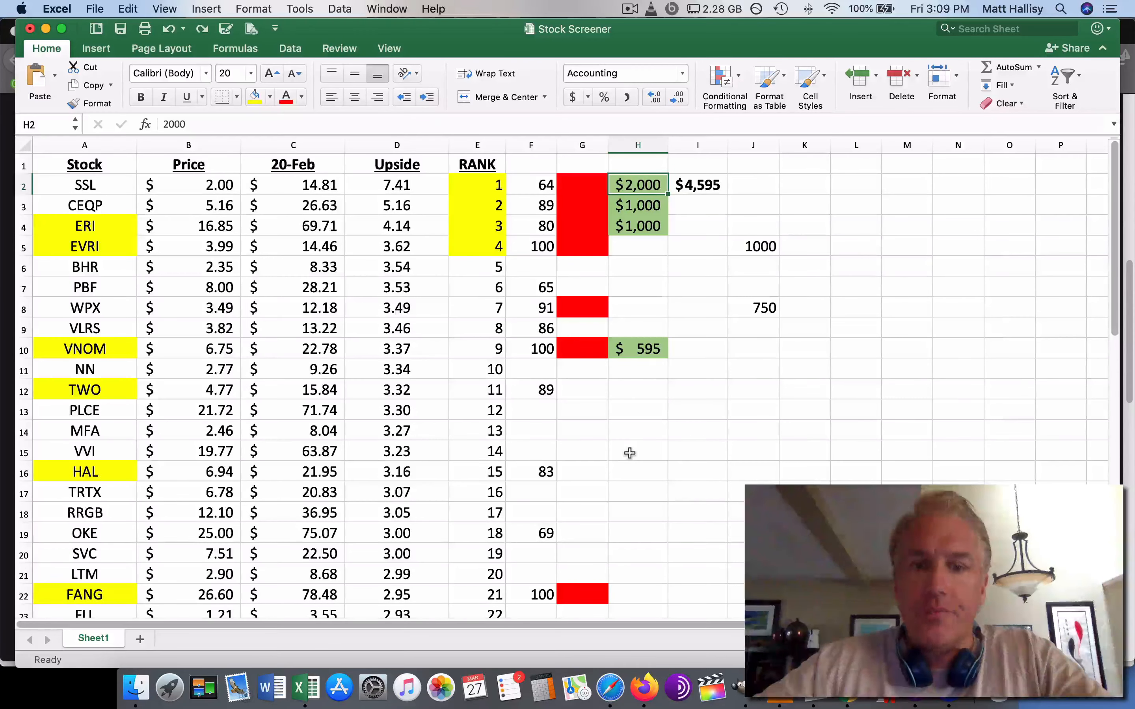
mouse_move(643, 685)
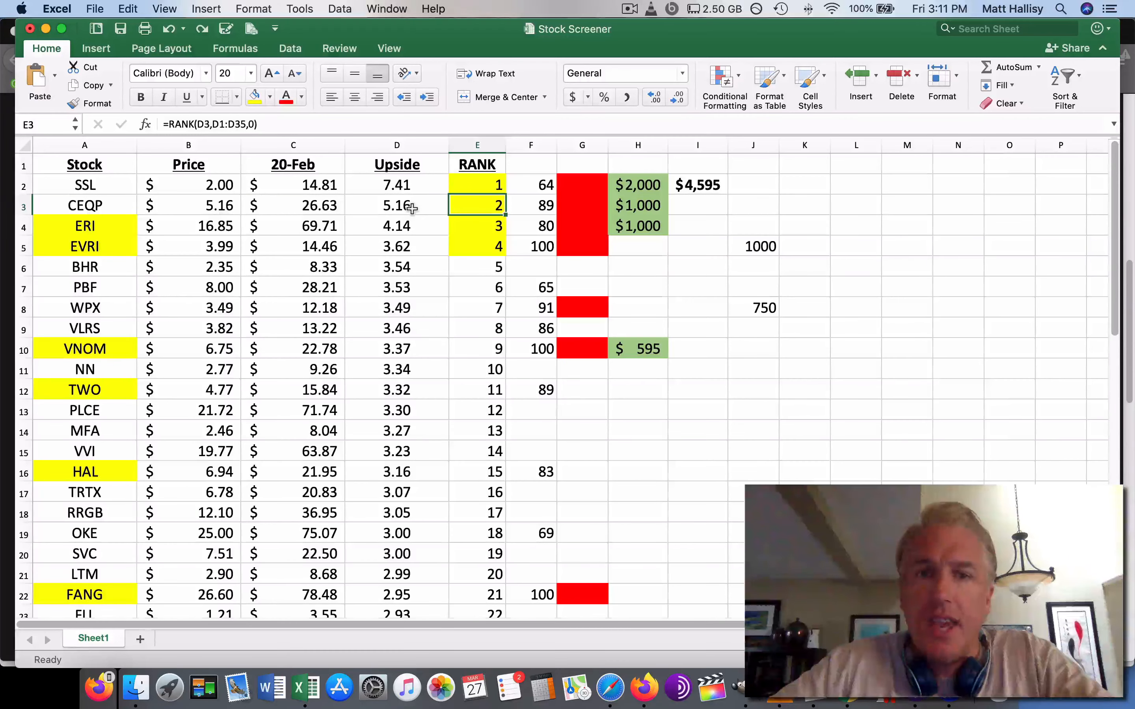
left_click(530, 205)
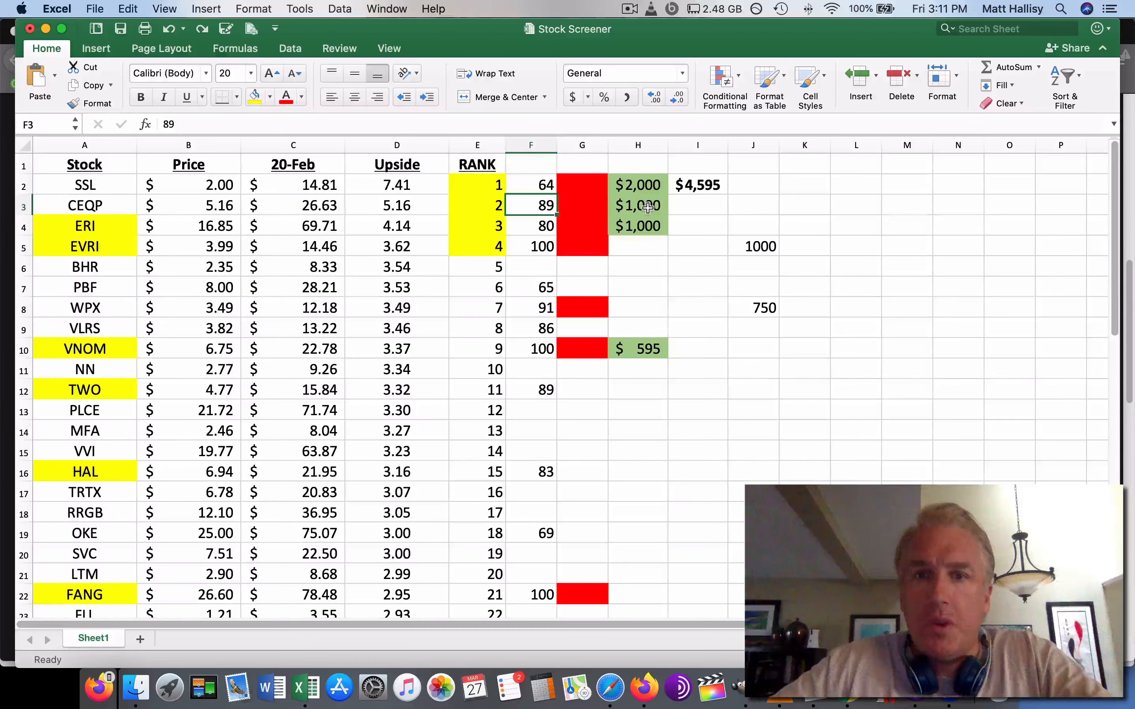
left_click(637, 205)
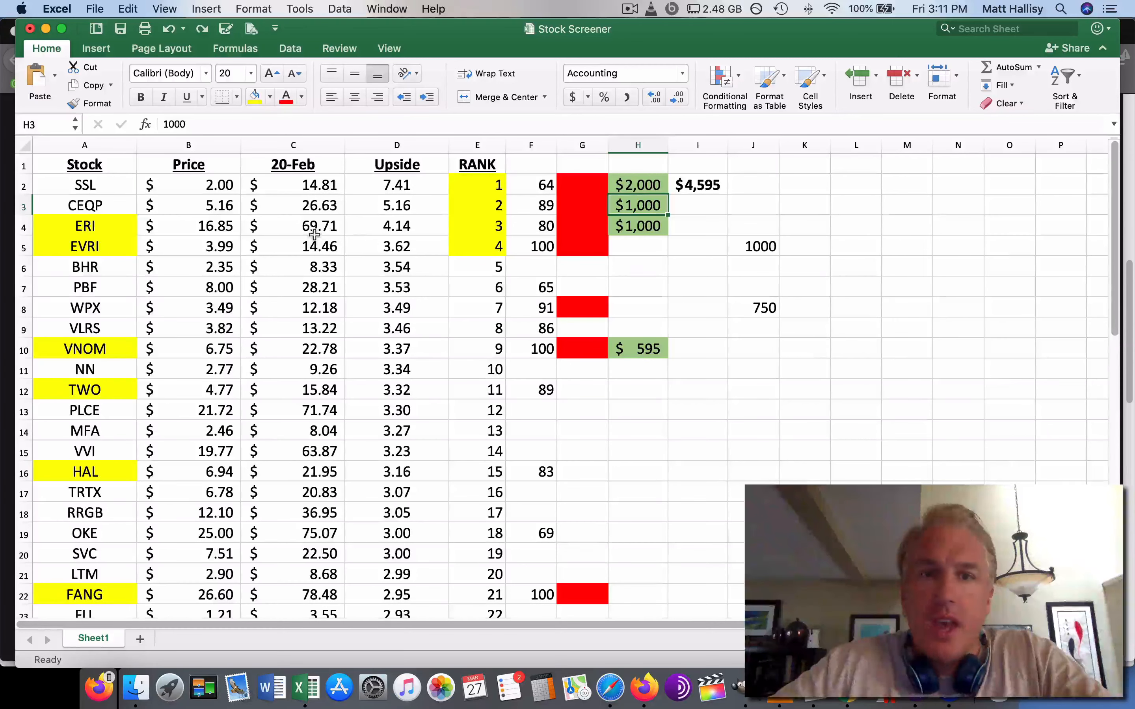
left_click(84, 226)
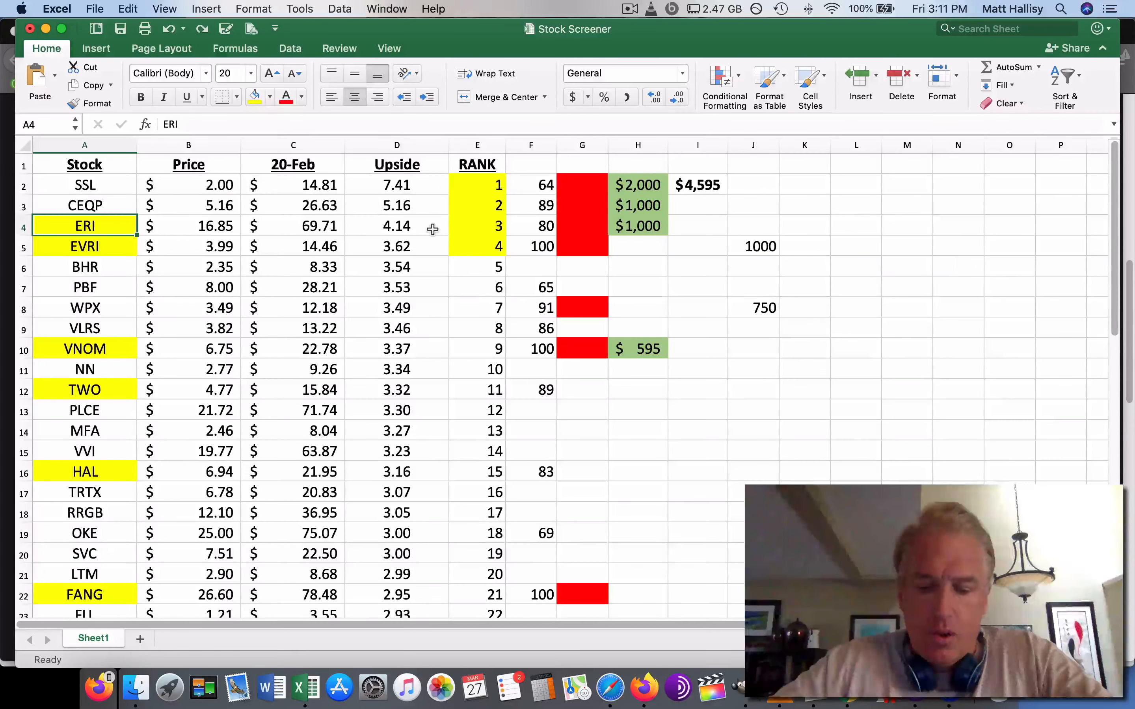
mouse_move(600, 539)
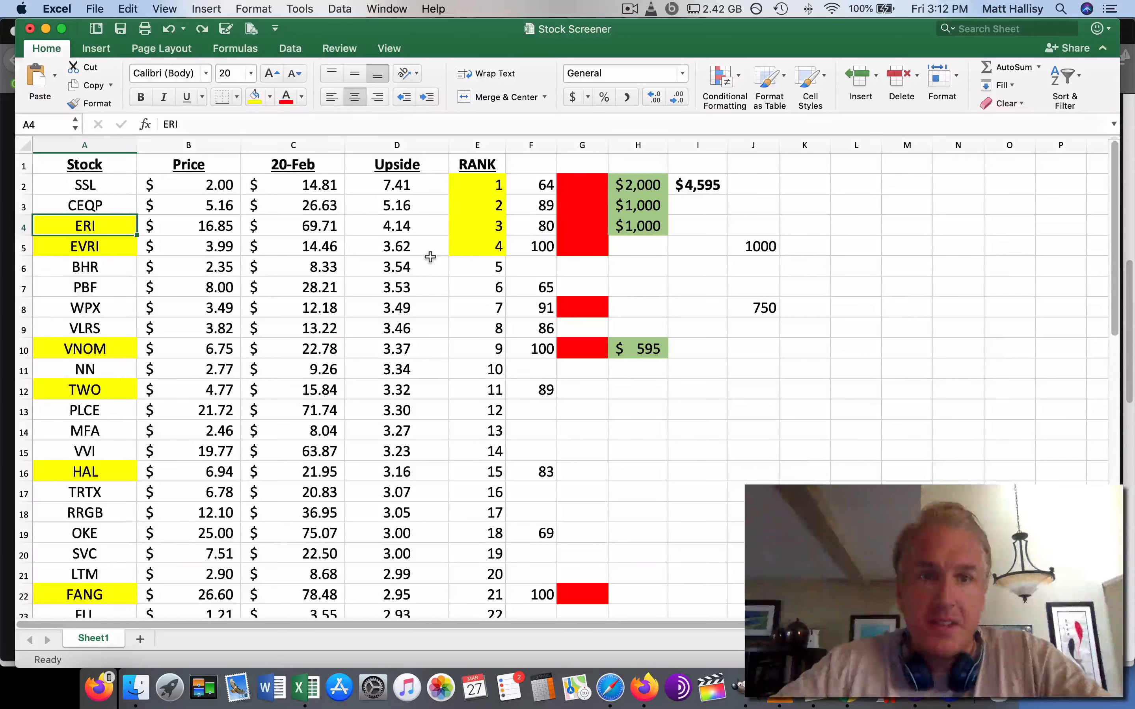
left_click(293, 225)
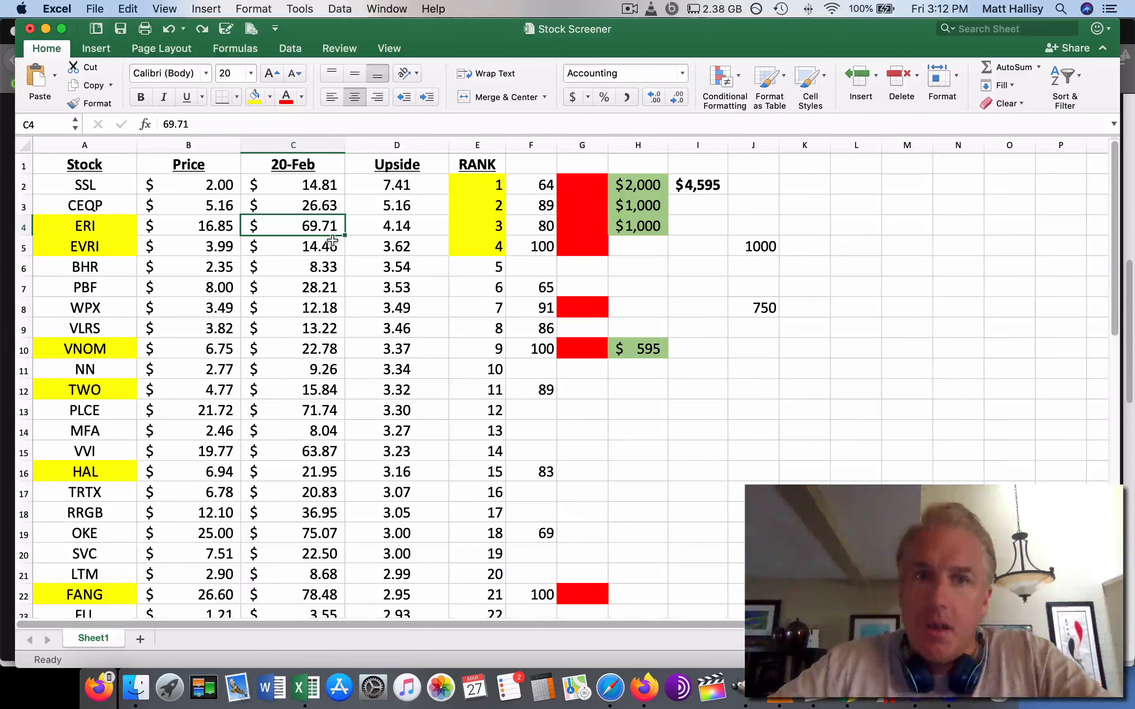
left_click(396, 225)
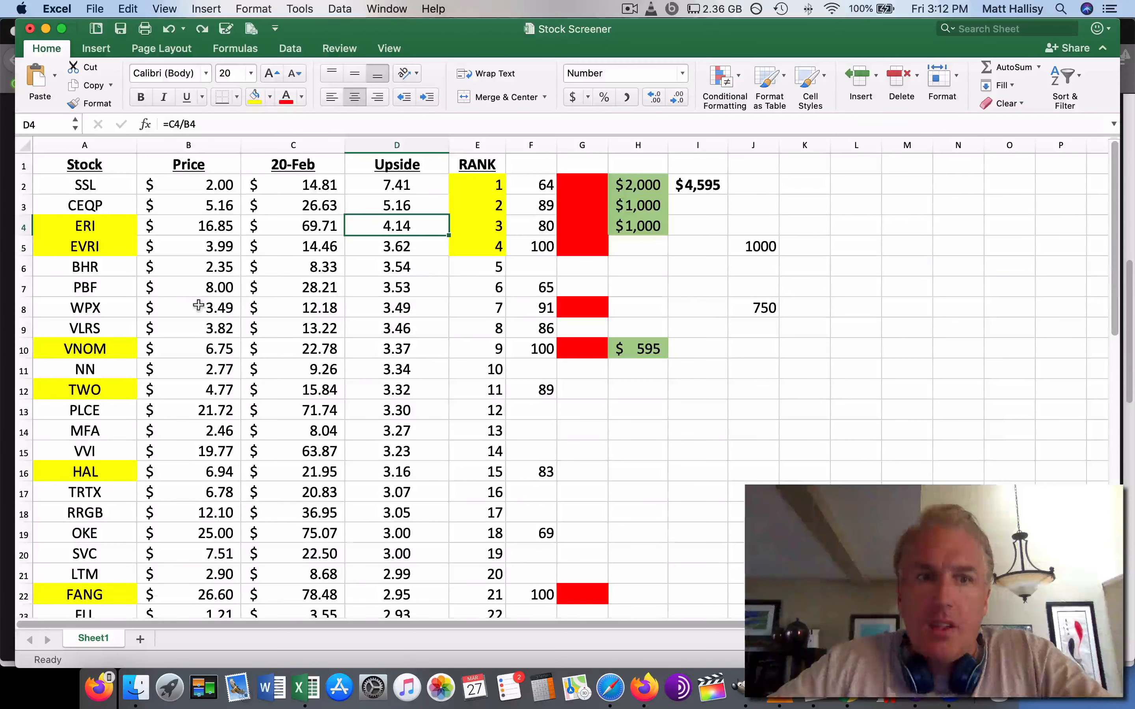
left_click(84, 307)
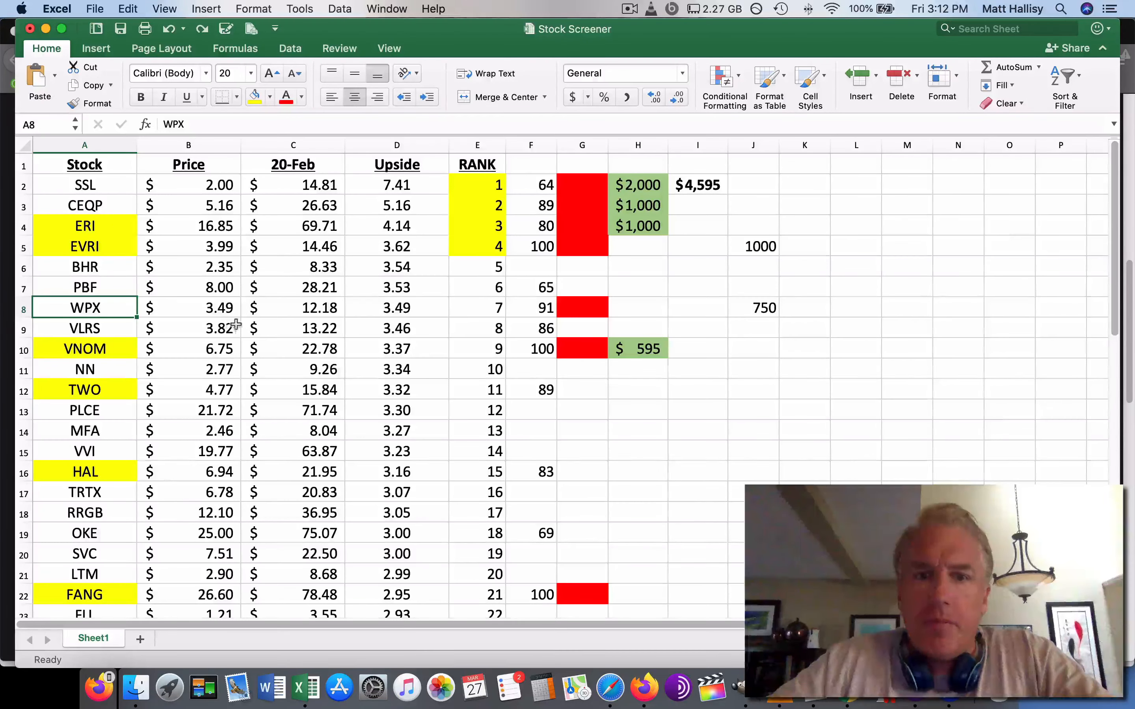
left_click(530, 307)
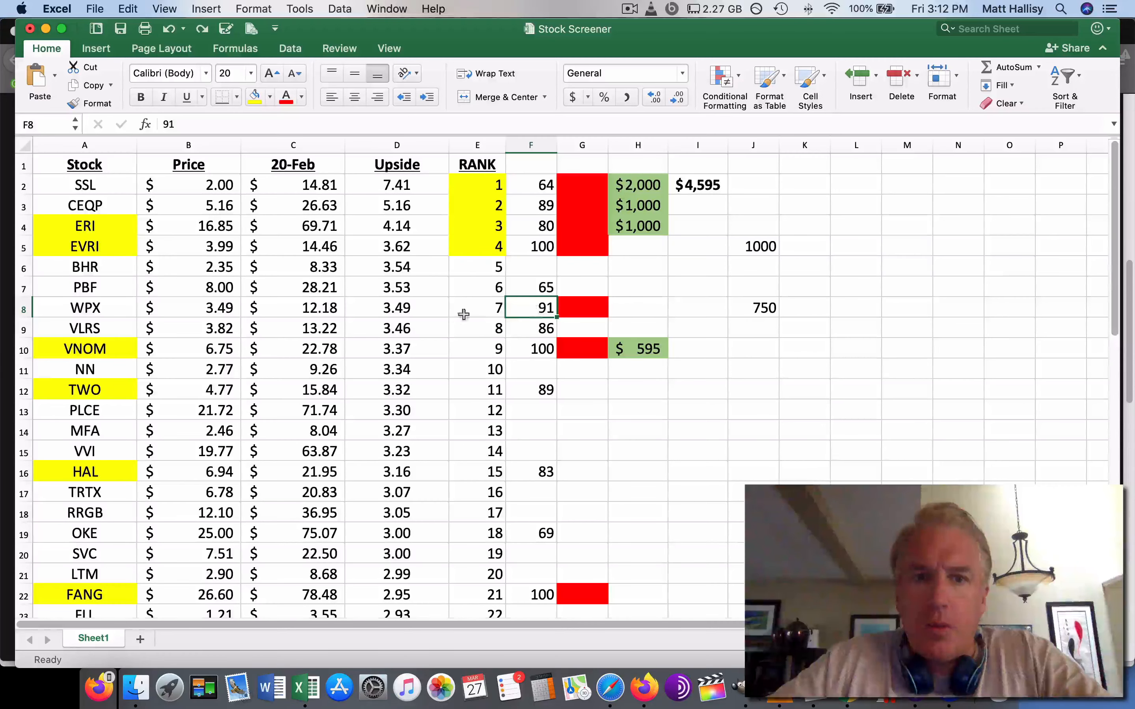
mouse_move(425, 311)
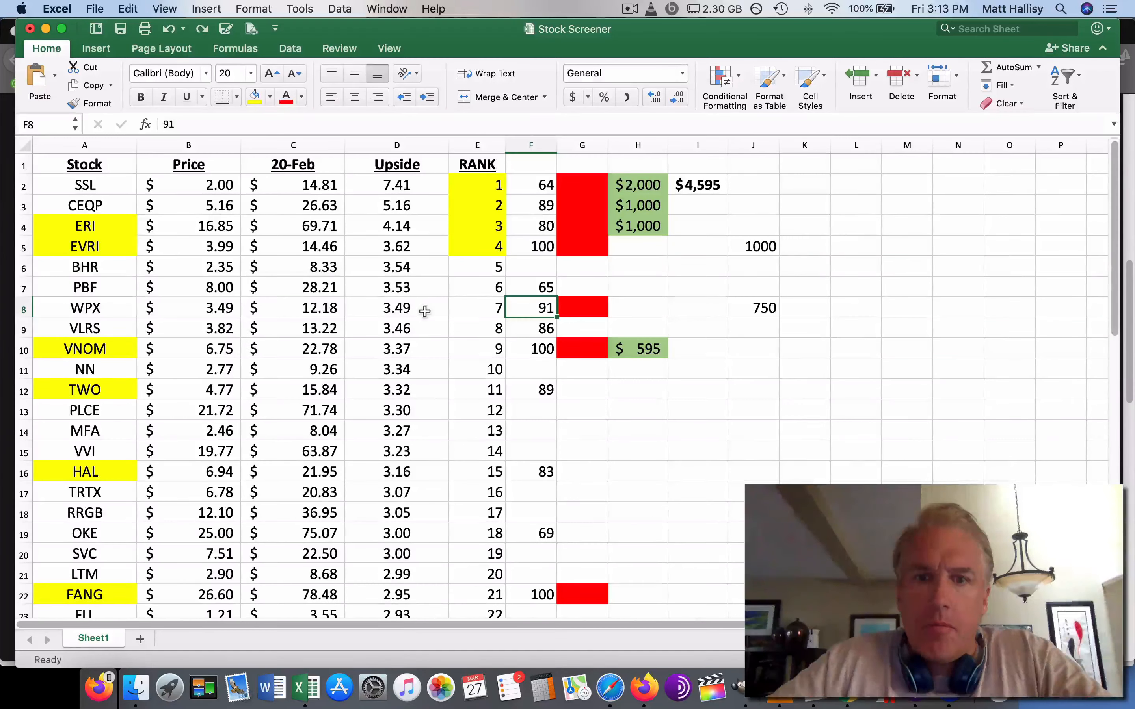
left_click_drag(397, 307, 396, 389)
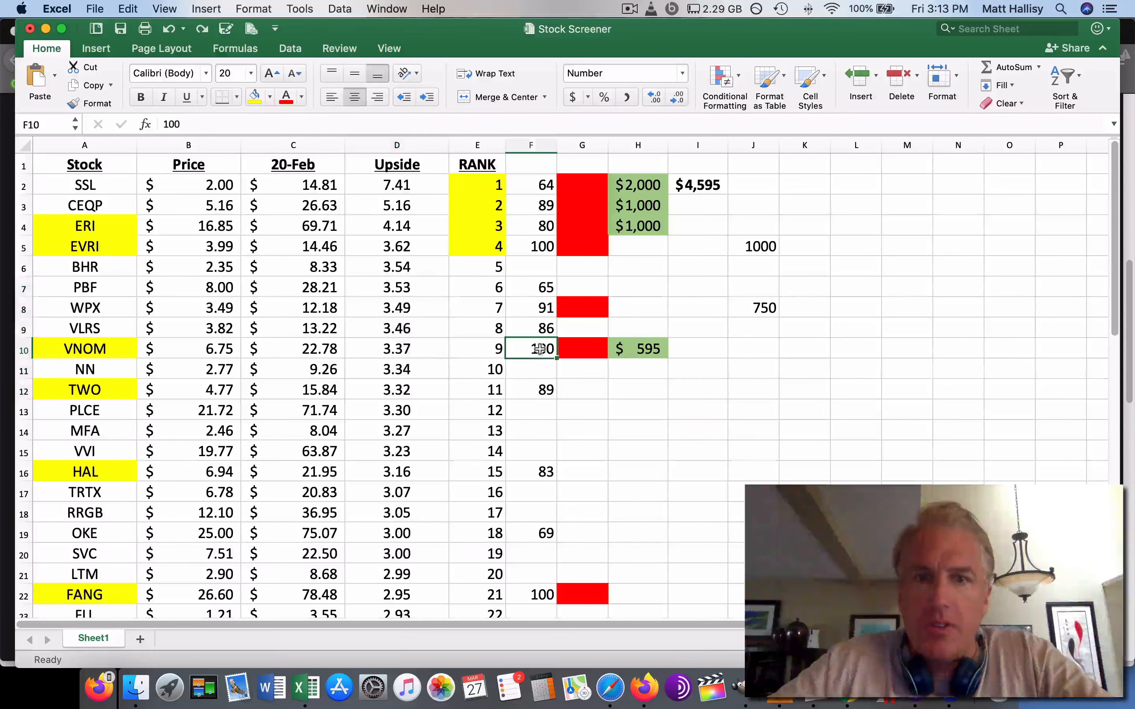
left_click(397, 349)
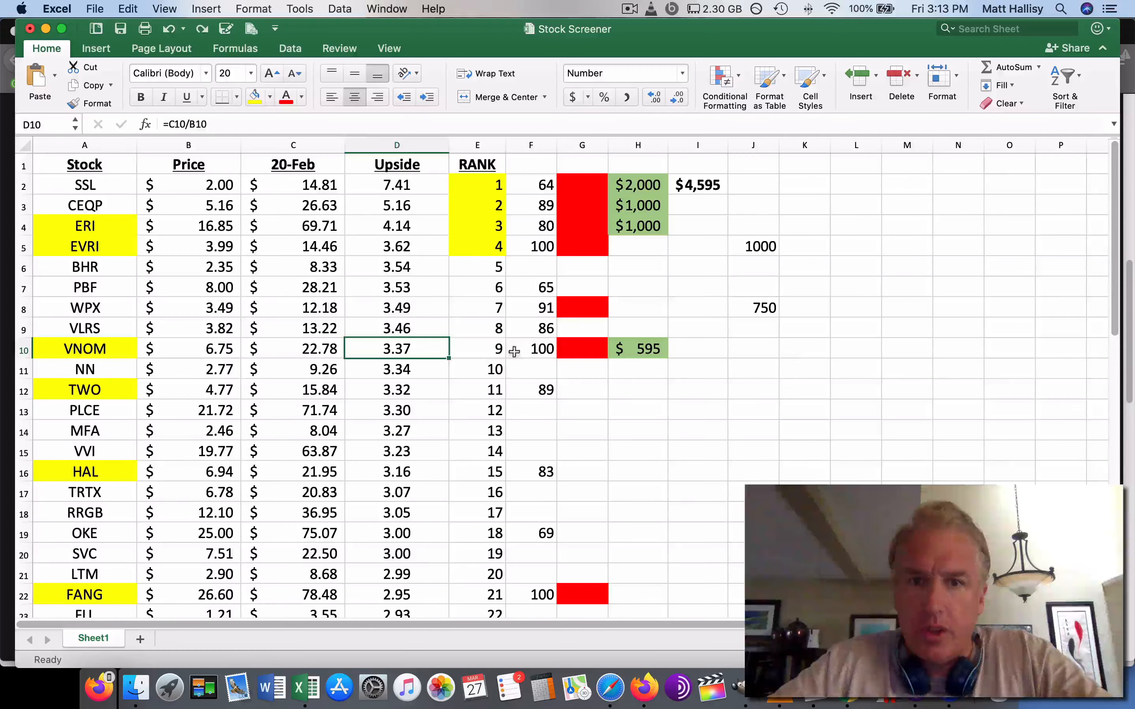
Review VNOM's $595 allocation, the ERI/EVRI rows and top two ranks, then switch to Firefox.
left_click(531, 349)
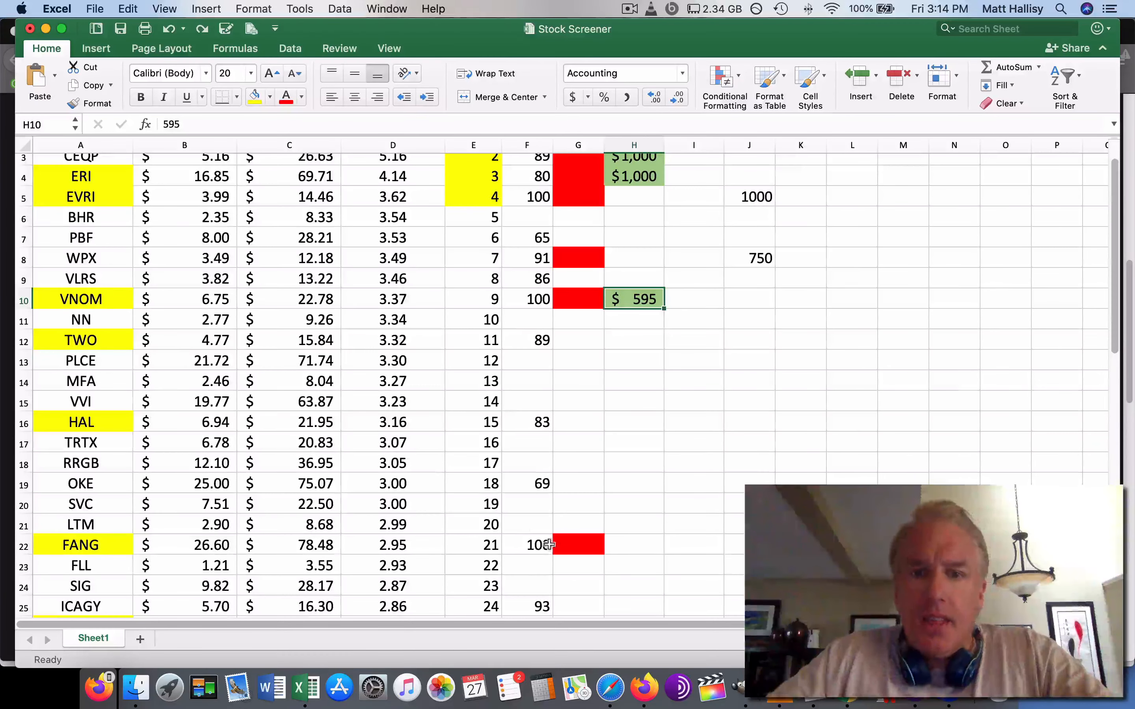
left_click(393, 546)
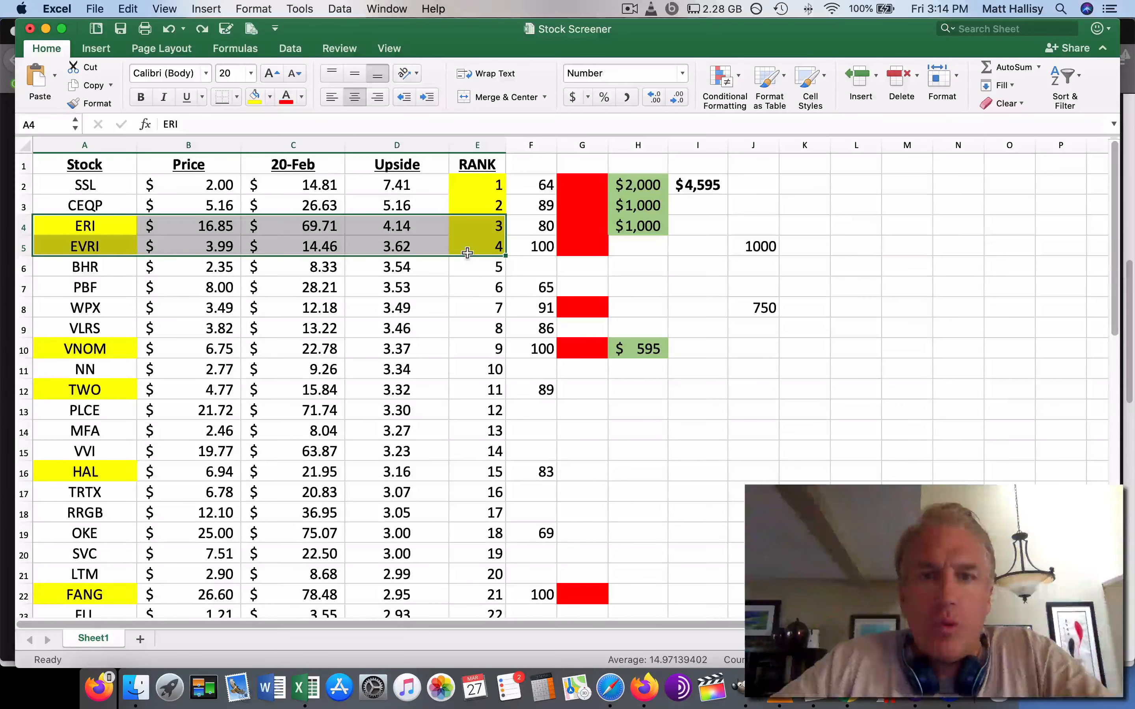
left_click(622, 72)
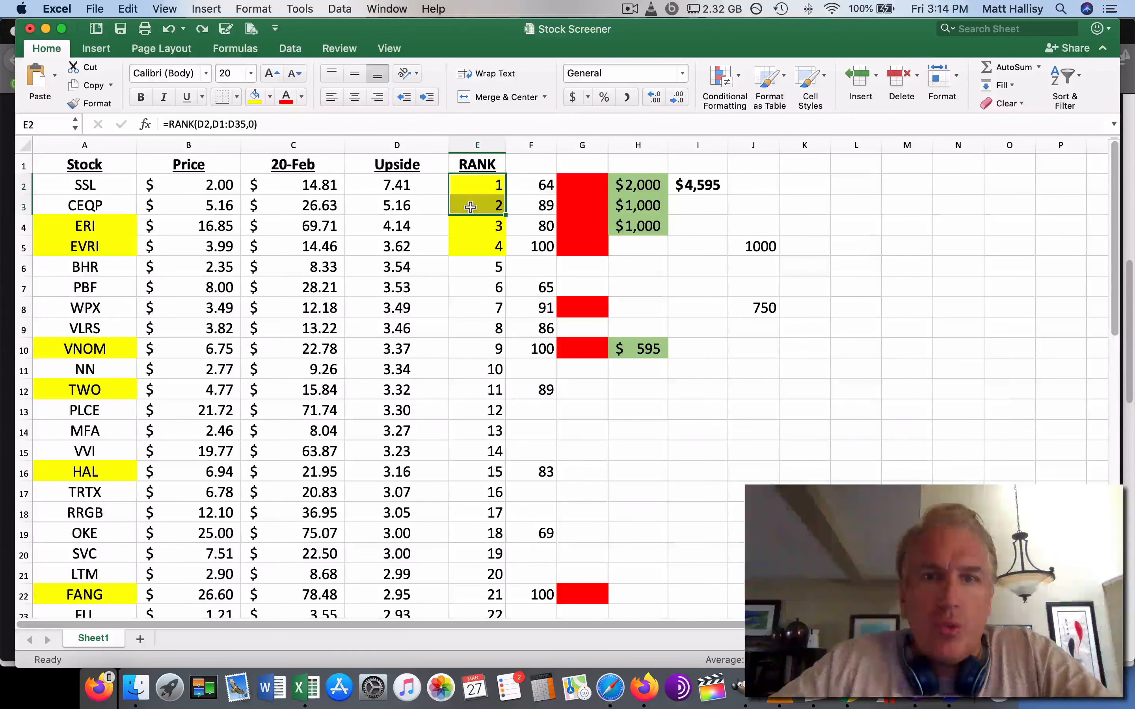
mouse_move(642, 685)
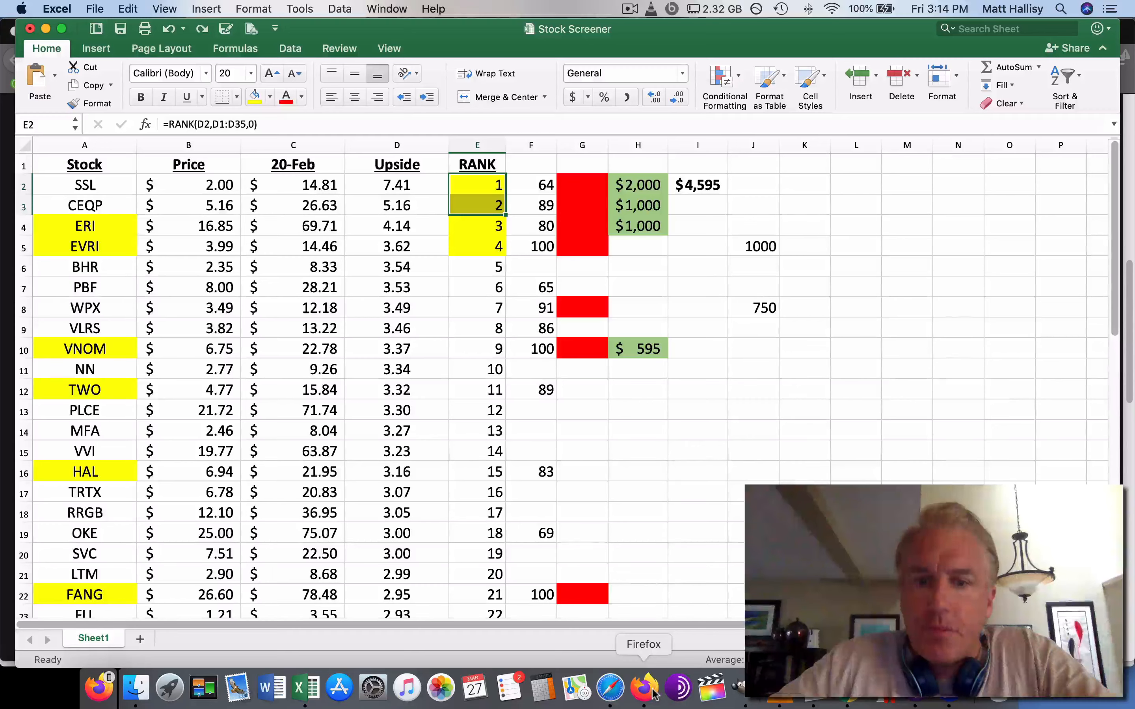
left_click(642, 687)
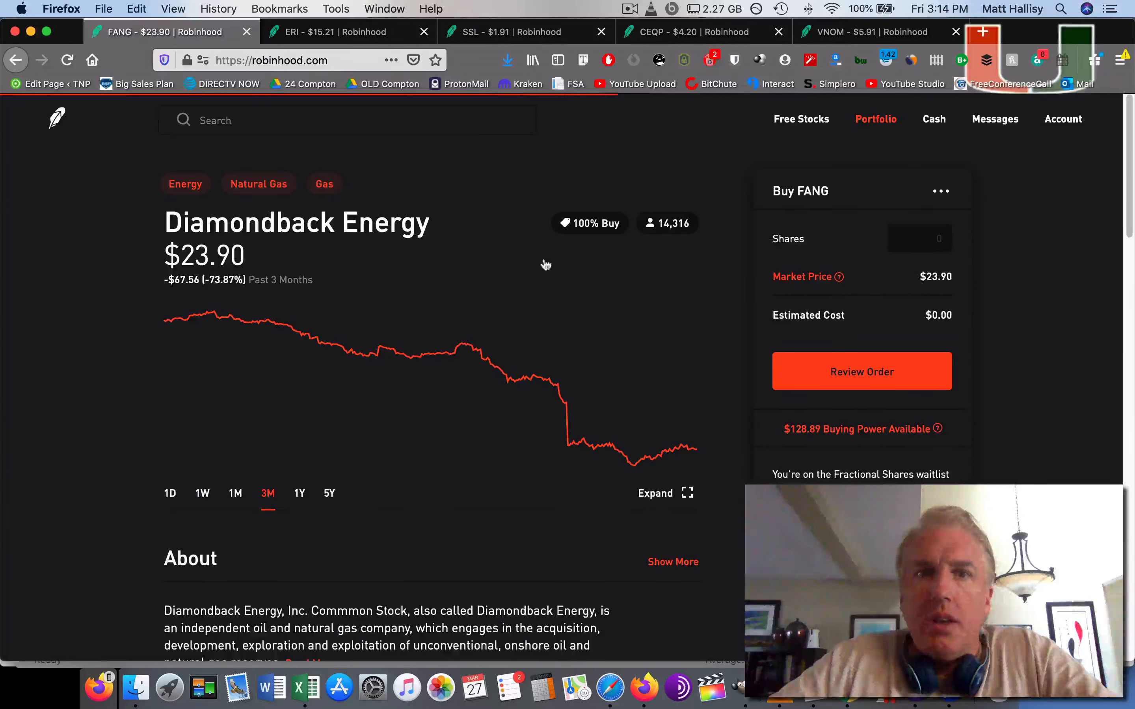
Check Eldorado Resorts' $1,825.20 position equity and returns, then close its page to show Sasol.
left_click(341, 32)
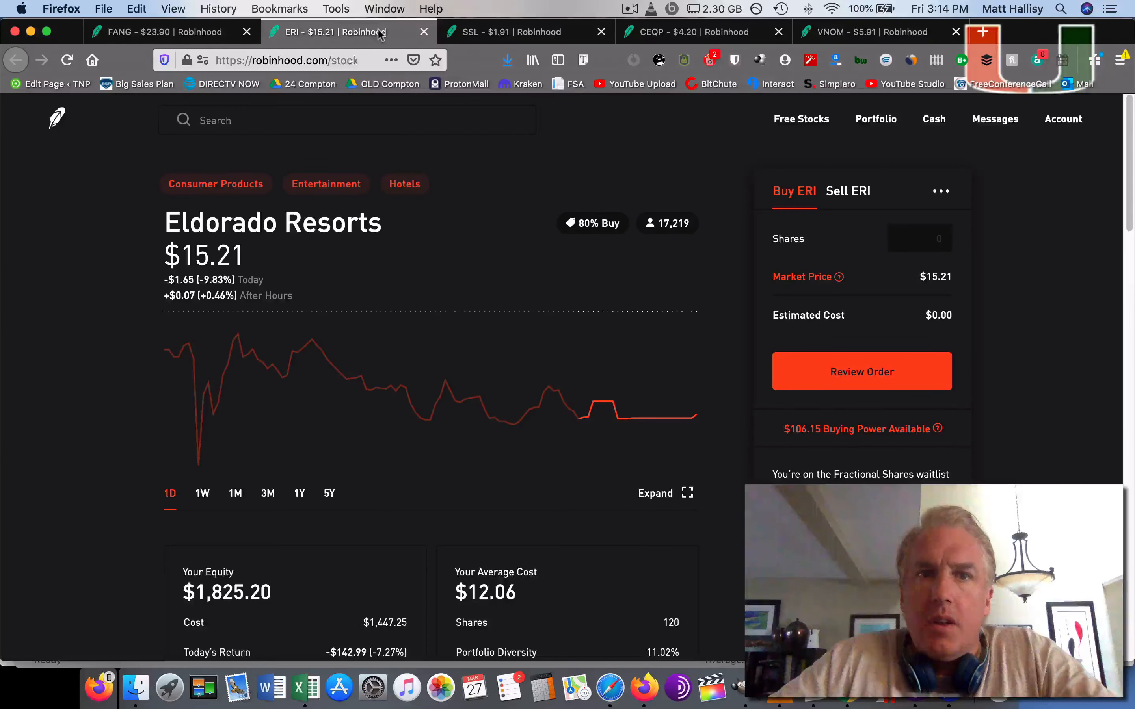
scroll("down", 3)
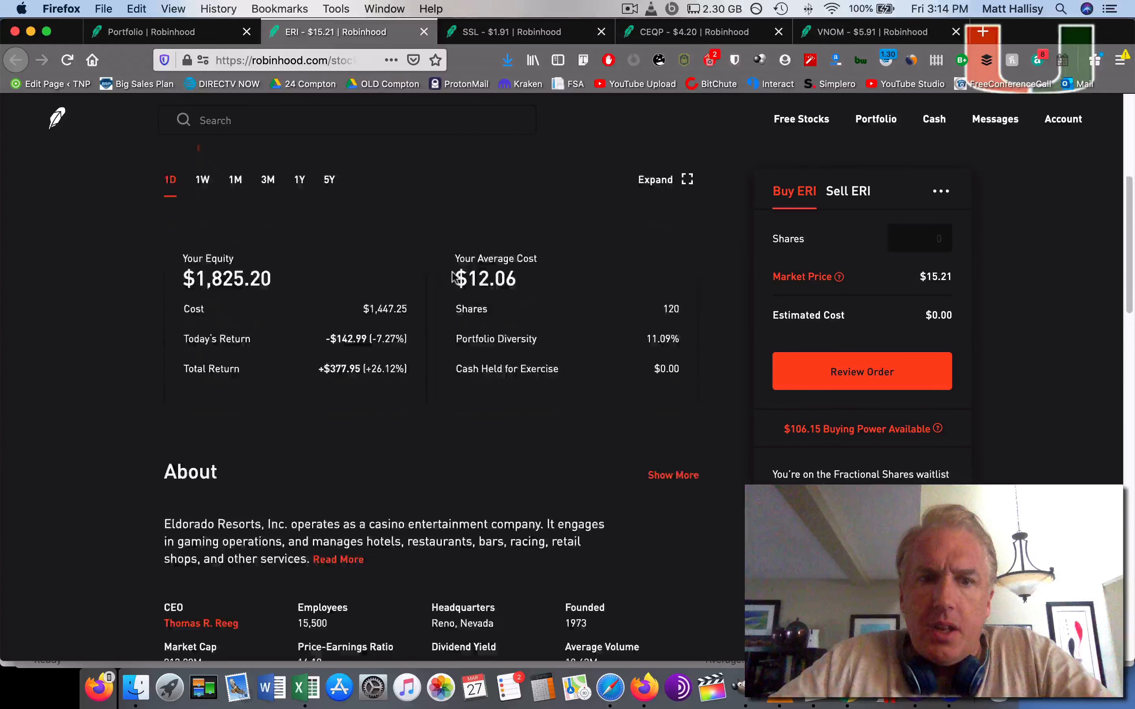
scroll("down", 3)
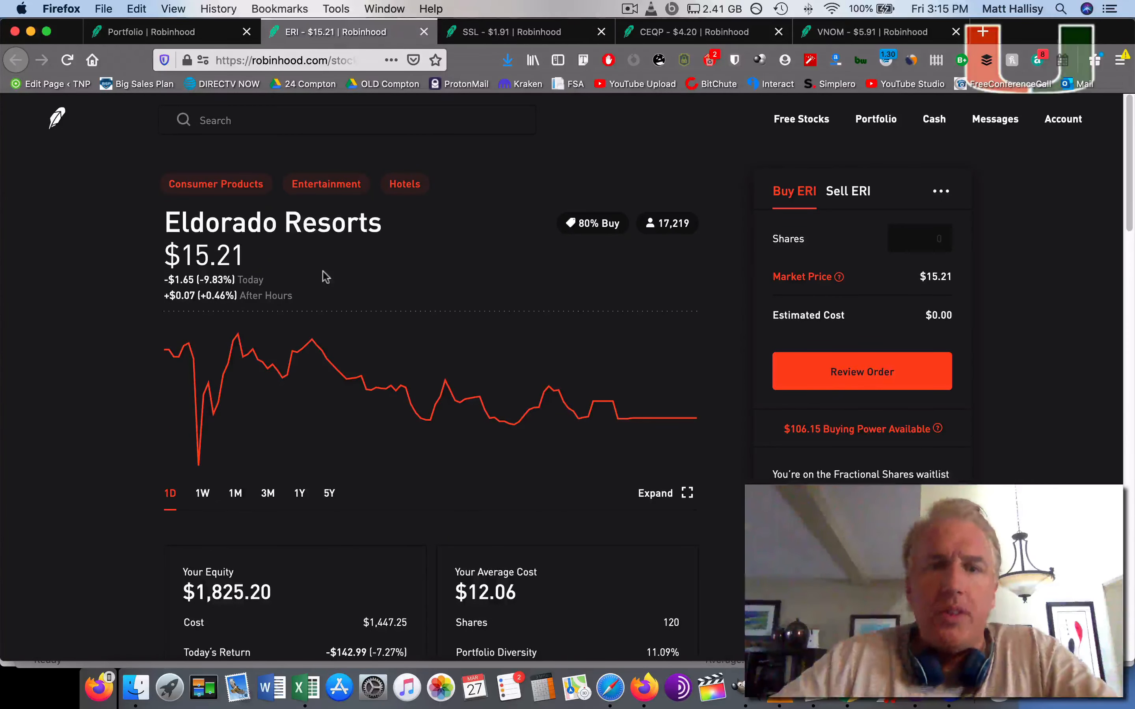
left_click(424, 31)
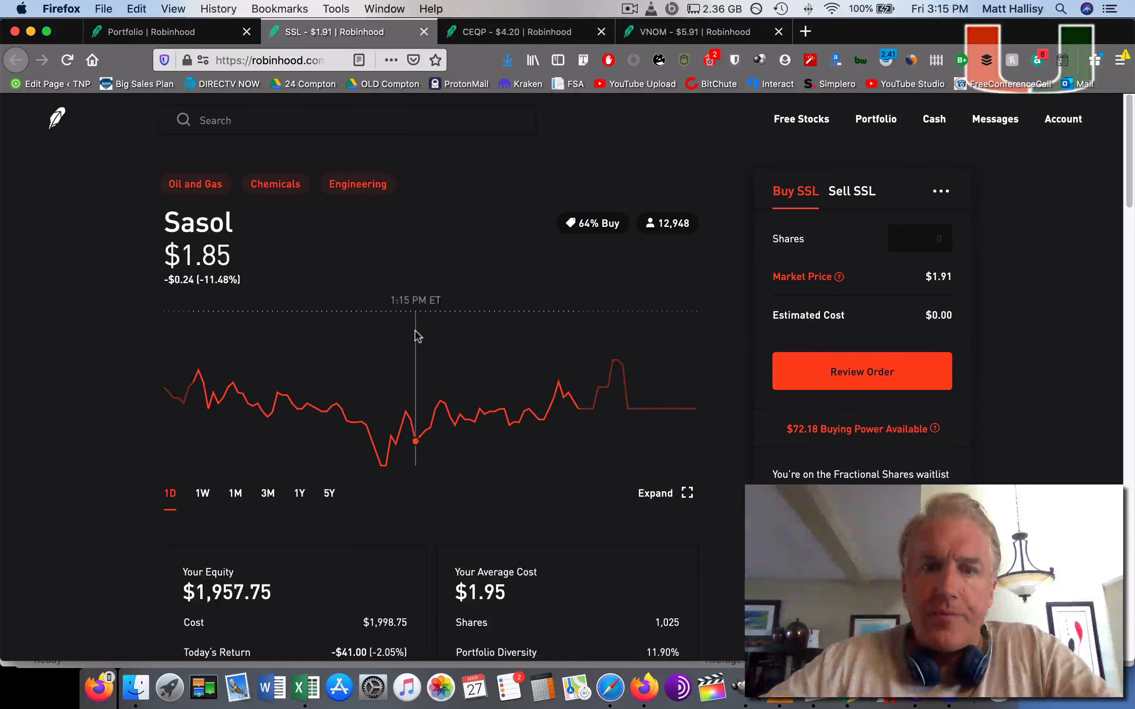
Review the Sasol position page and close its tab.
scroll("down", 3)
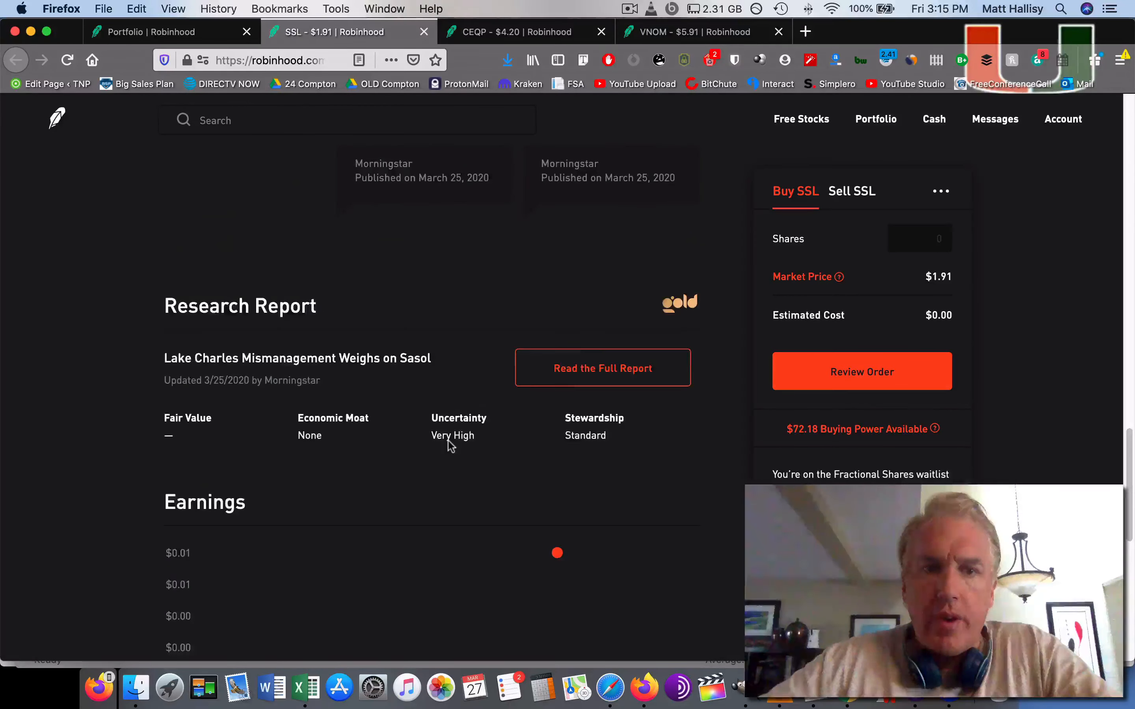
scroll("down", 3)
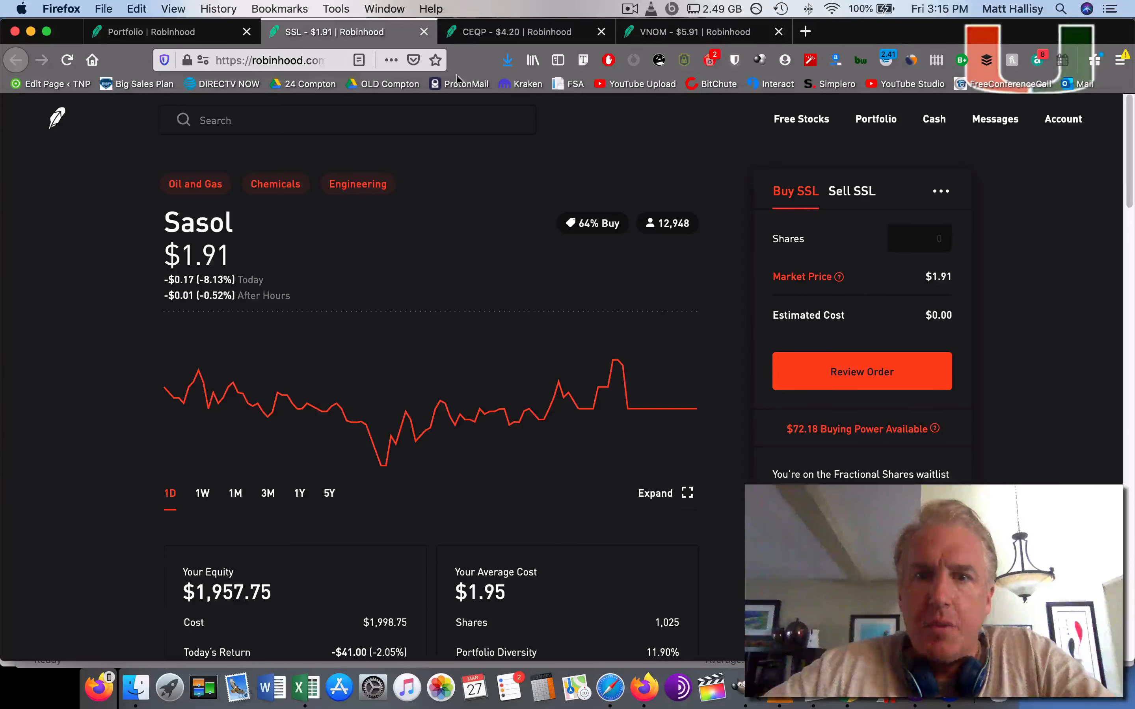
left_click(423, 32)
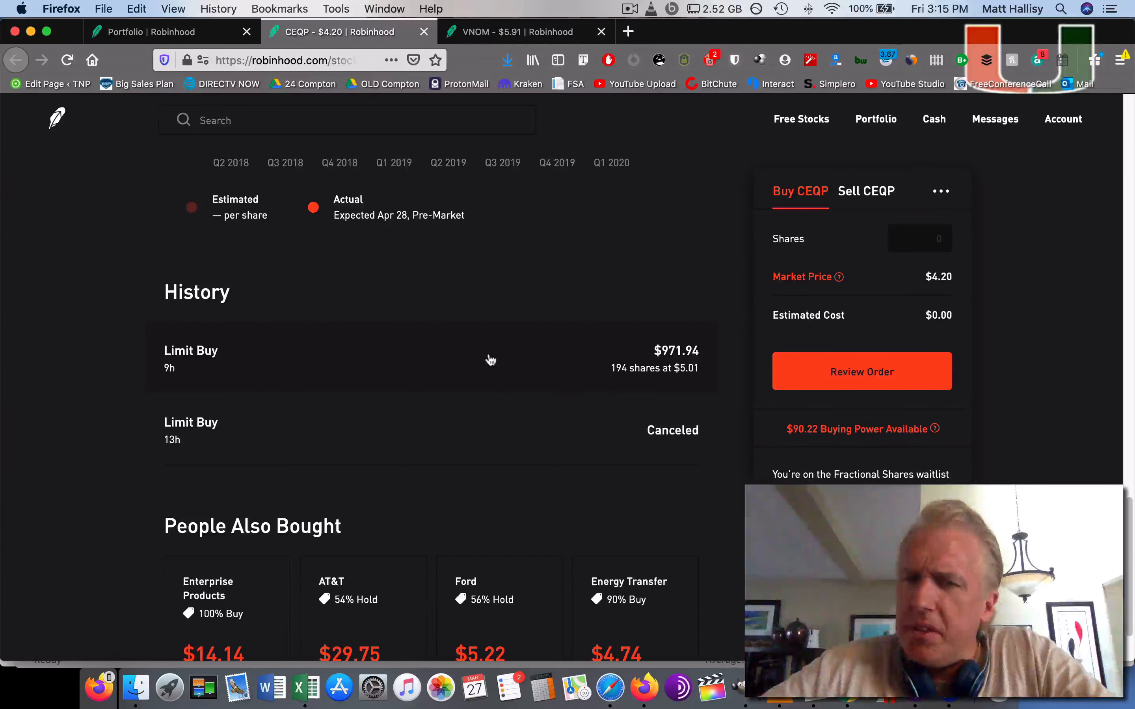
Look over the Crestwood Equity position (194 shares, $814.80) and its purchase history.
scroll("up", 3)
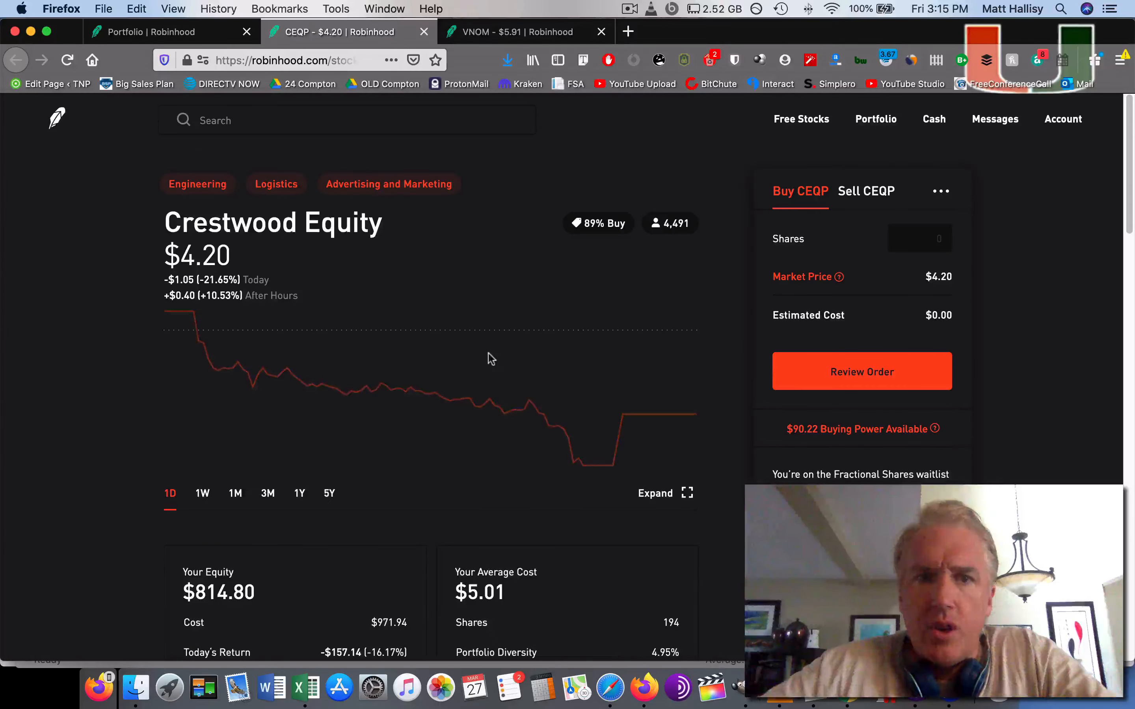
mouse_move(267, 374)
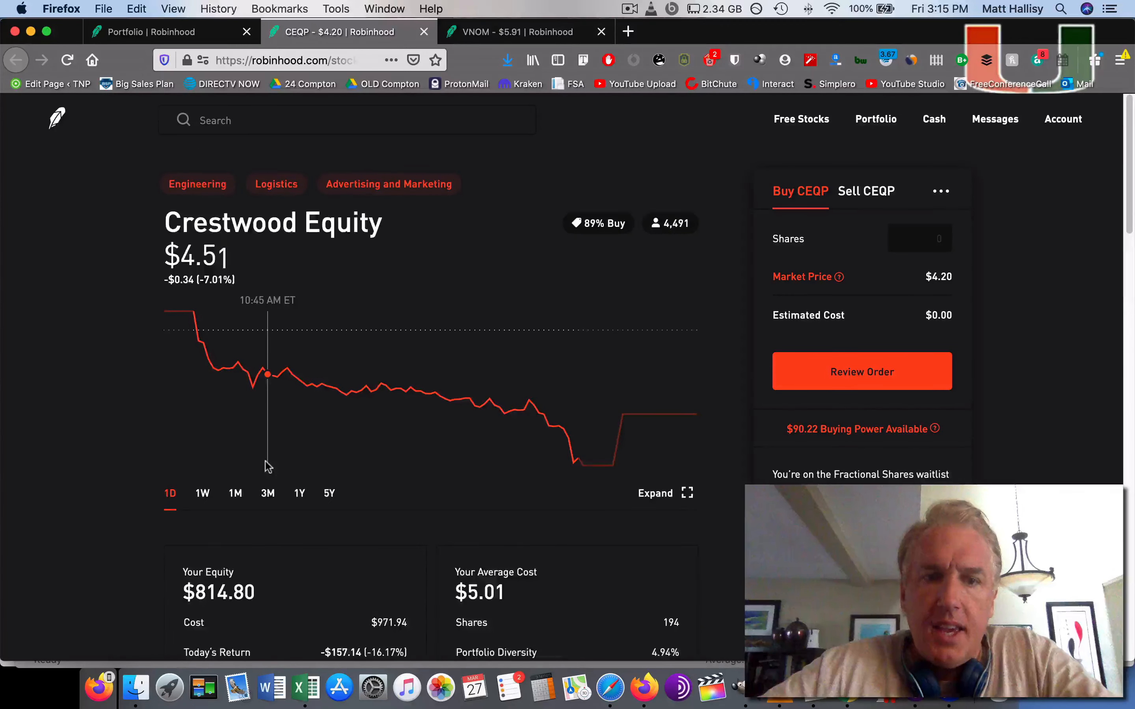
scroll("down", 3)
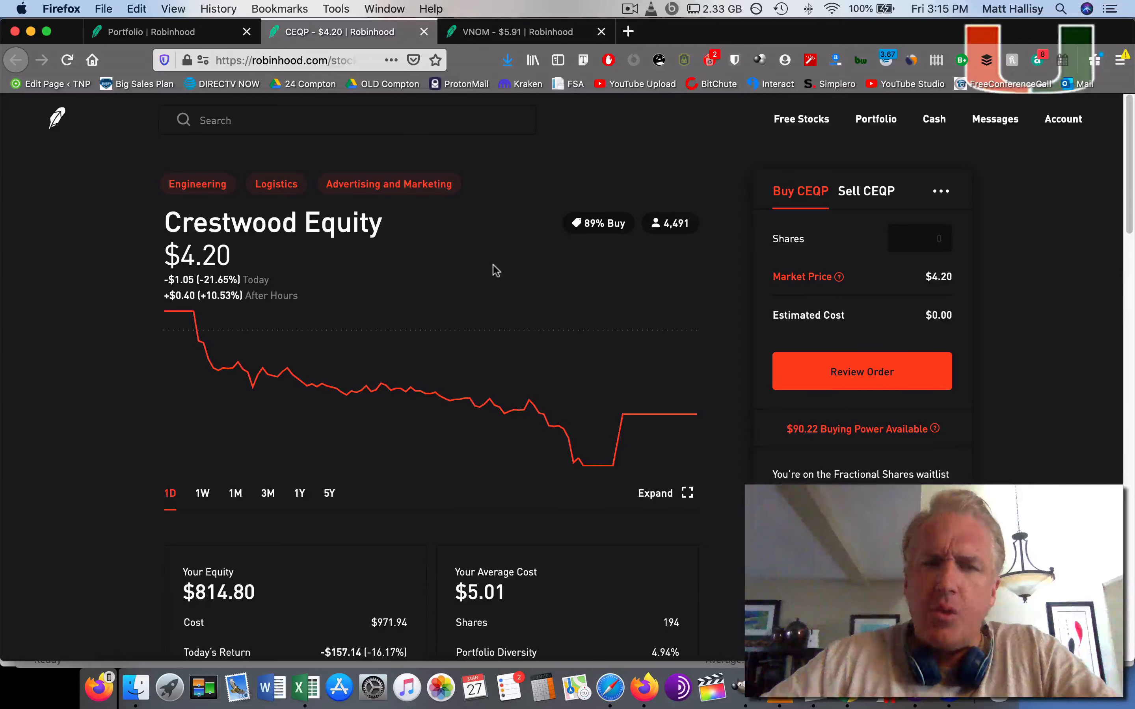
Finish reviewing Crestwood Equity and close its tab, leaving Viper Energy showing.
scroll("down", 3)
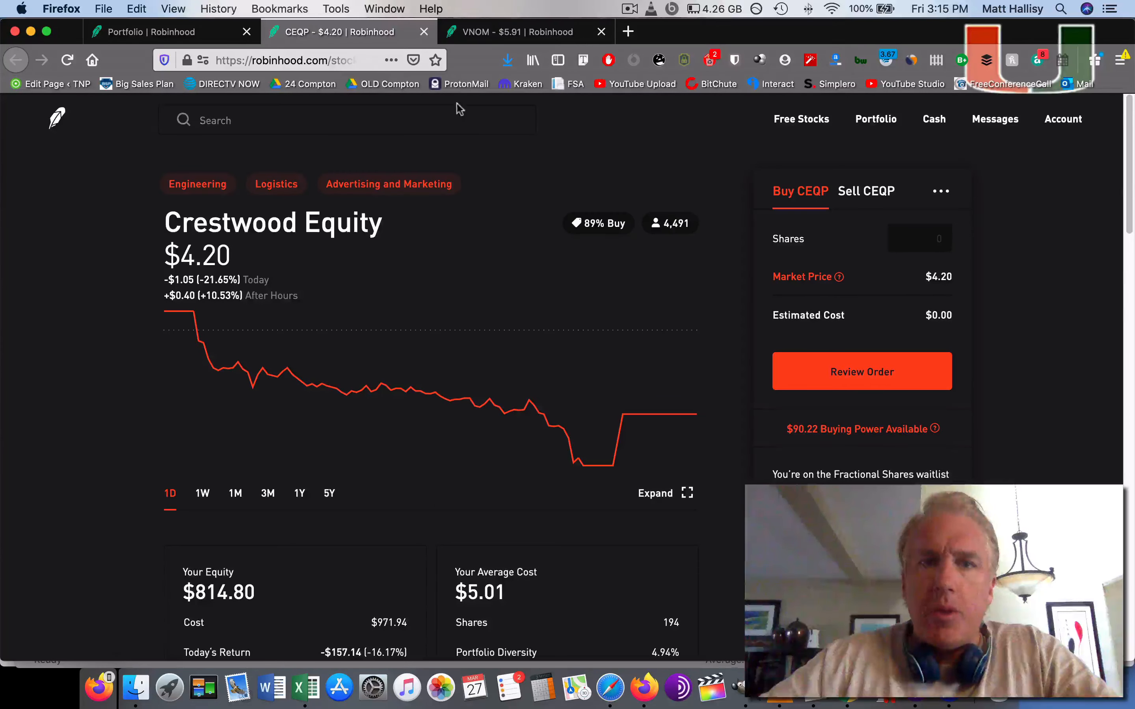
left_click(423, 31)
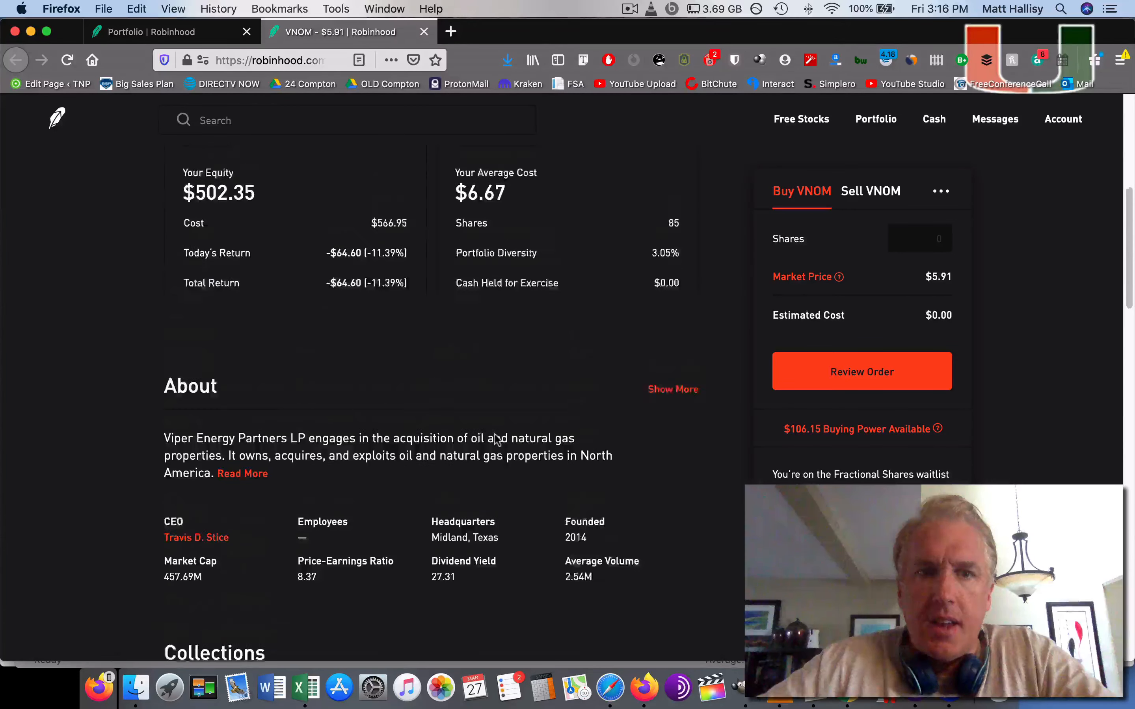
Review Viper Energy's equity, return and the 85-share limit buy in its history.
scroll("down", 3)
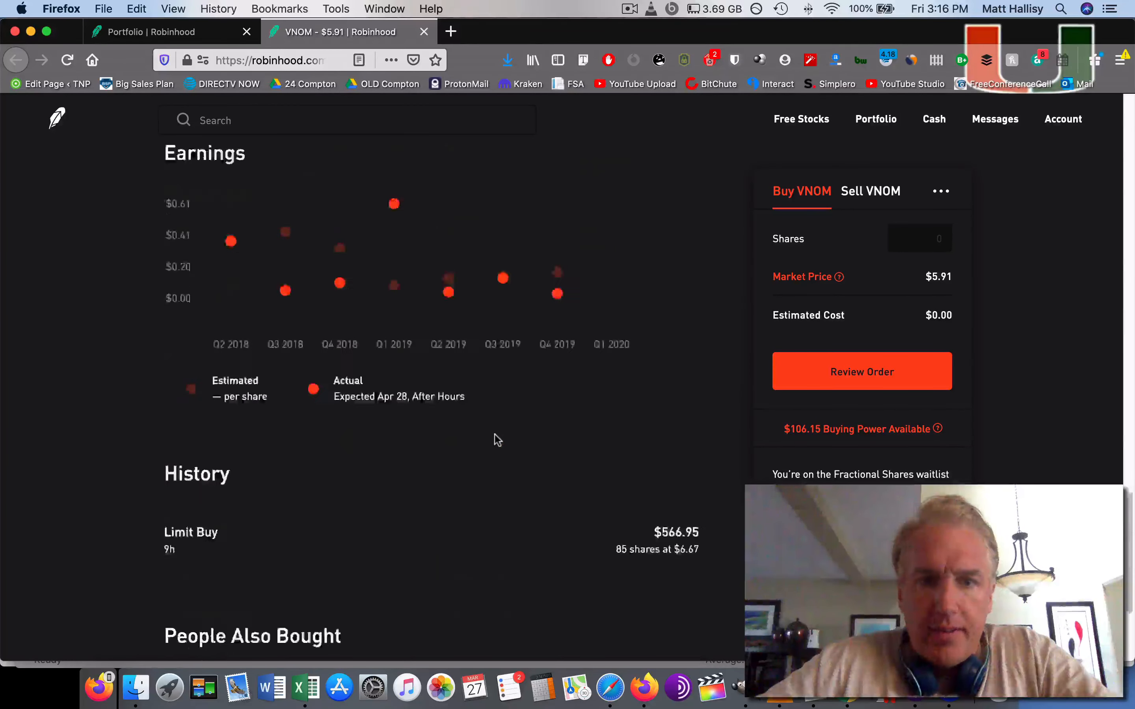
scroll("down", 3)
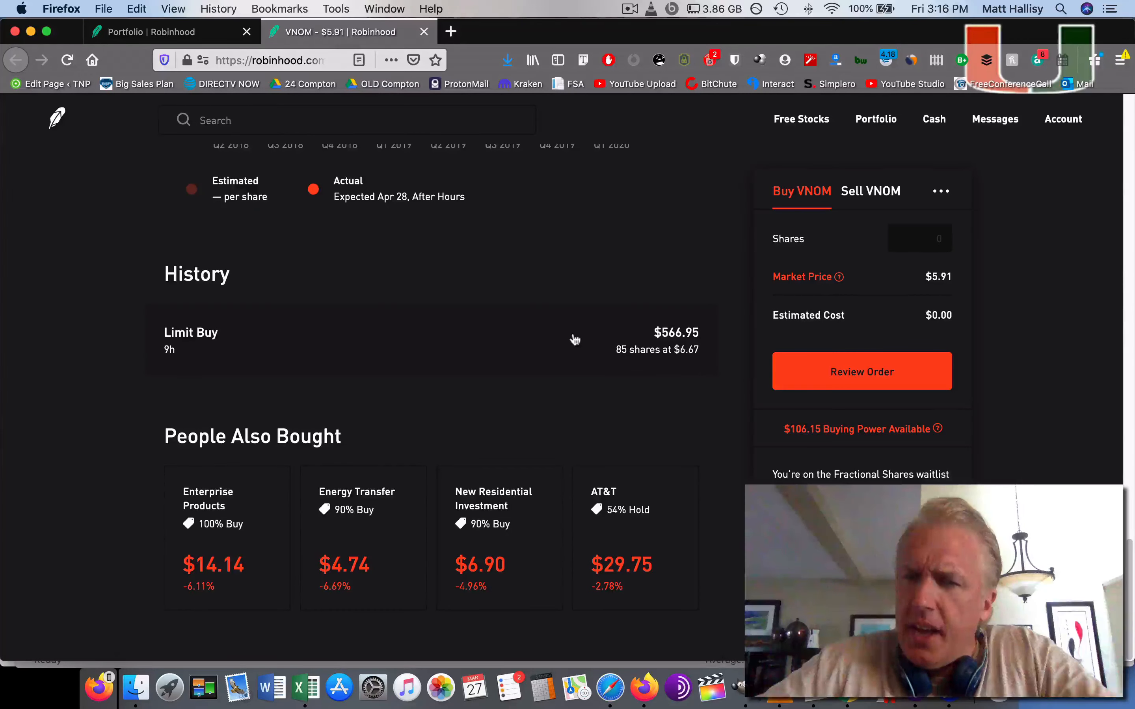
scroll("up", 3)
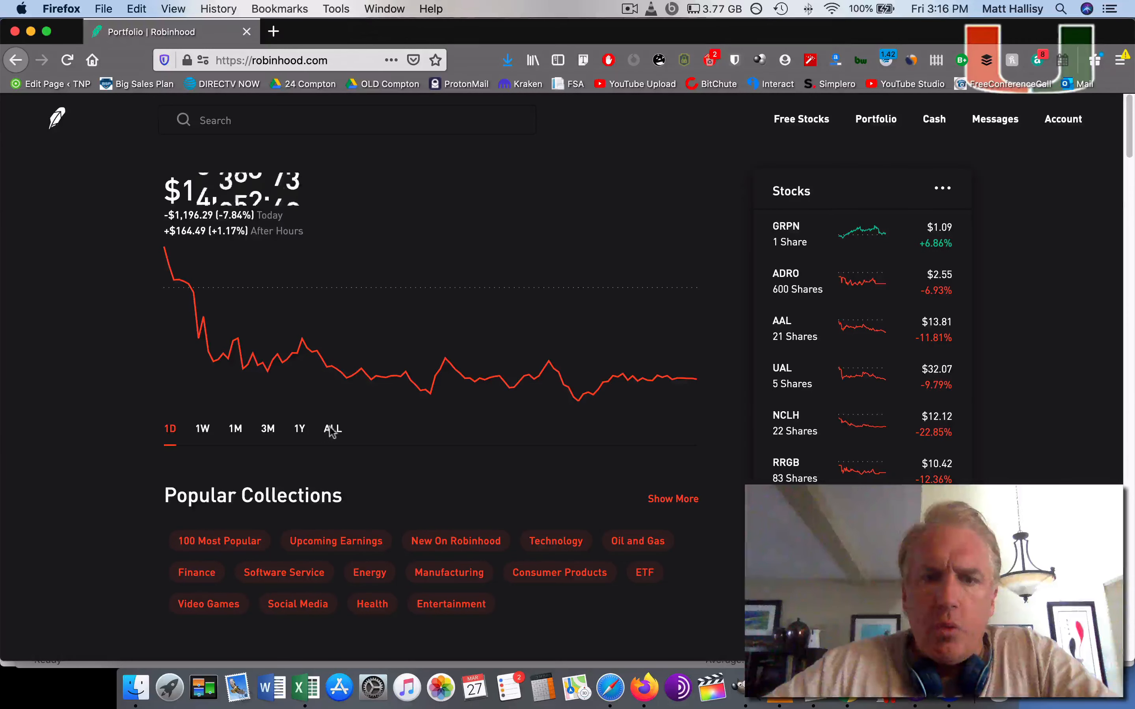
Switch the portfolio chart to ALL, showing a $2,728.59 (+23.75%) all-time gain.
left_click(333, 429)
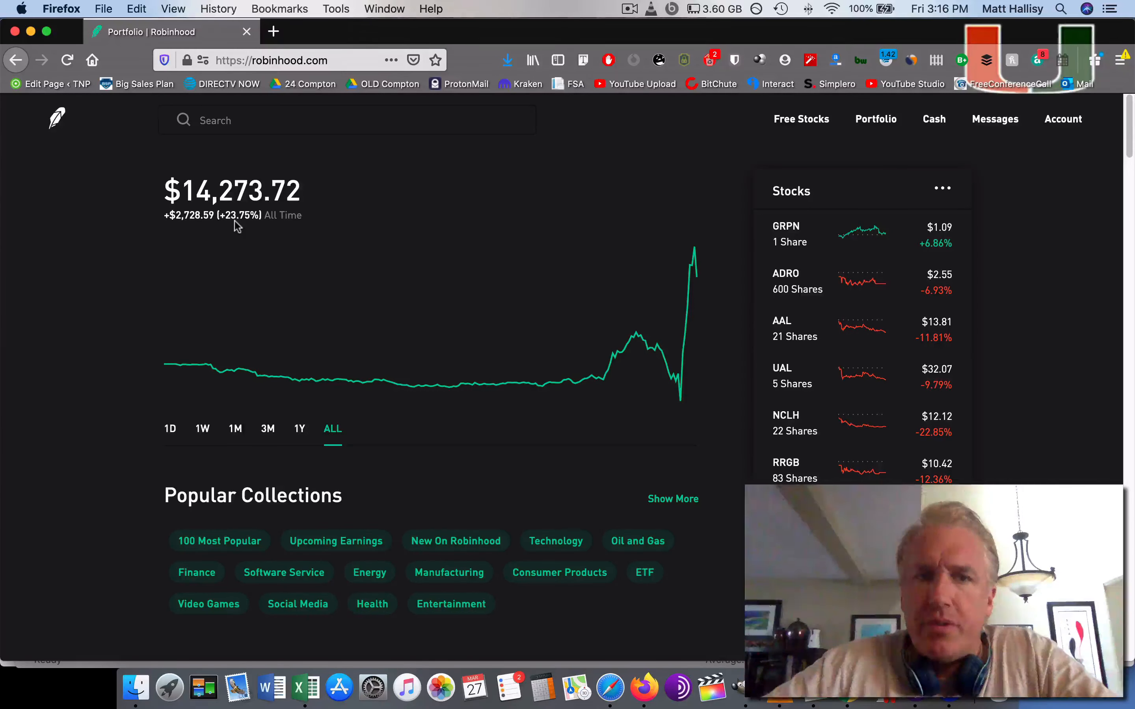
mouse_move(103, 204)
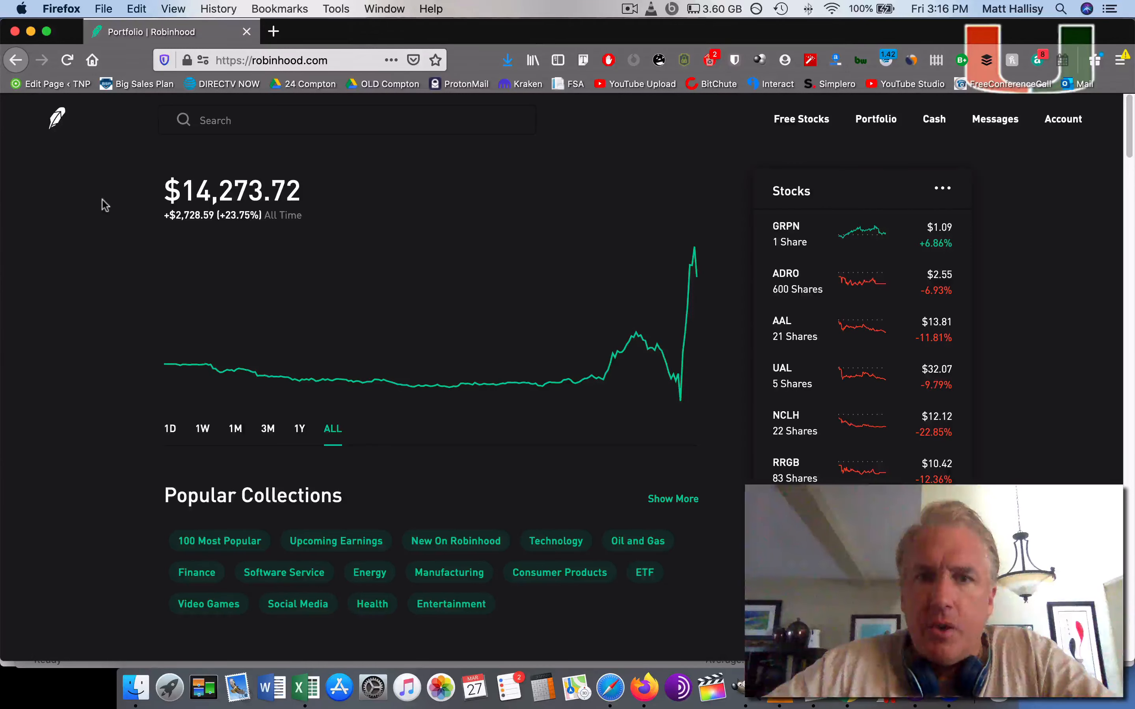